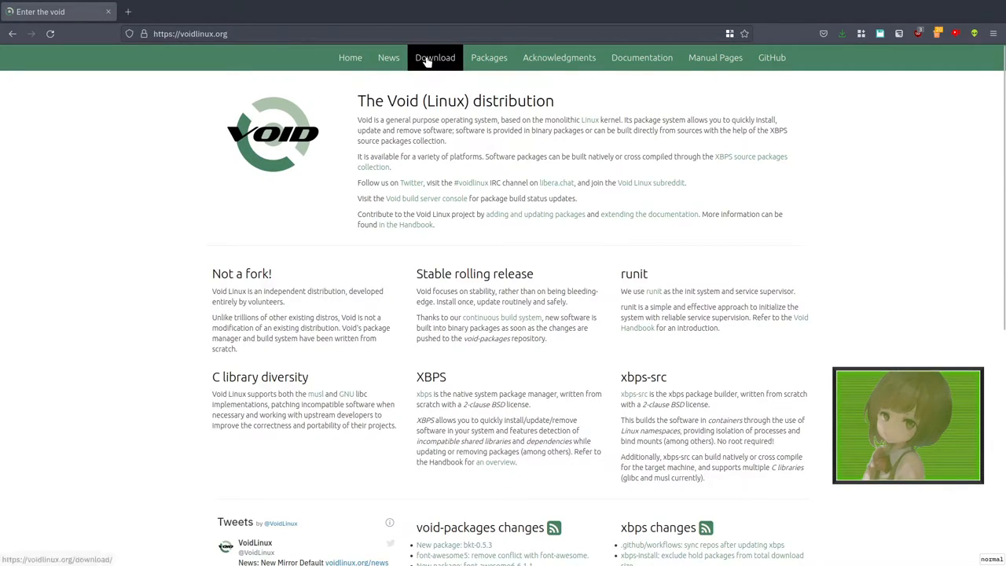
# - Open the Void Linux download page listing the x86_64 base and xfce live images
pyautogui.click(435, 56)
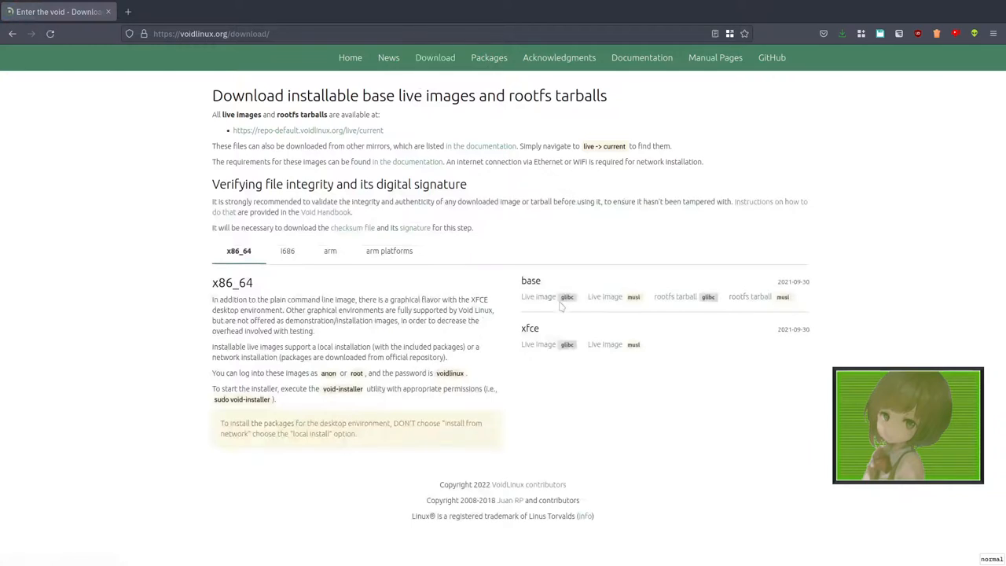
pyautogui.moveTo(513, 347)
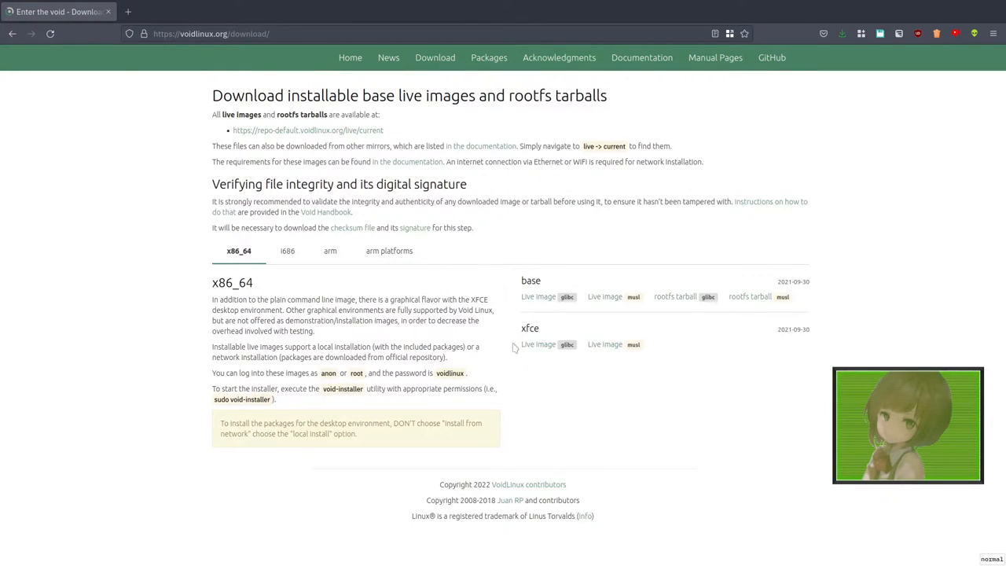
pyautogui.moveTo(528, 361)
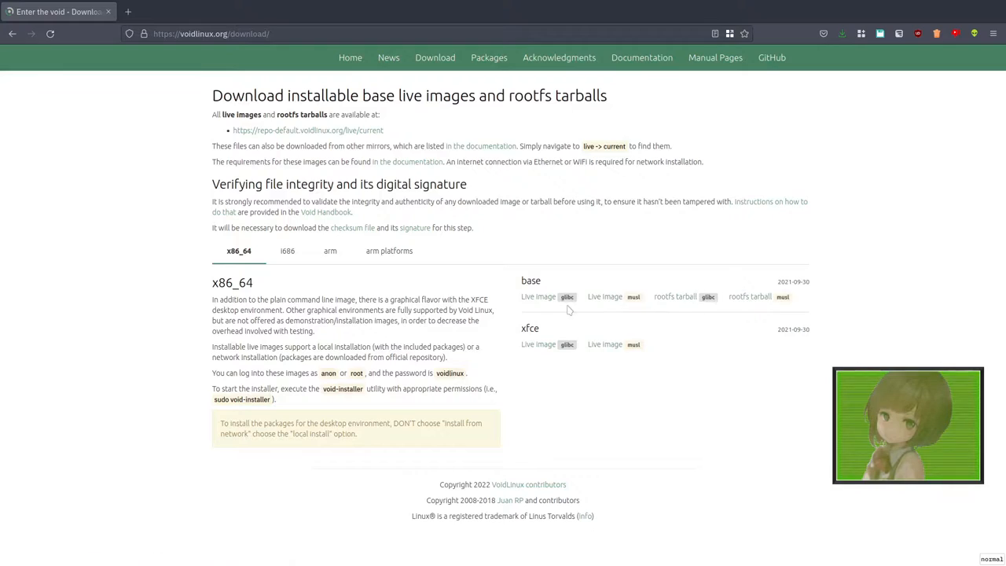
pyautogui.moveTo(589, 321)
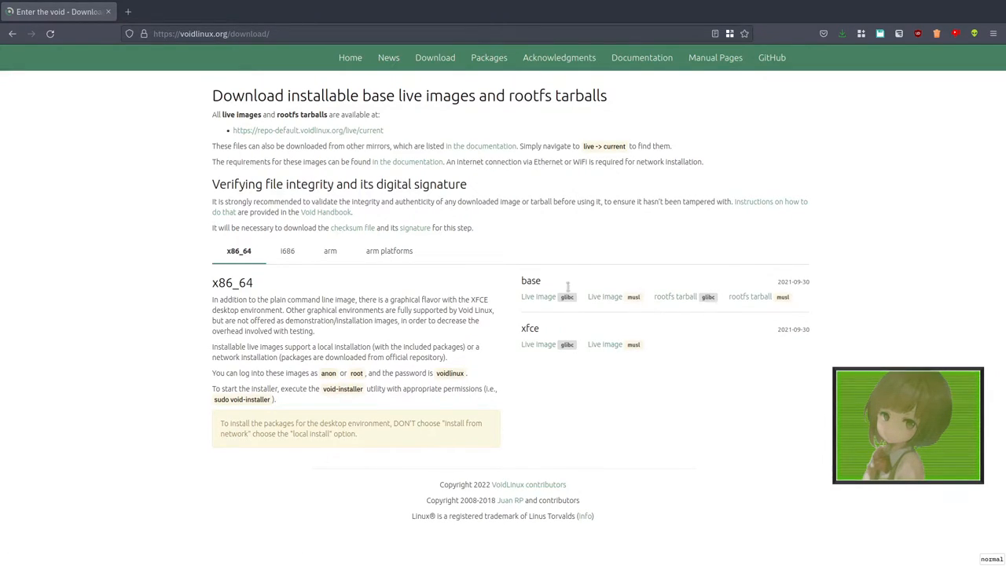
pyautogui.moveTo(727, 360)
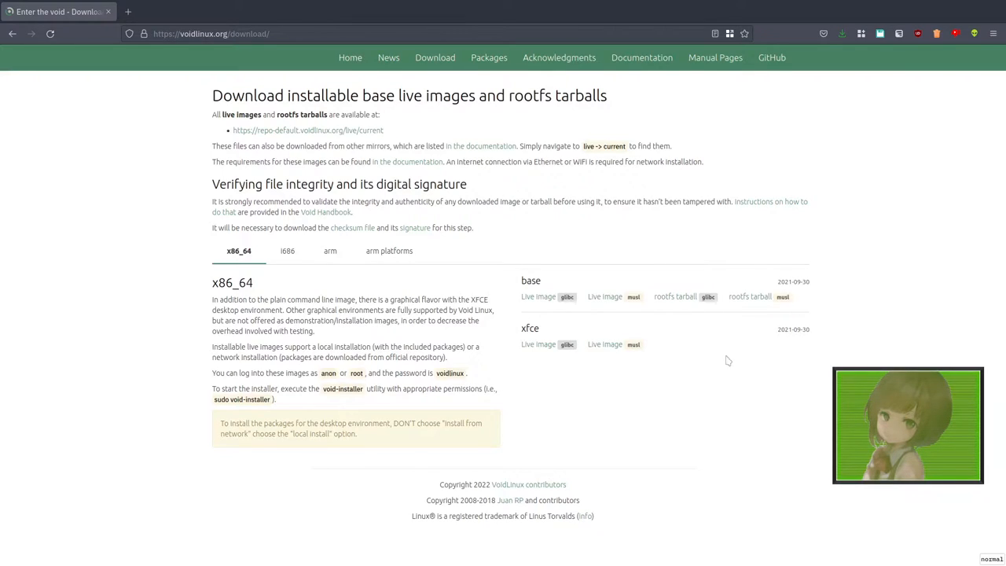
pyautogui.moveTo(498, 368)
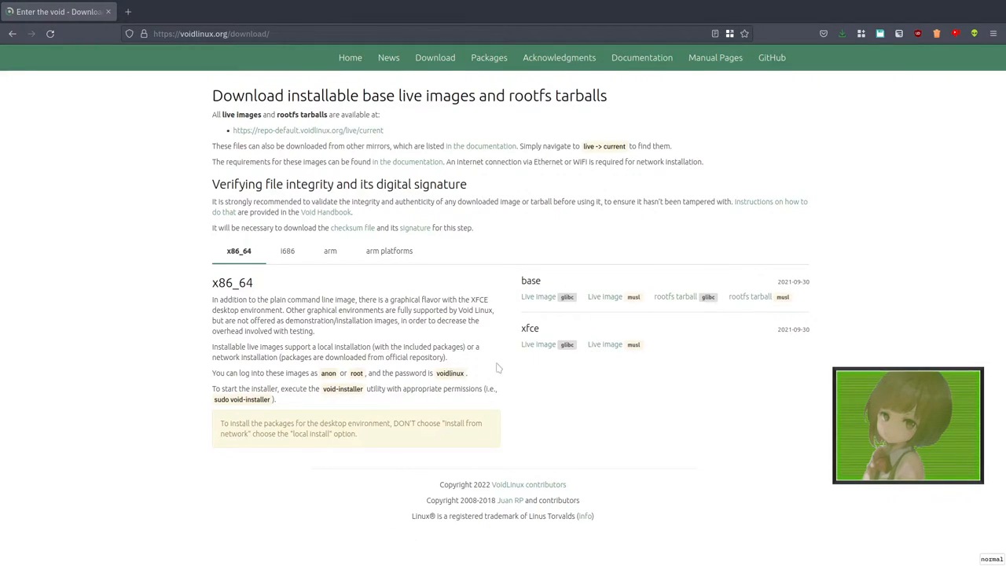
pyautogui.moveTo(528, 348)
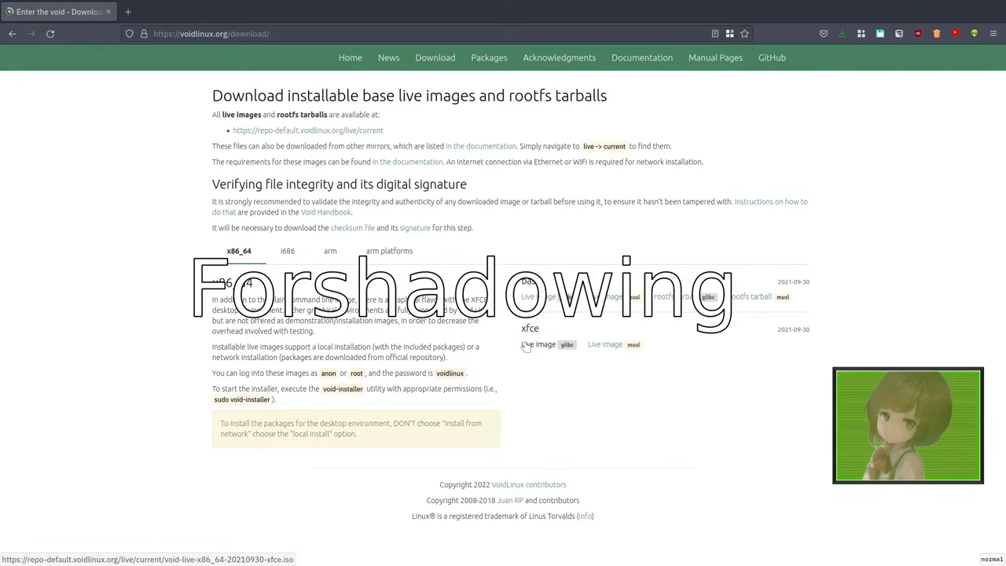
pyautogui.moveTo(411, 351)
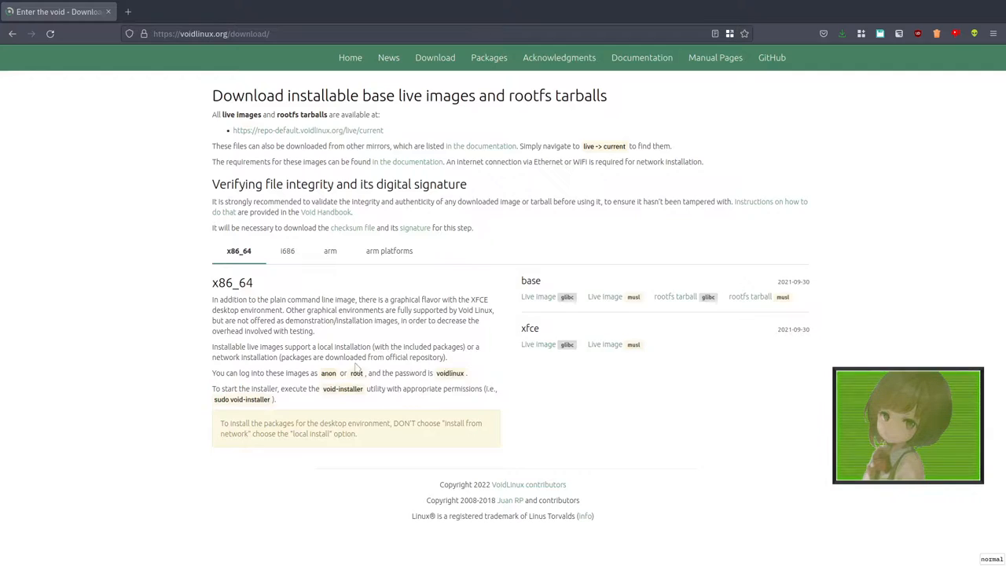
pyautogui.moveTo(641, 58)
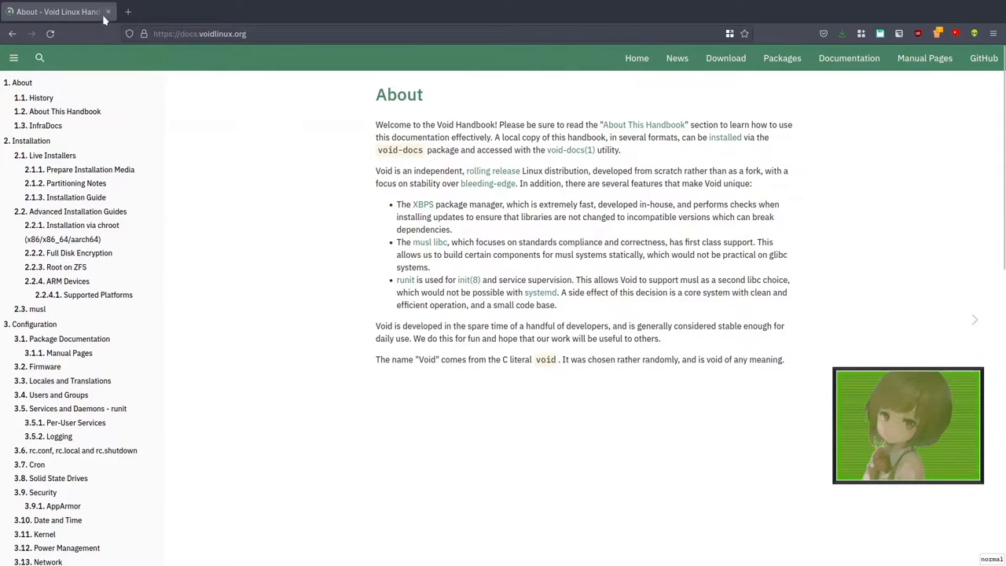
pyautogui.moveTo(107, 15)
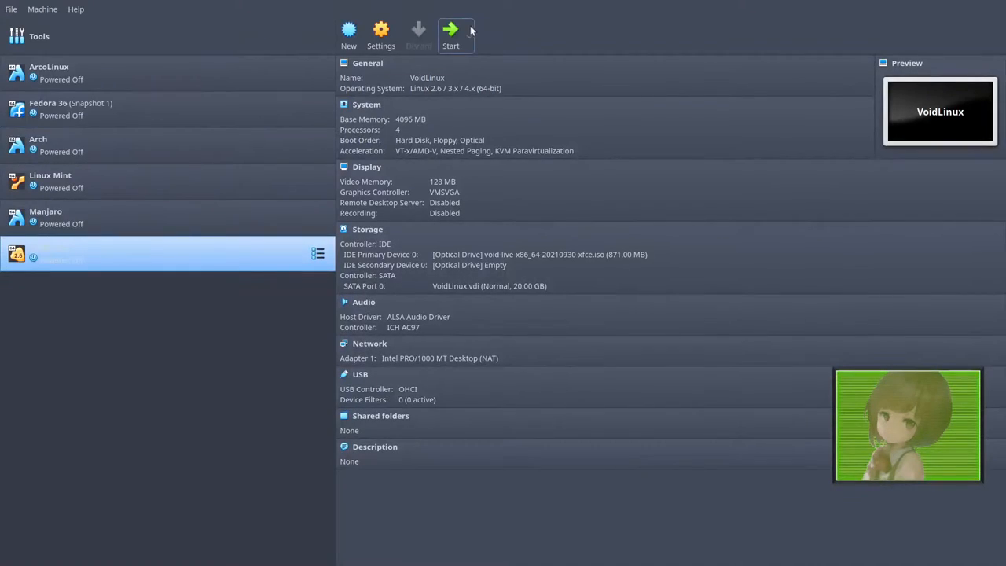
# - Start the VoidLinux VM with the xfce live ISO attached
pyautogui.click(450, 30)
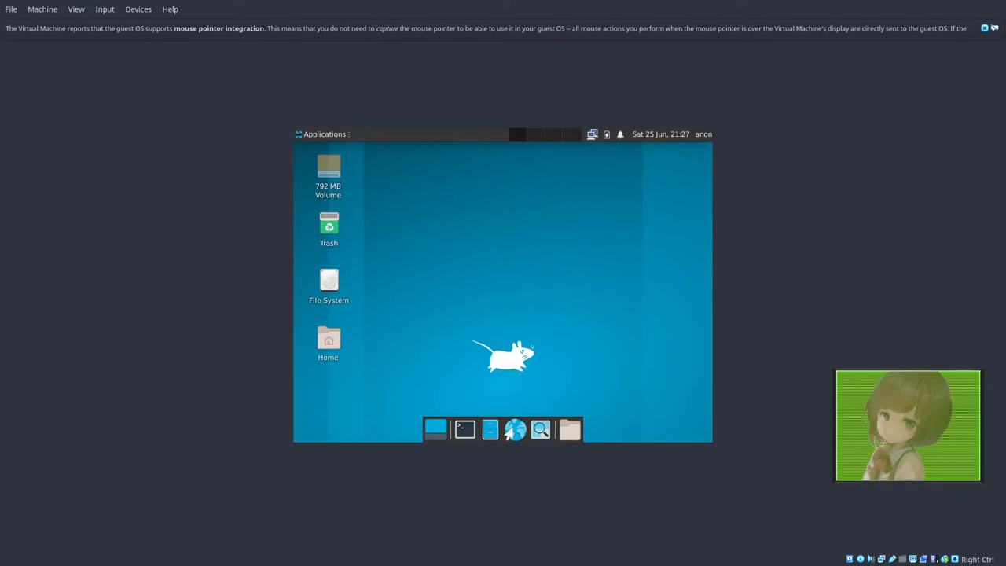
pyautogui.moveTo(498, 238)
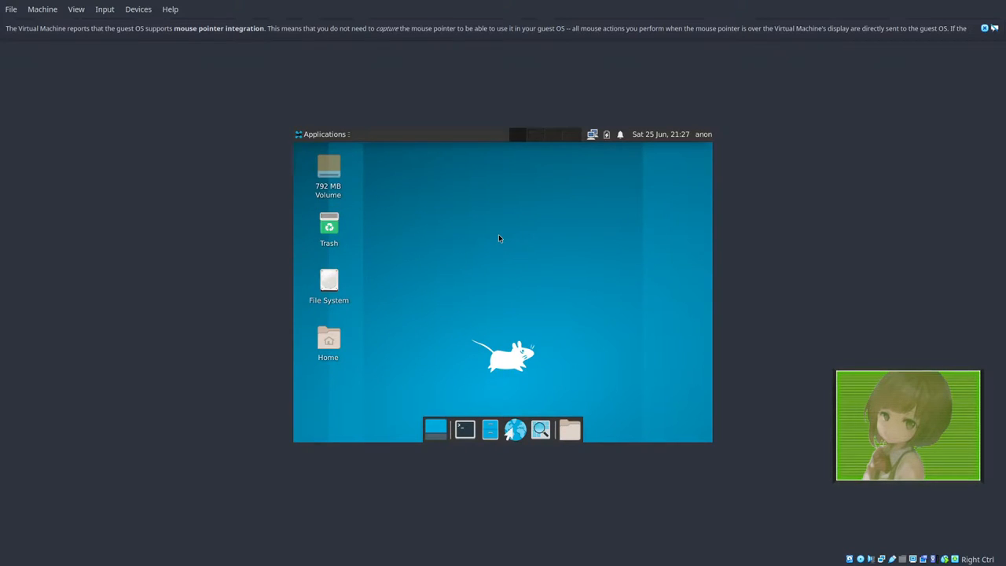
# - Try setting 1920x1080 with xrandr in the terminal, which turns out to be unavailable
pyautogui.write('xr')
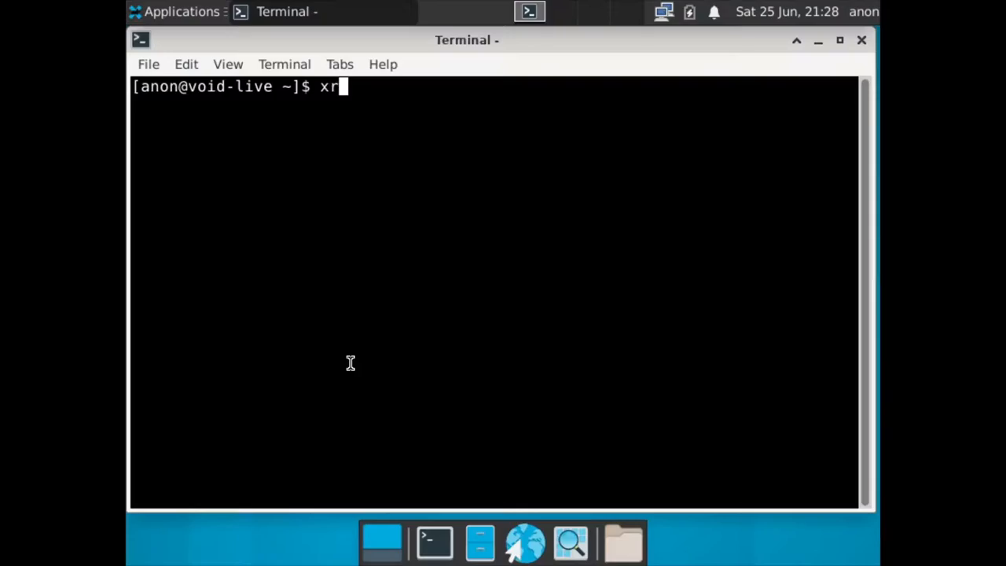
pyautogui.write('andr')
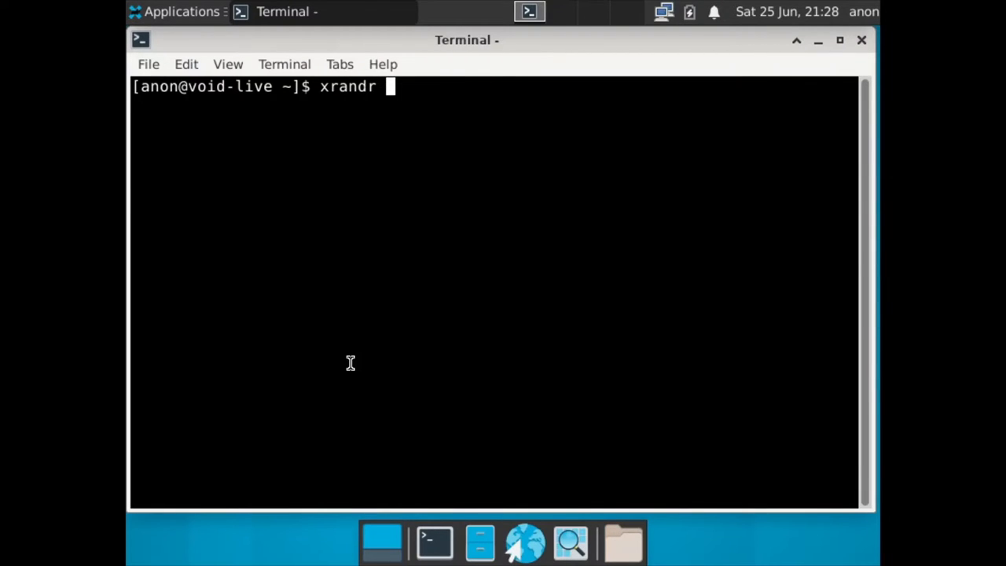
pyautogui.write('19')
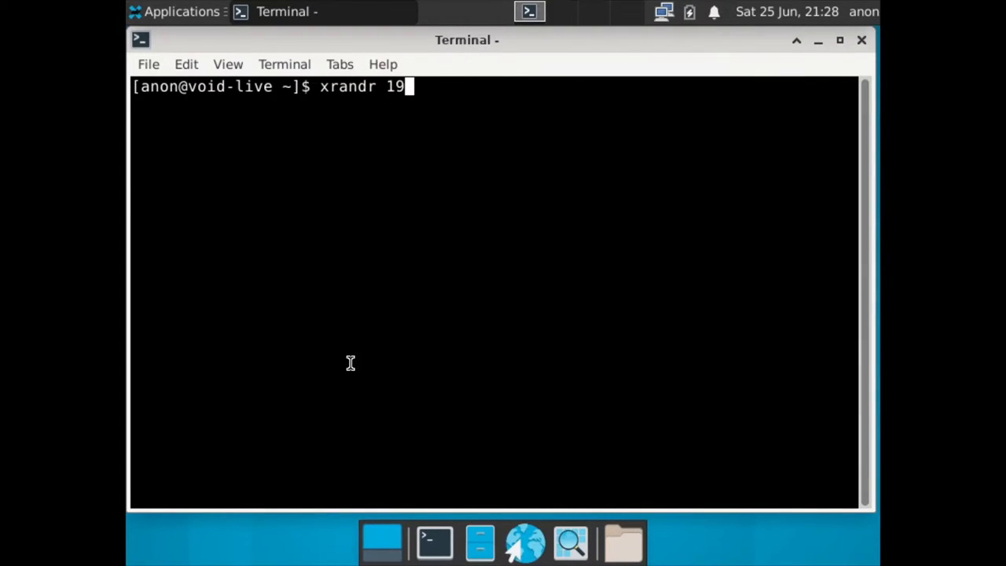
pyautogui.write('20x10')
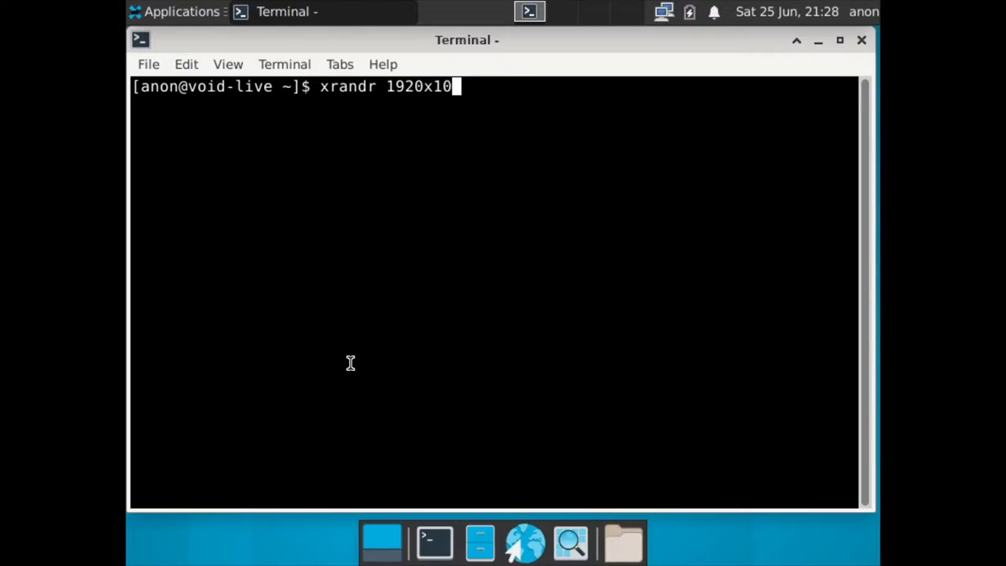
pyautogui.write('80')
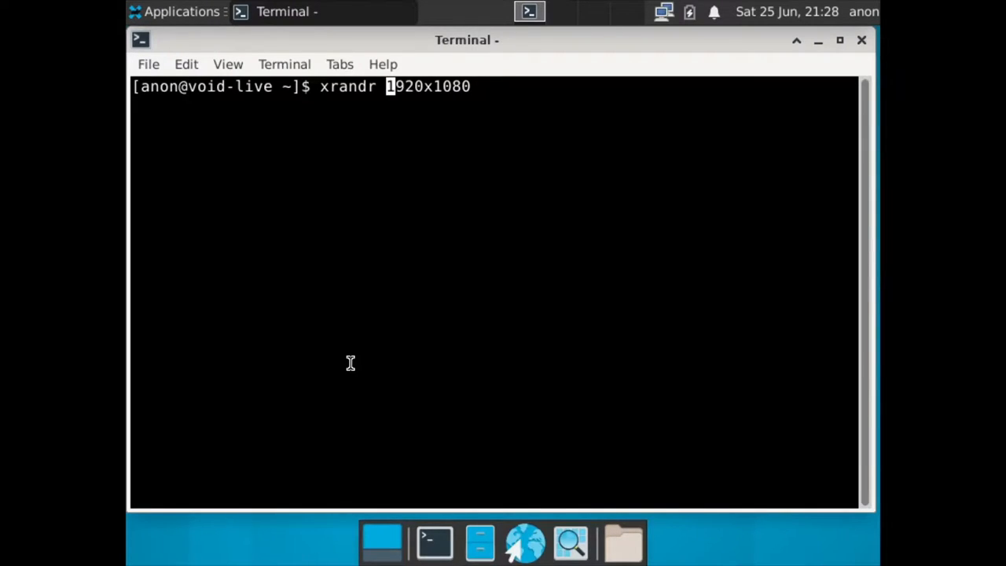
pyautogui.write(' -s')
pyautogui.press('Return')
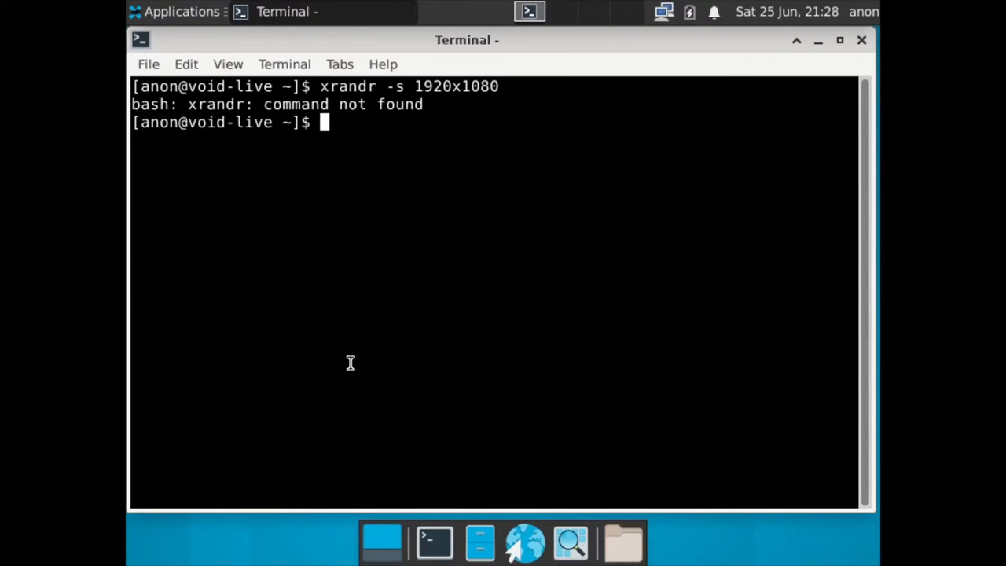
pyautogui.moveTo(877, 51)
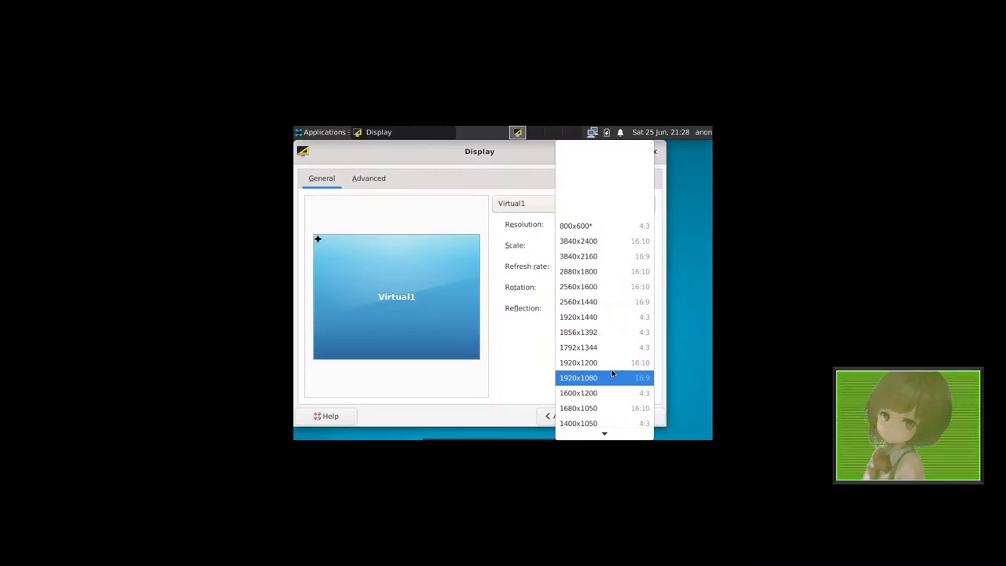
# - Choose 1920x1080 in the Display settings, apply it, and close the dialog
pyautogui.click(578, 378)
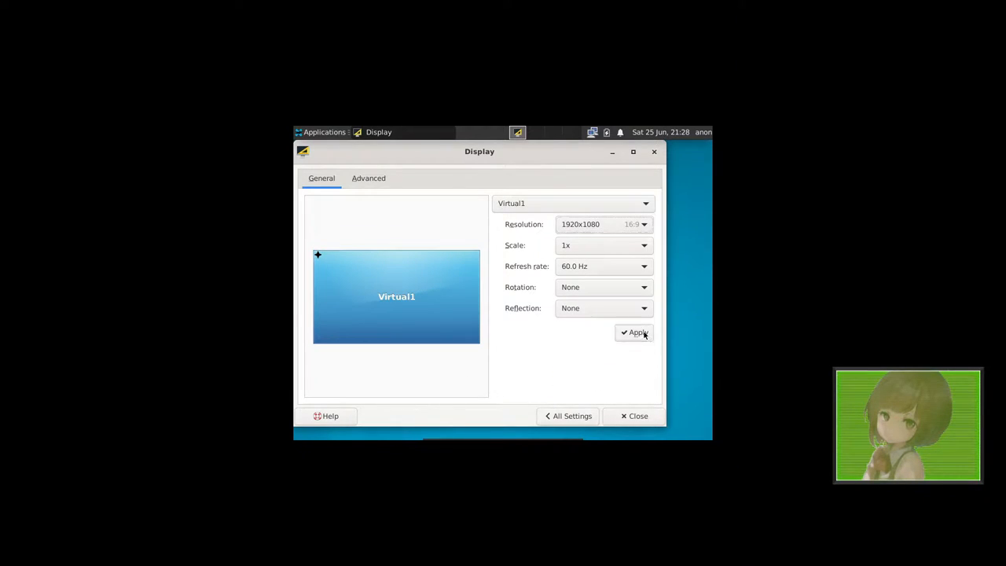
pyautogui.click(634, 331)
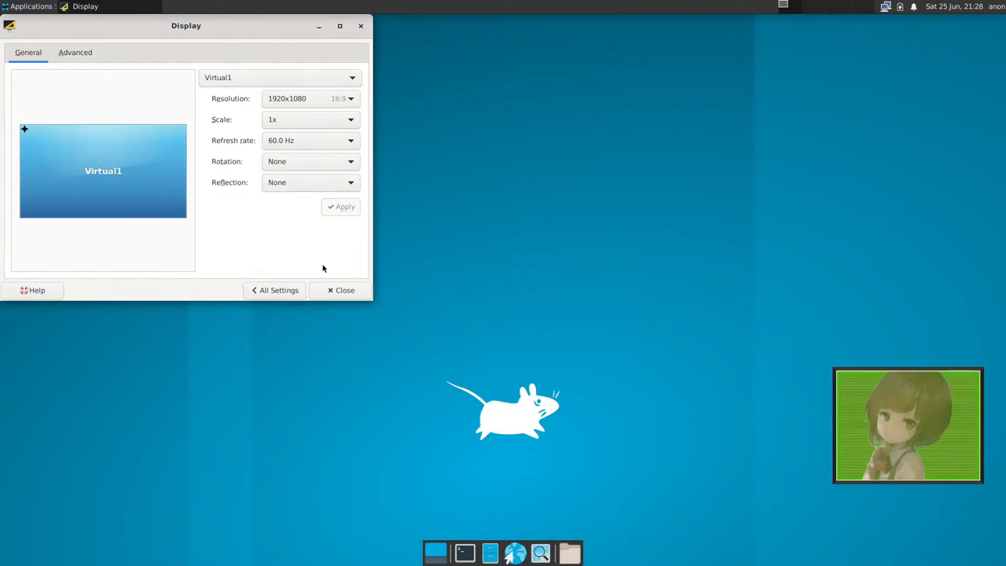
pyautogui.click(340, 290)
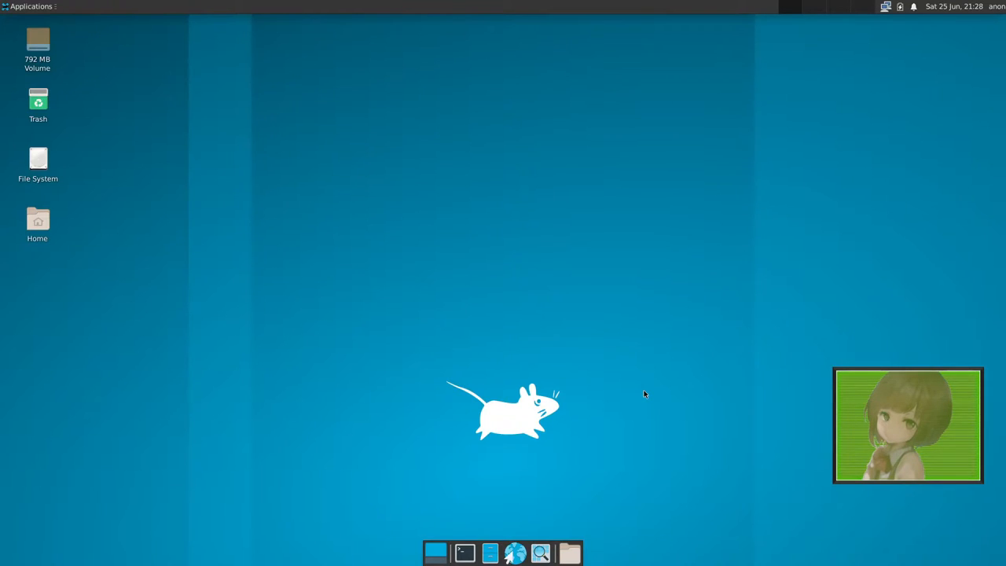
pyautogui.moveTo(281, 306)
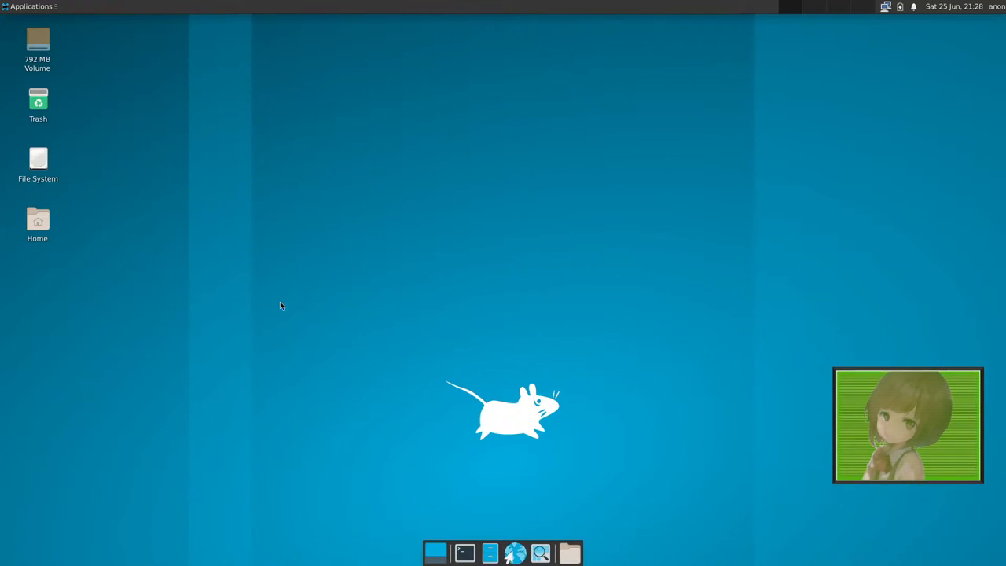
# - Run 'sudo void-install' in a new Xfce Terminal to launch the installer
pyautogui.click(463, 552)
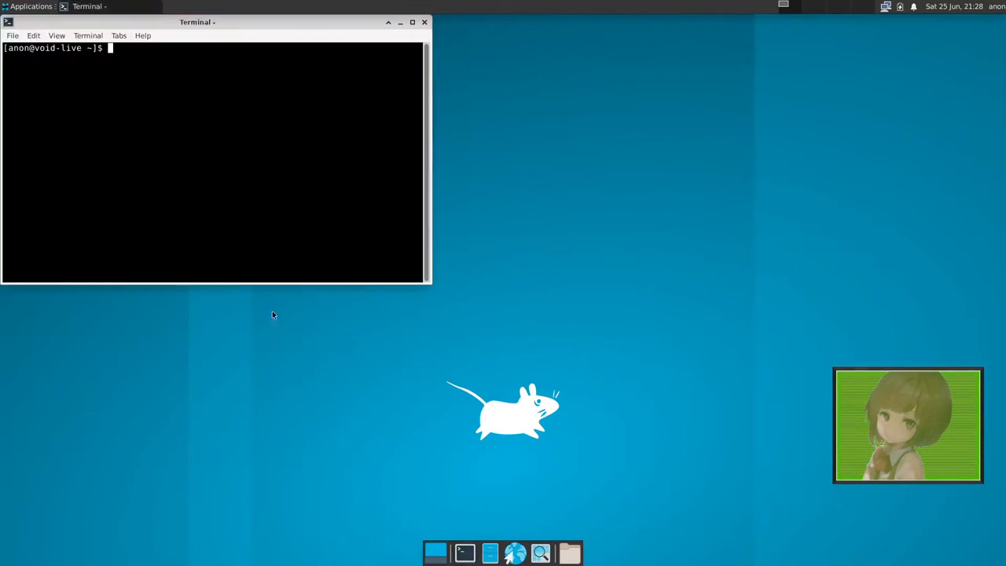
pyautogui.write('sudo')
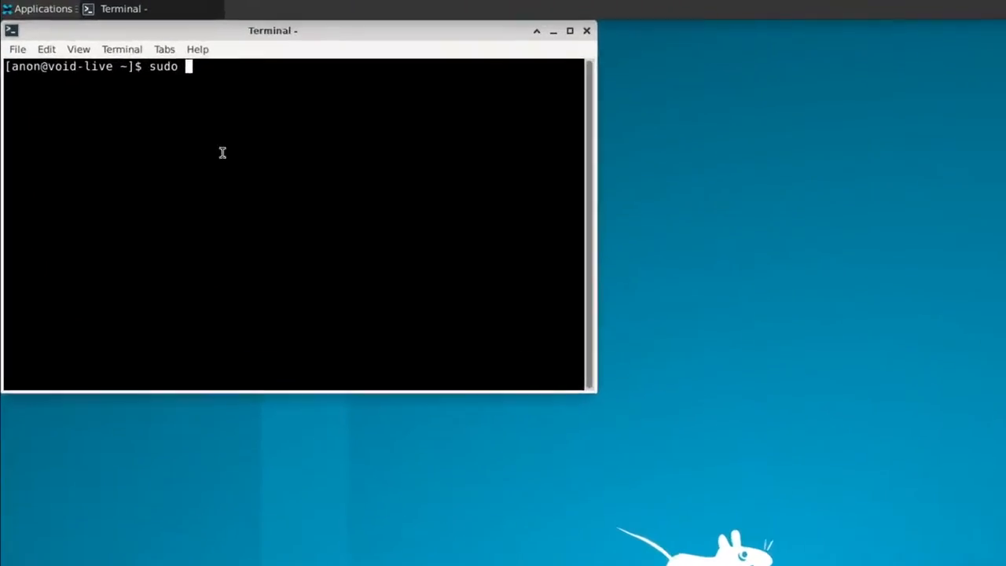
pyautogui.write('void')
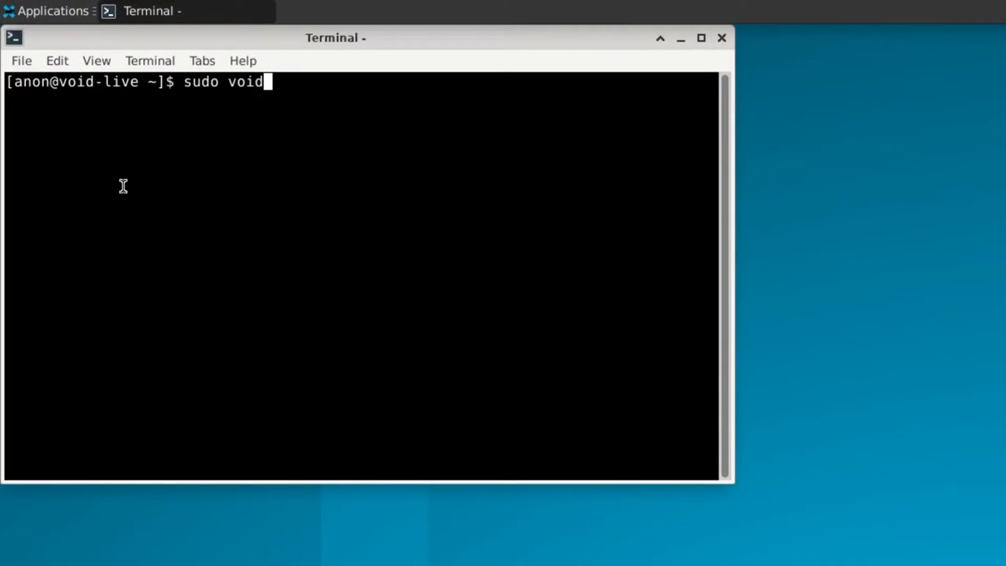
pyautogui.write('-install')
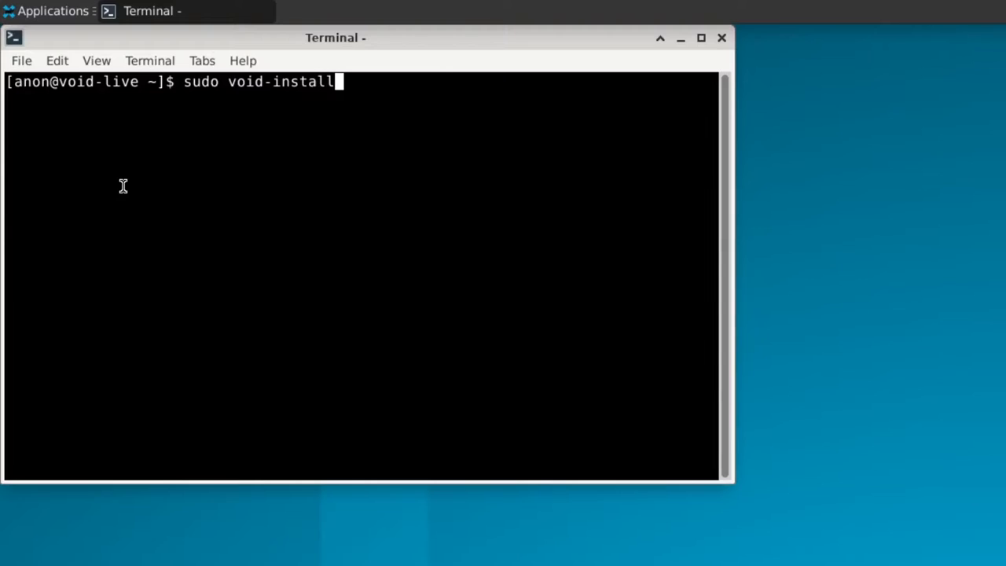
pyautogui.press('Return')
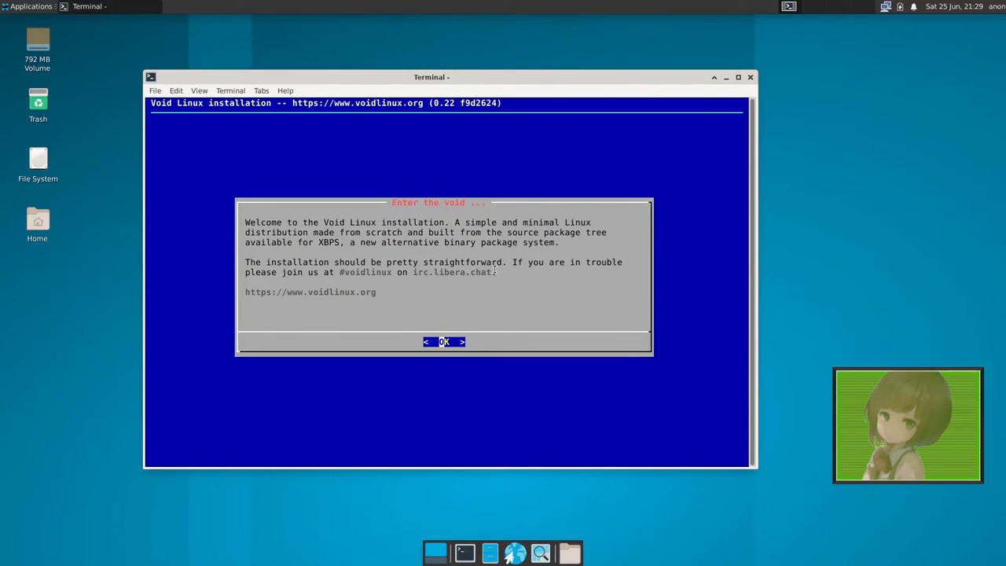
pyautogui.click(444, 341)
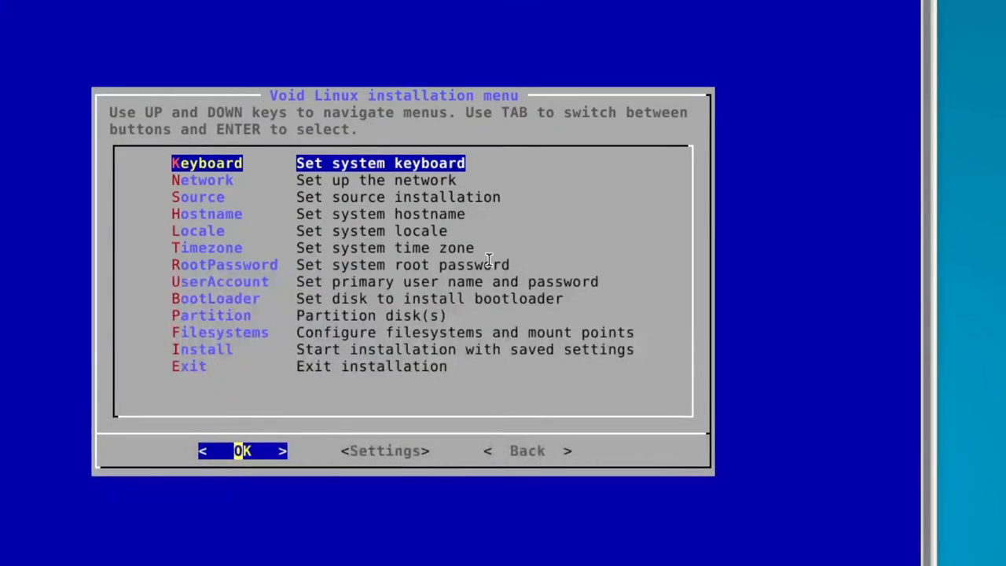
# - Open the Keyboard option and browse the list of available keymaps
pyautogui.press('Return')
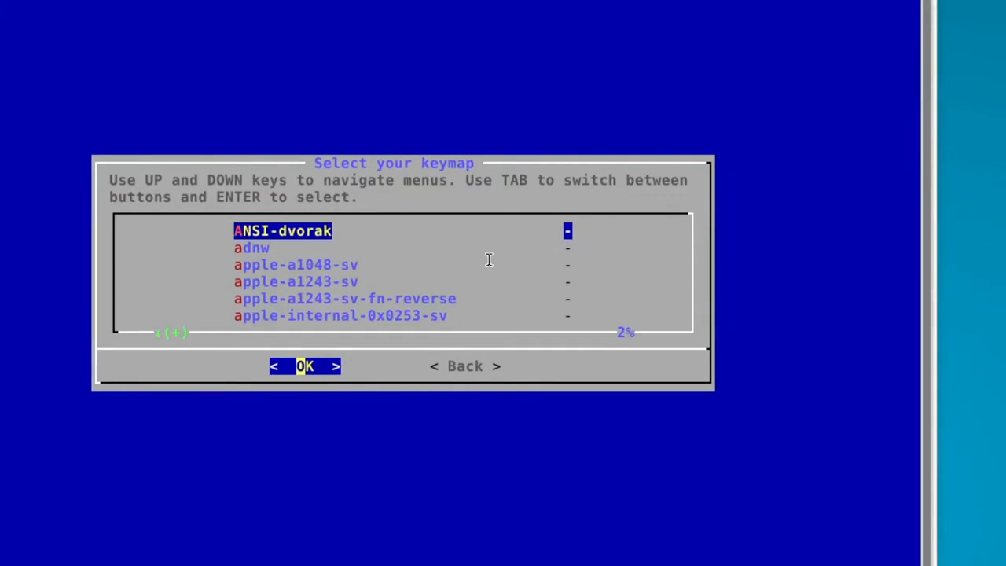
pyautogui.scroll(-3)
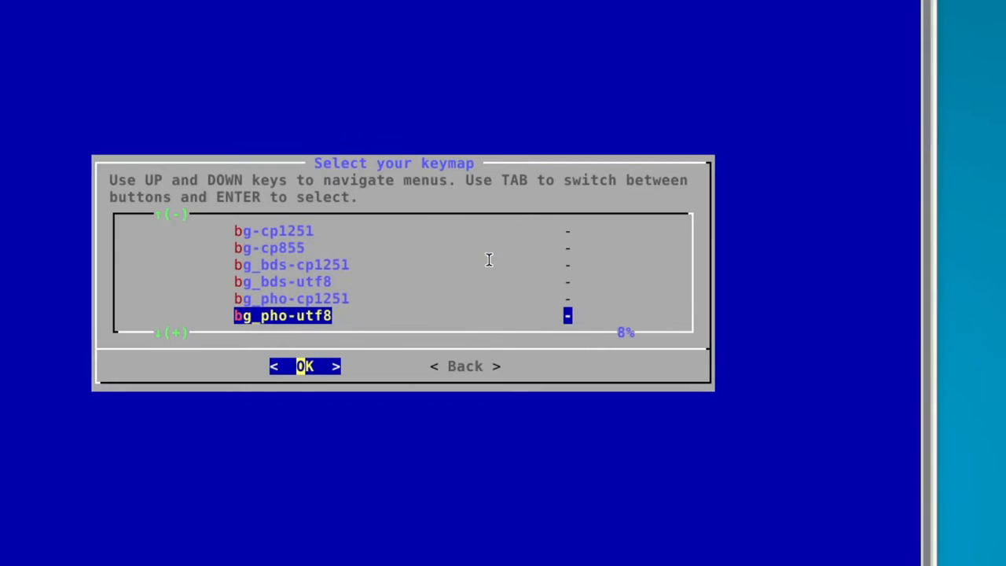
pyautogui.scroll(3)
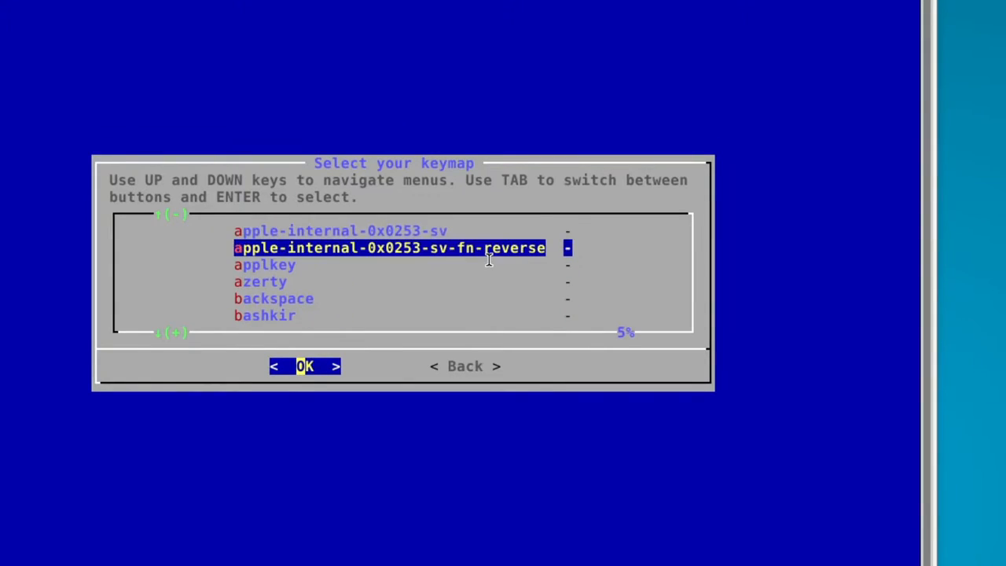
pyautogui.scroll(-3)
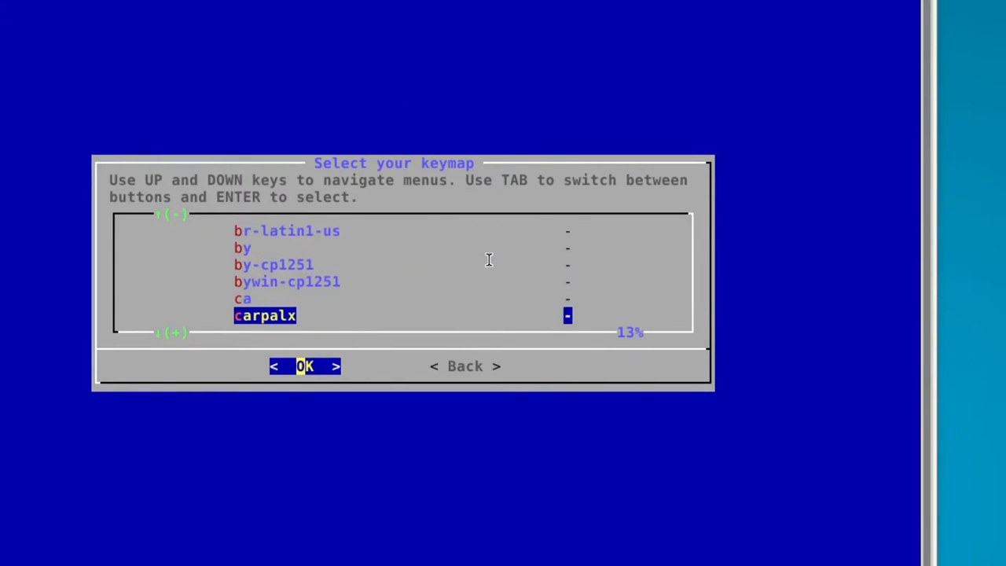
pyautogui.scroll(-3)
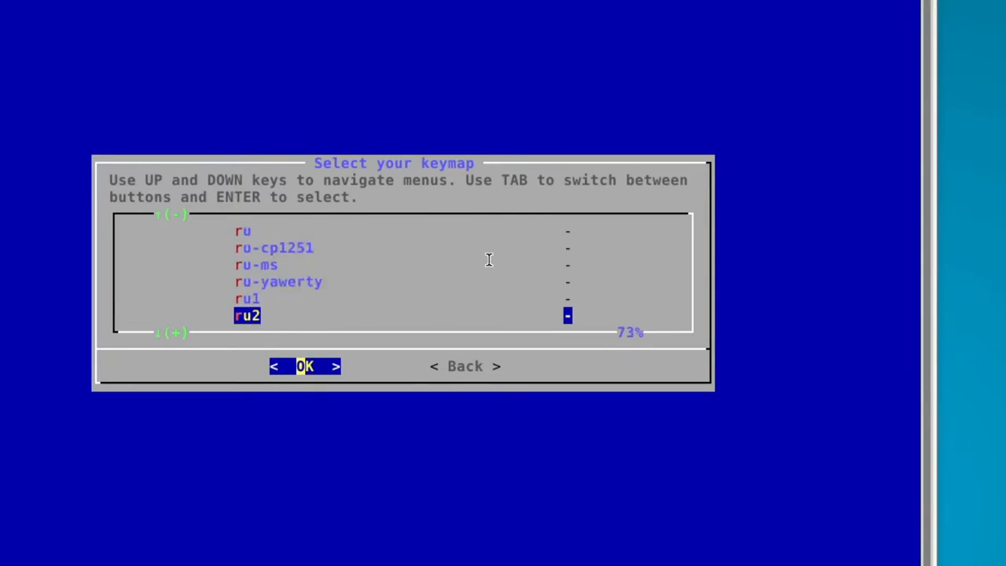
pyautogui.scroll(-3)
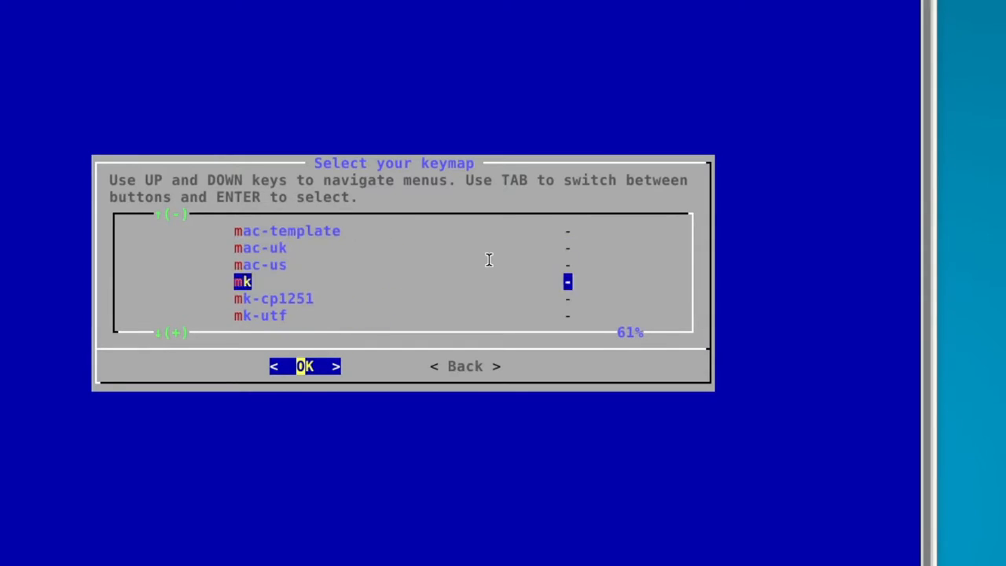
pyautogui.scroll(-3)
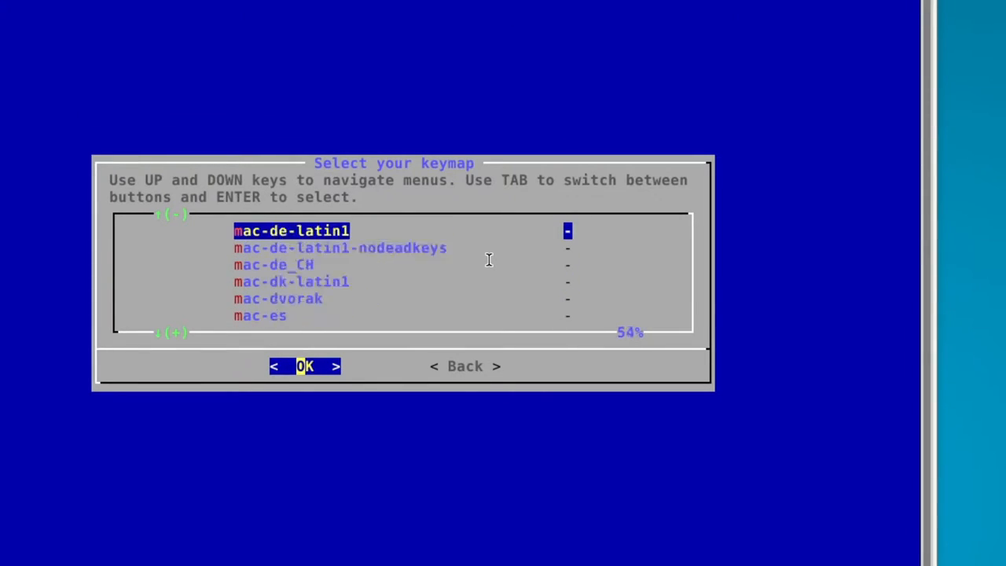
pyautogui.scroll(3)
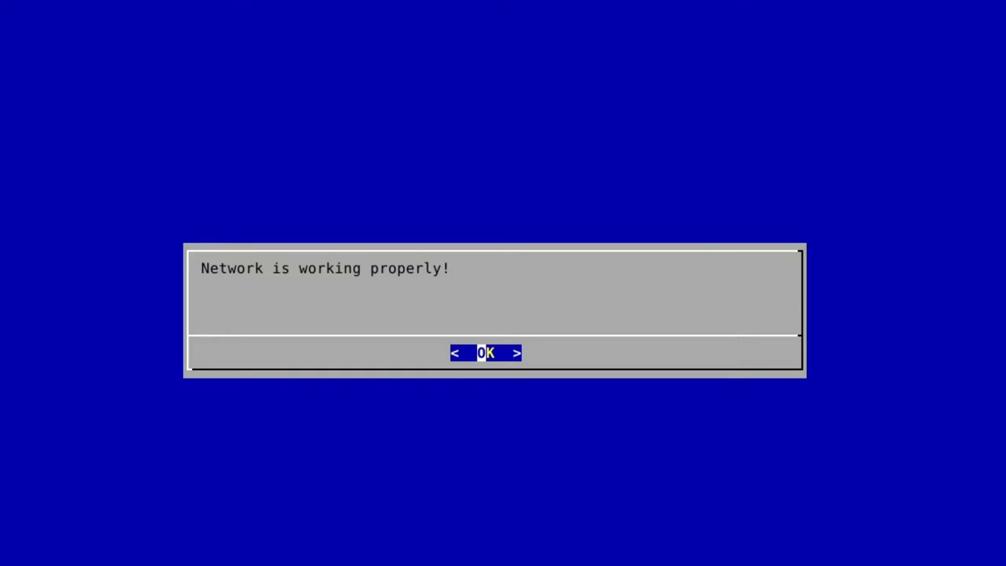
# - Dismiss the network success message and set the hostname to voidvm
pyautogui.click(485, 352)
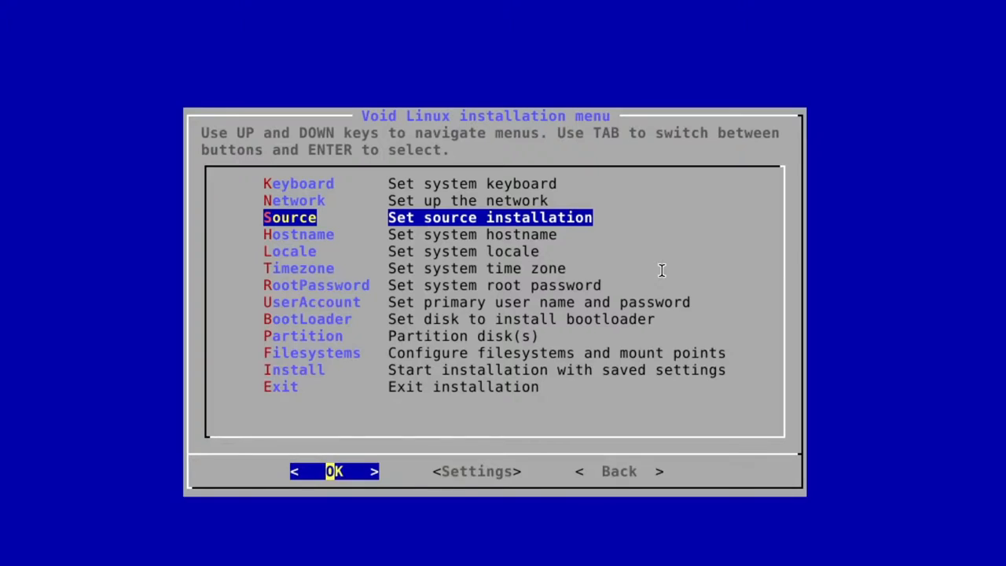
pyautogui.press('Return')
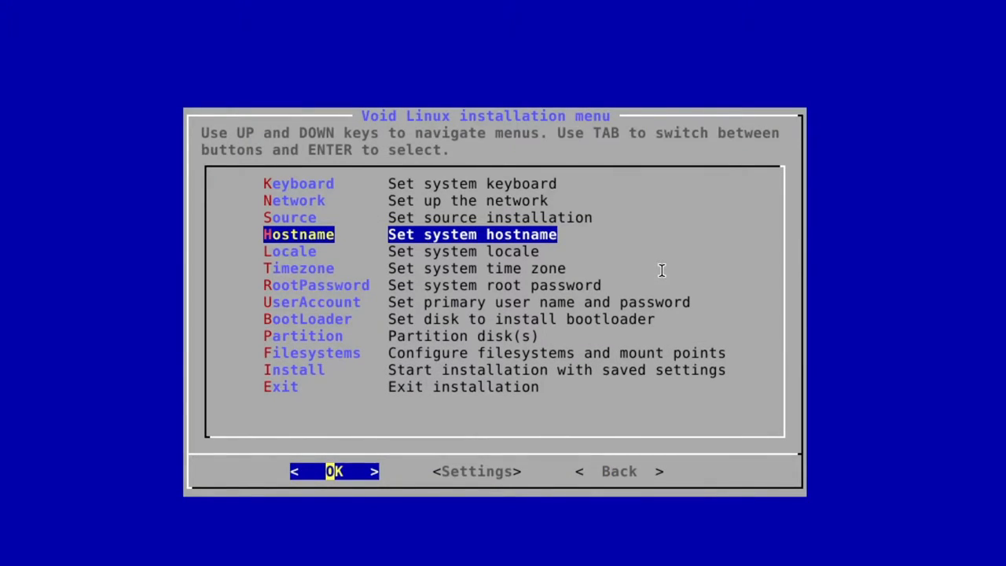
pyautogui.press('Return')
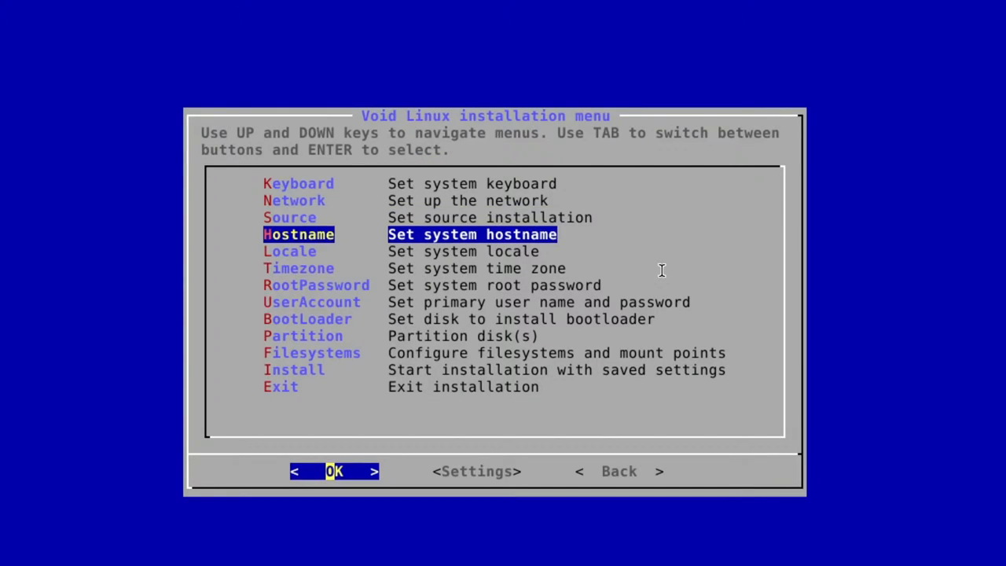
pyautogui.press('Return')
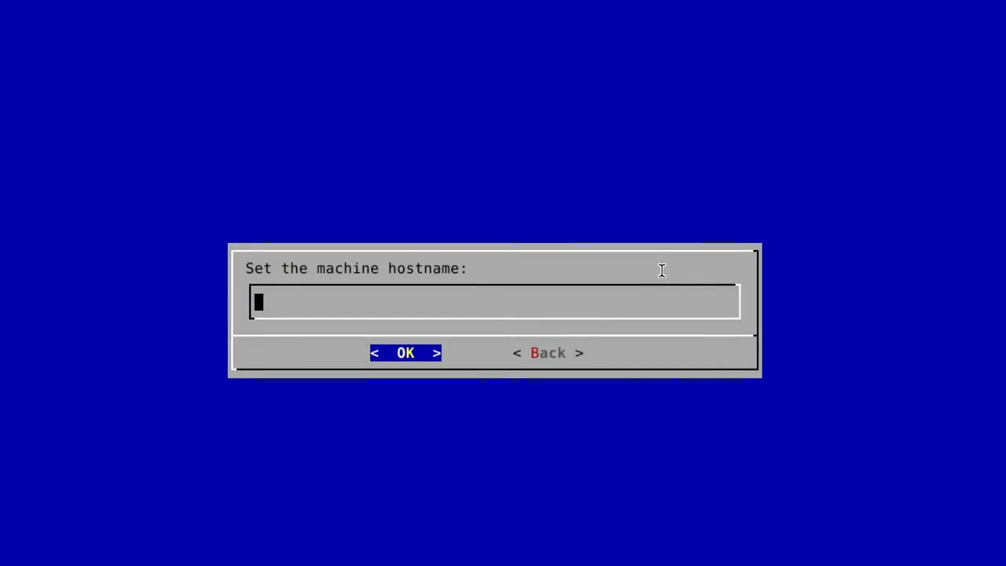
pyautogui.write('voi')
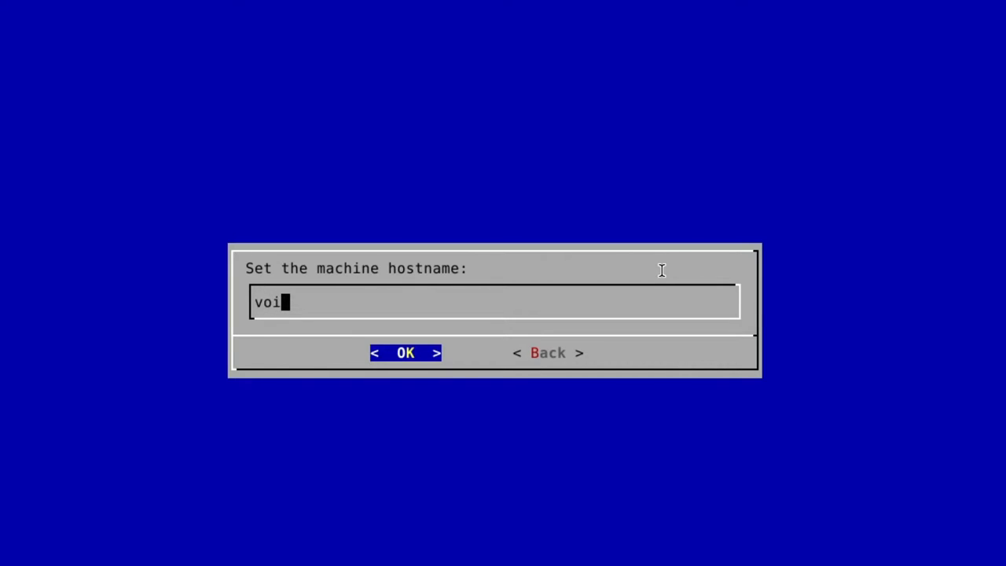
pyautogui.write('dvm')
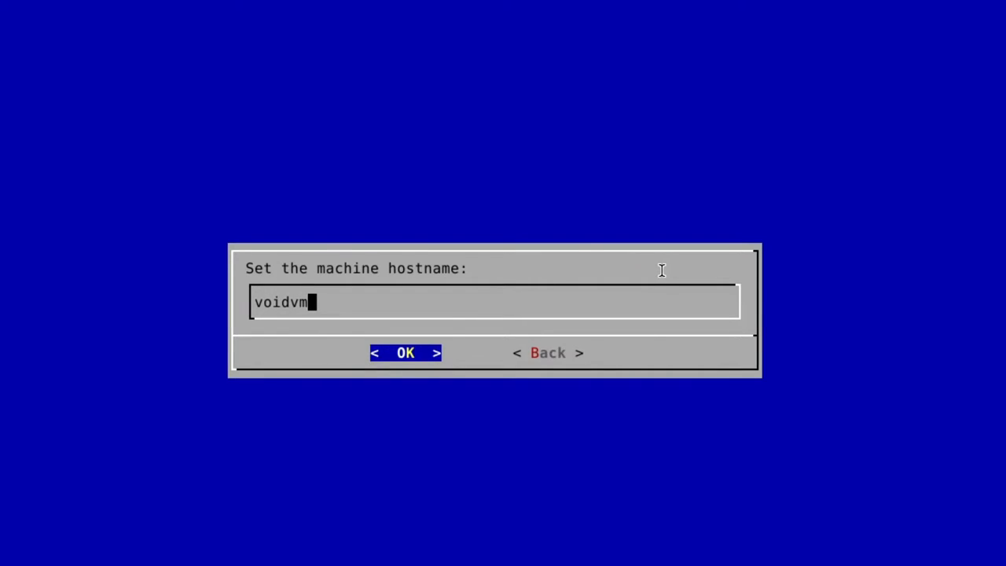
pyautogui.click(406, 352)
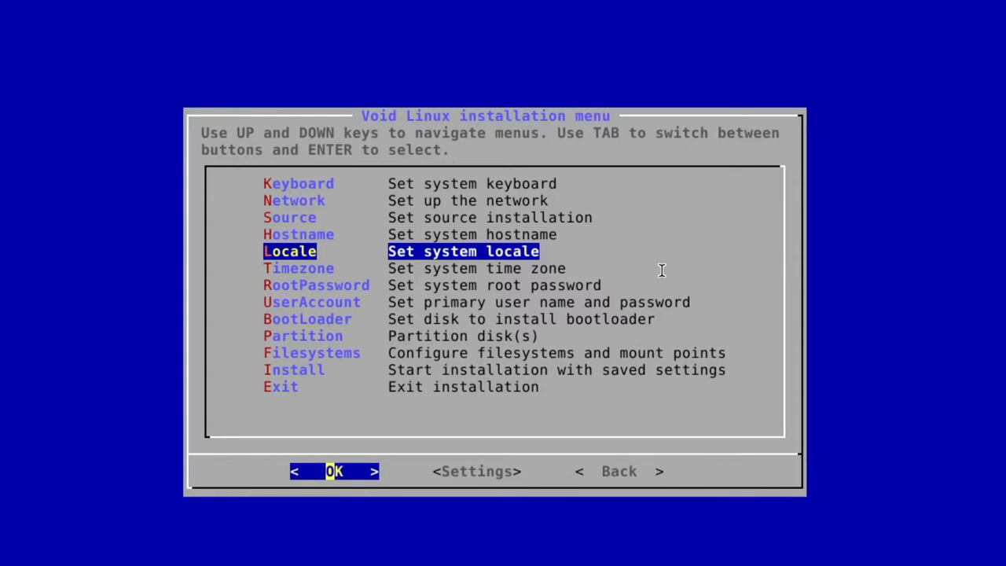
# - Browse the locale list to the English locales and confirm one
pyautogui.press('Return')
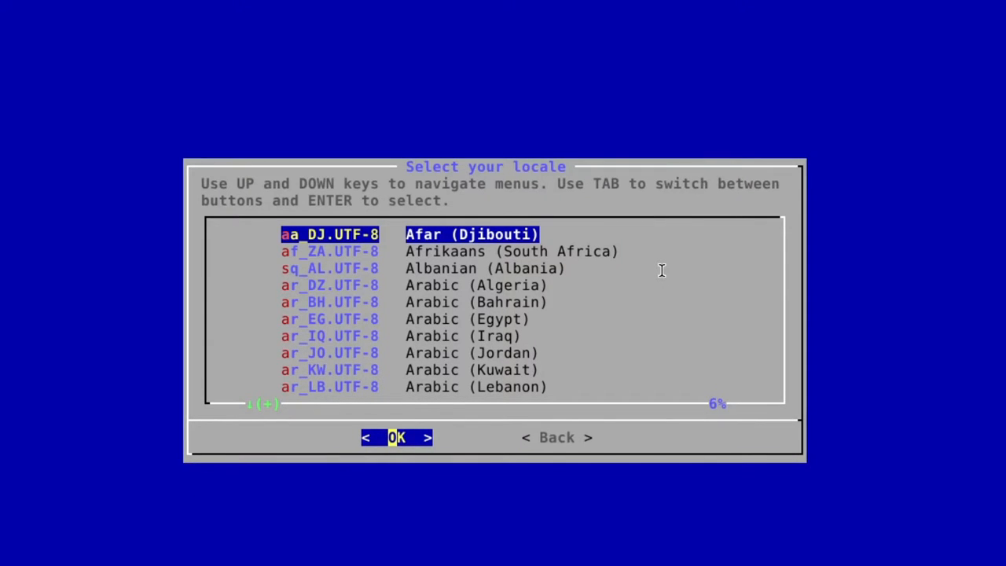
pyautogui.press('Down')
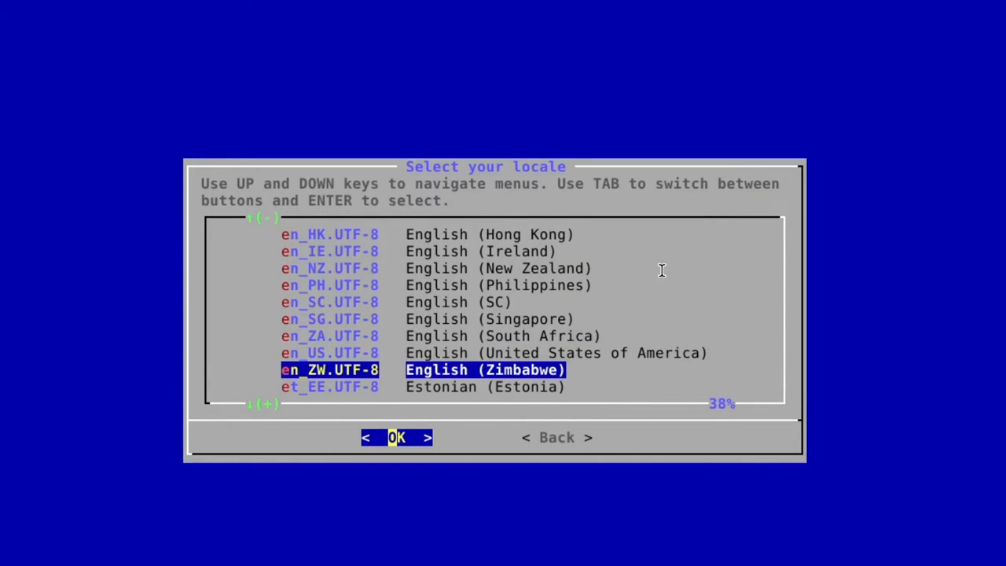
pyautogui.scroll(3)
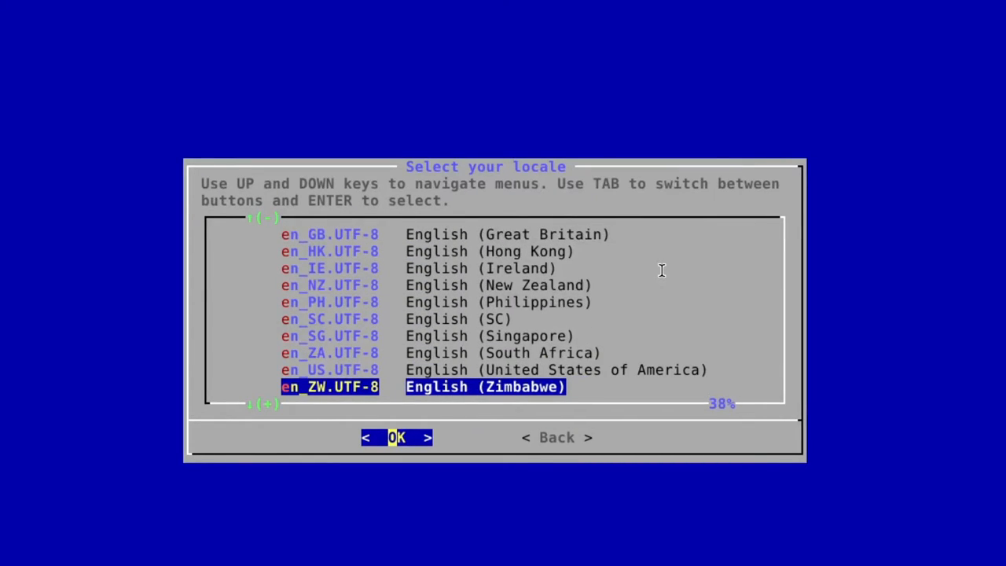
pyautogui.press('Up')
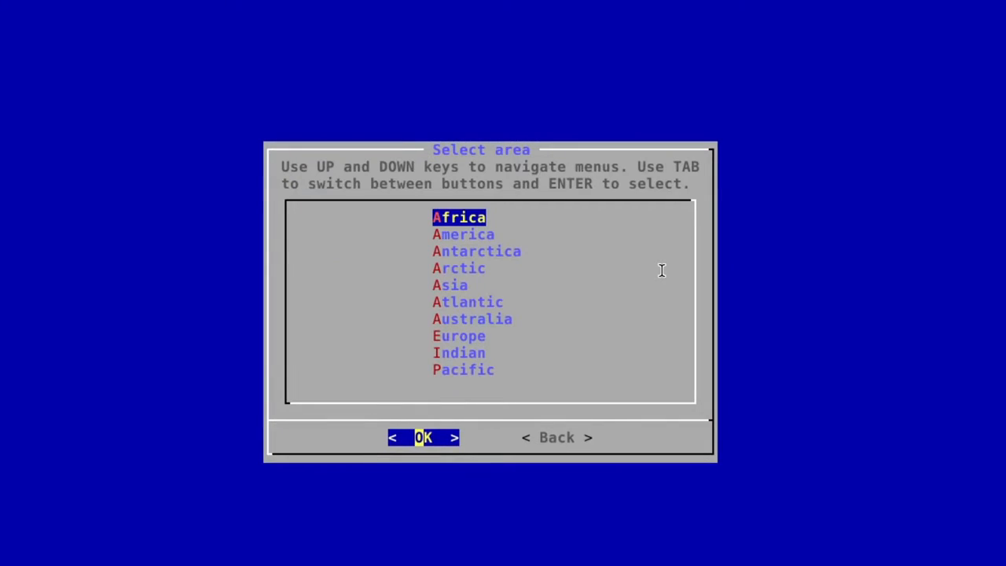
# - Choose America as the time zone area and Lima as the location
pyautogui.press('Down')
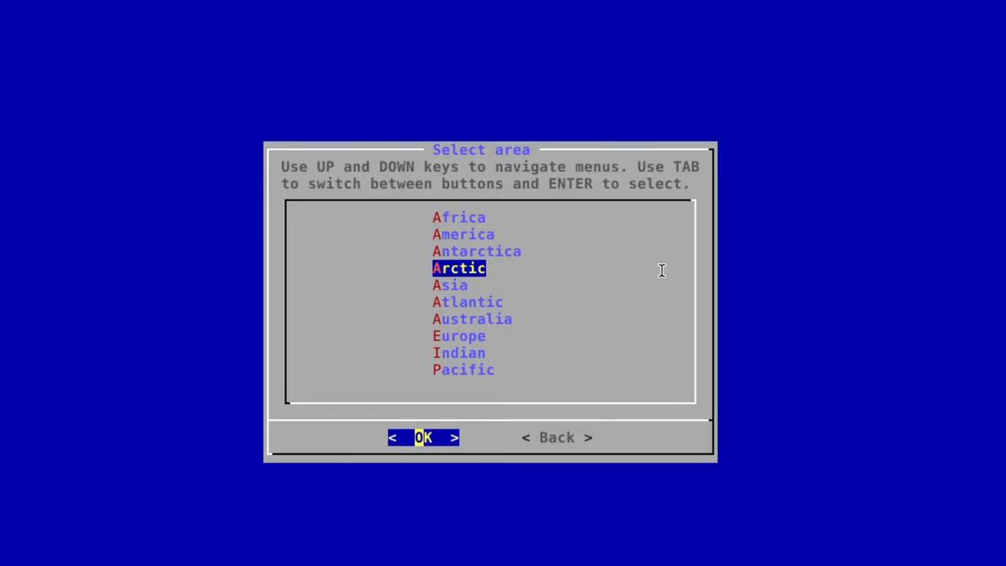
pyautogui.press('Down')
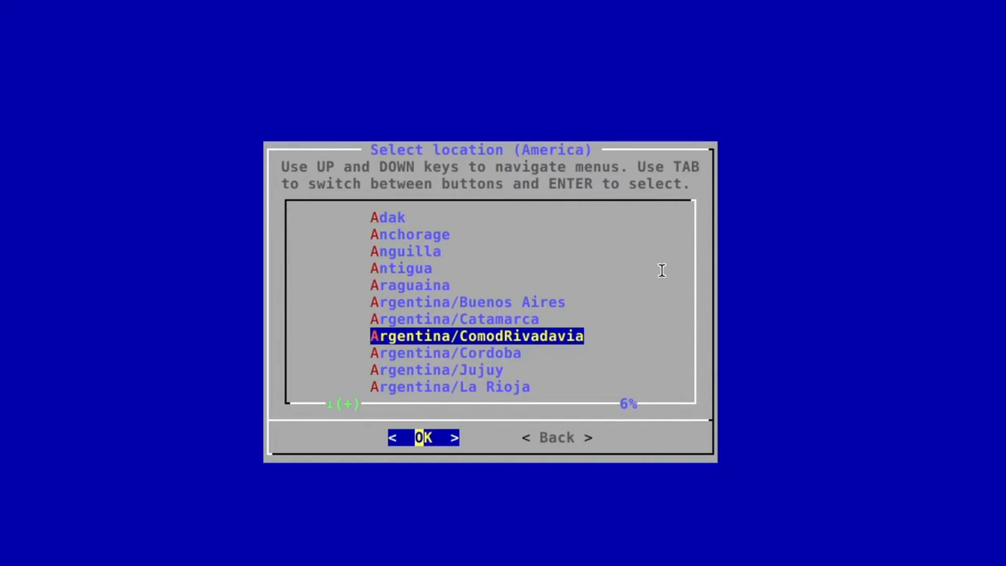
pyautogui.moveTo(638, 296)
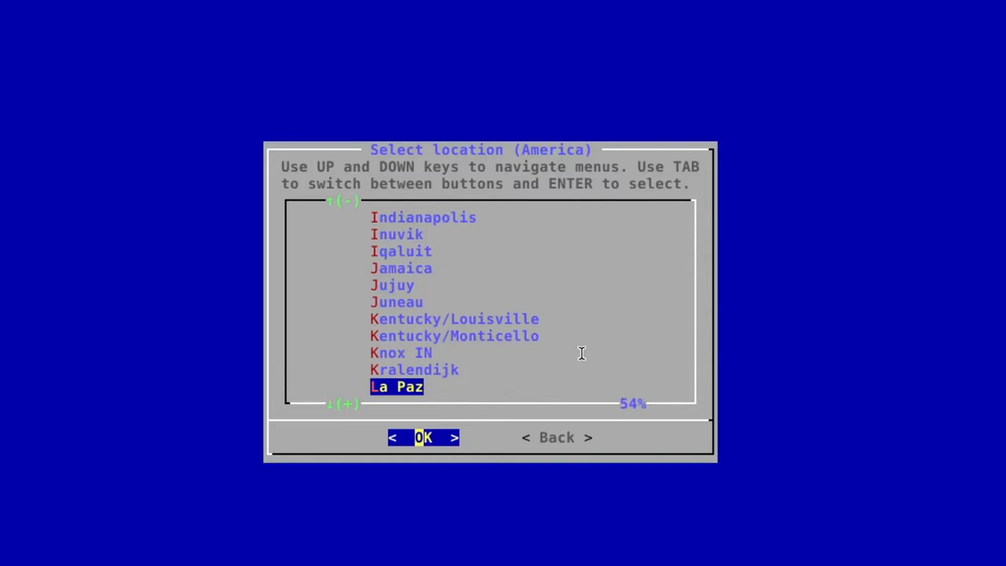
pyautogui.press('Down')
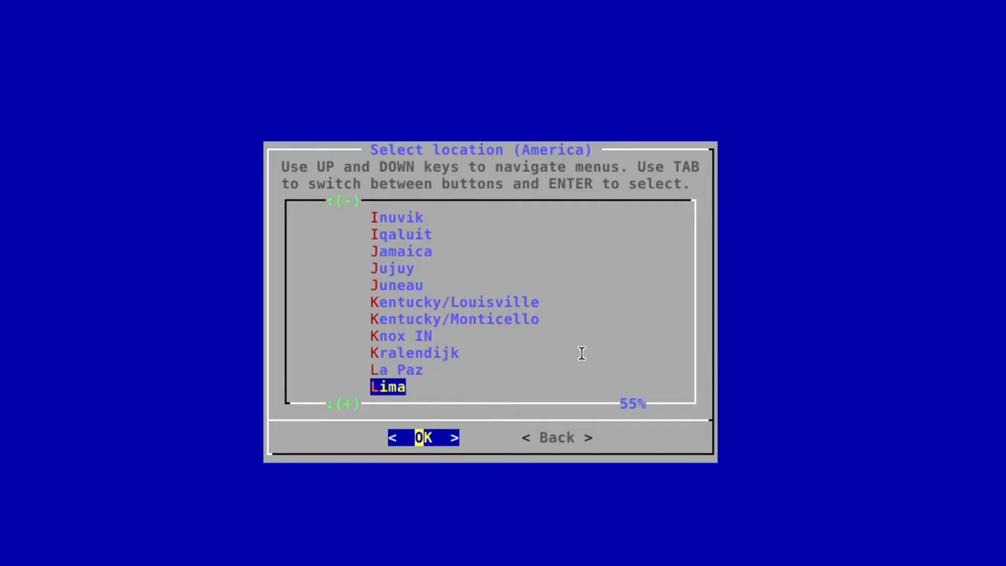
pyautogui.press('Down')
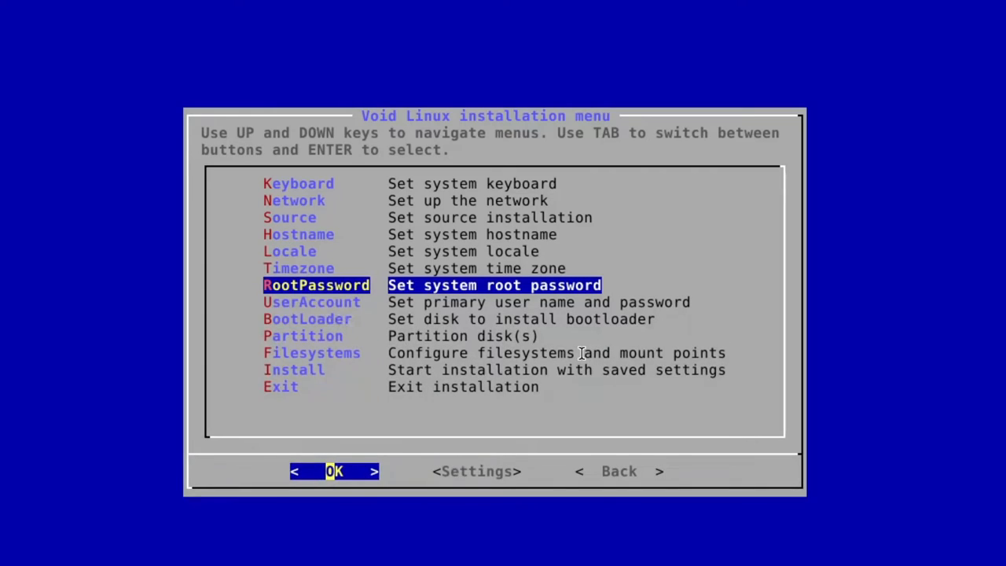
# - Move back up to Timezone and exit the installer
pyautogui.press('Up')
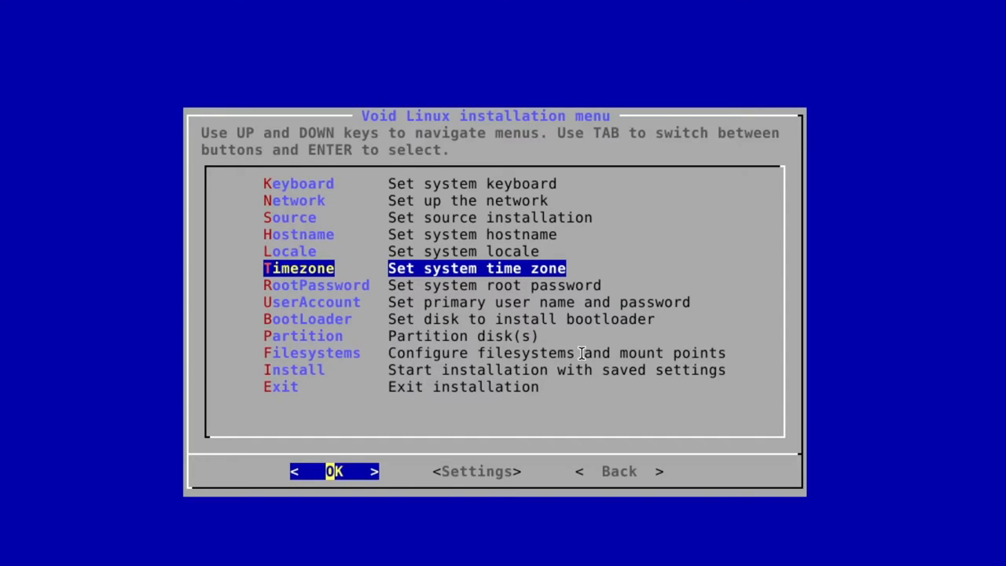
pyautogui.press('Up')
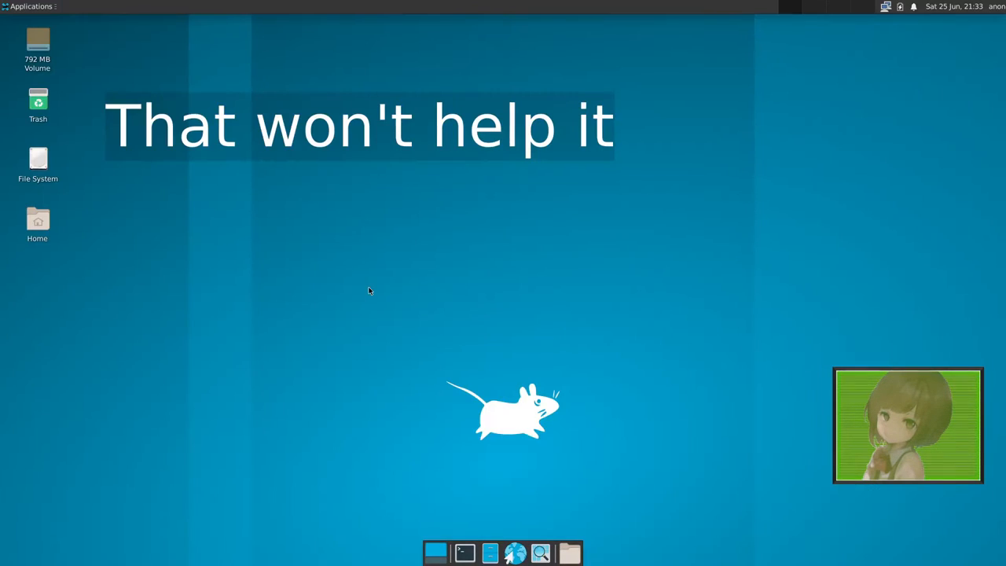
# - Relaunch the installer in a new terminal and dismiss its welcome message
pyautogui.click(464, 553)
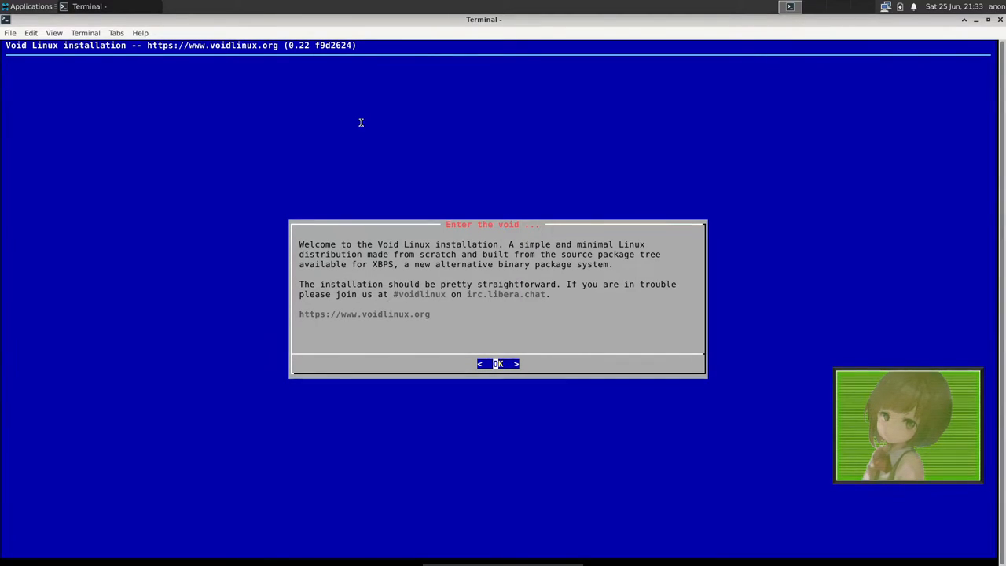
pyautogui.click(497, 363)
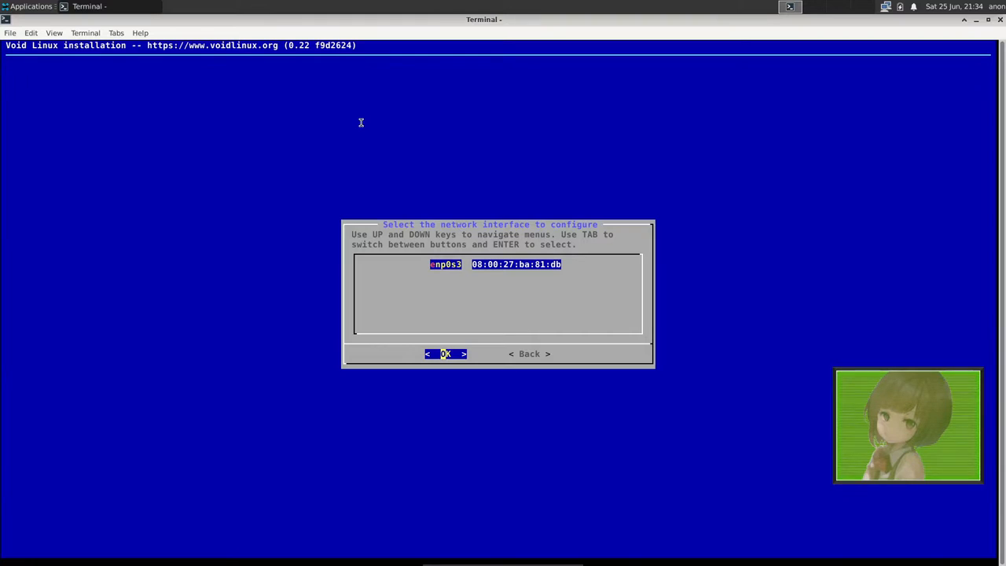
# - Select the enp0s3 interface and accept DHCP for it
pyautogui.press('Return')
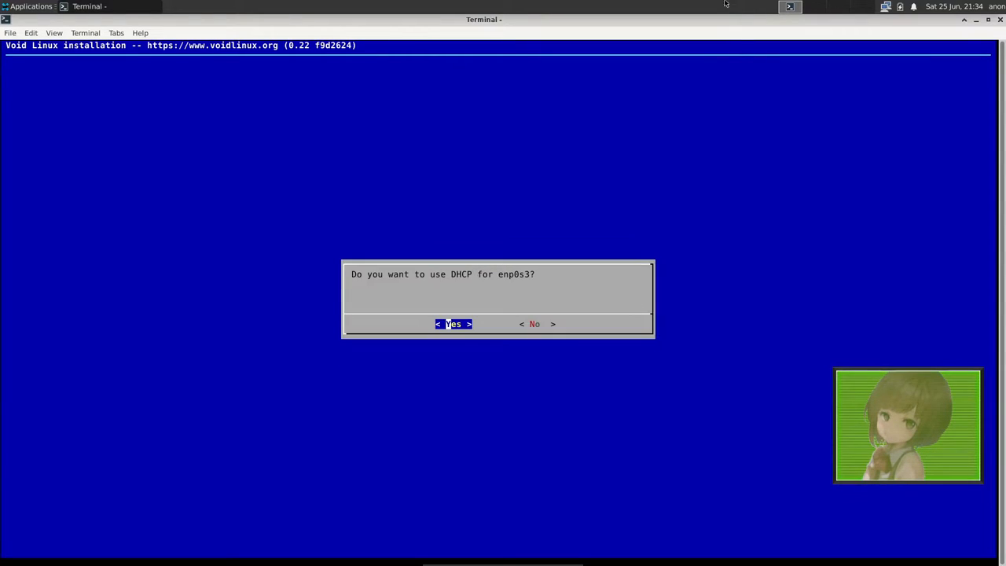
pyautogui.click(453, 324)
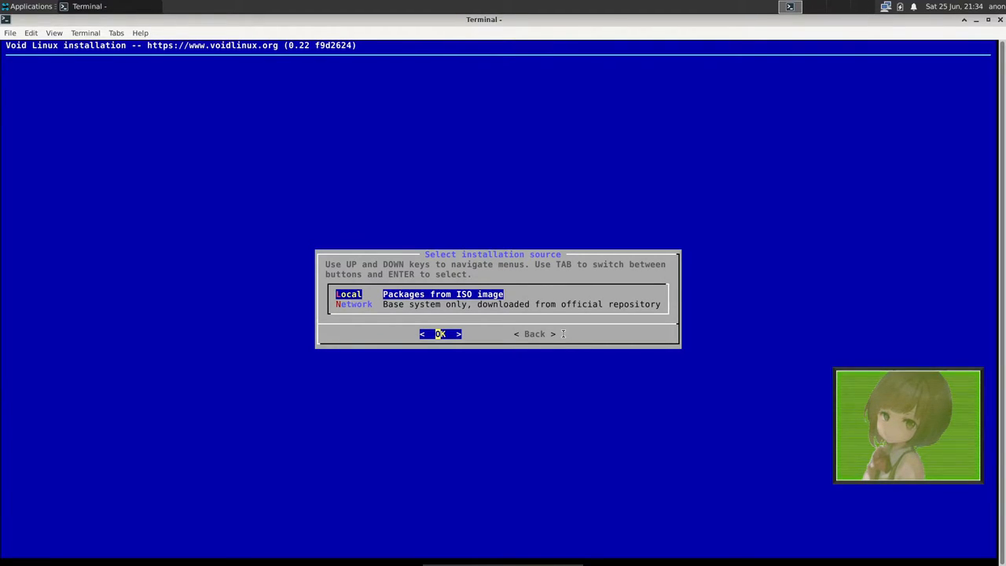
# - Confirm the installation source and choose a locale from the list
pyautogui.press('Return')
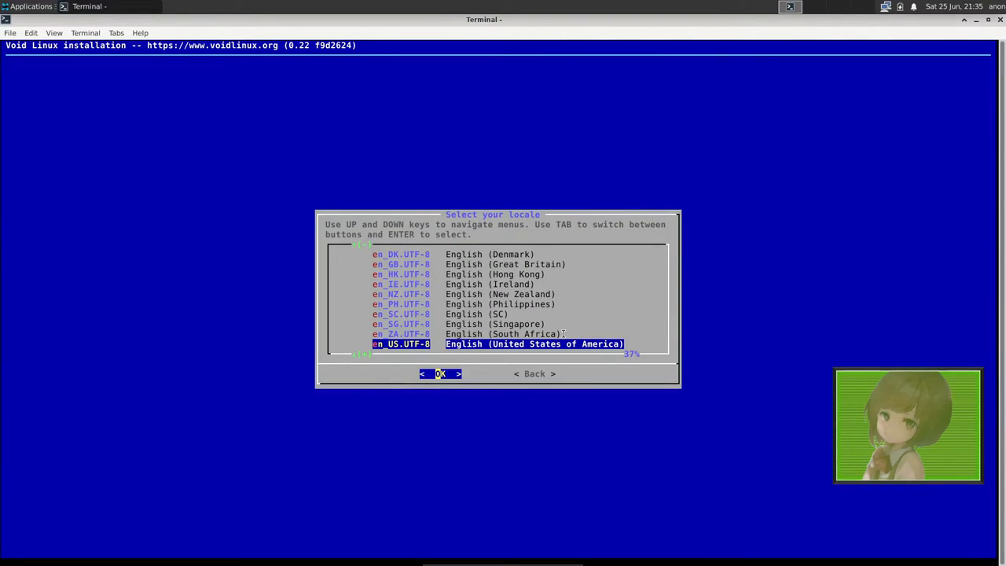
pyautogui.press('Down')
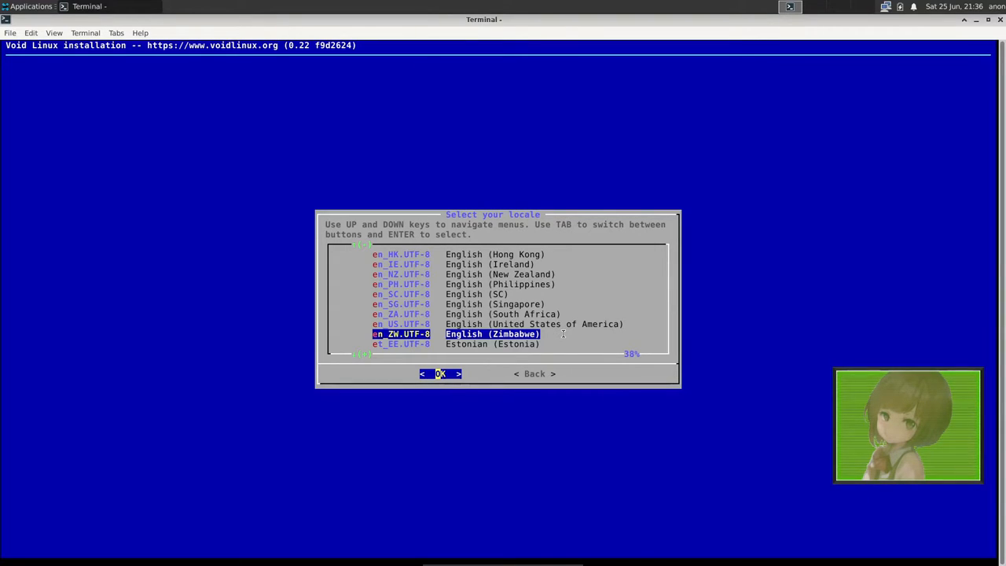
pyautogui.press('Return')
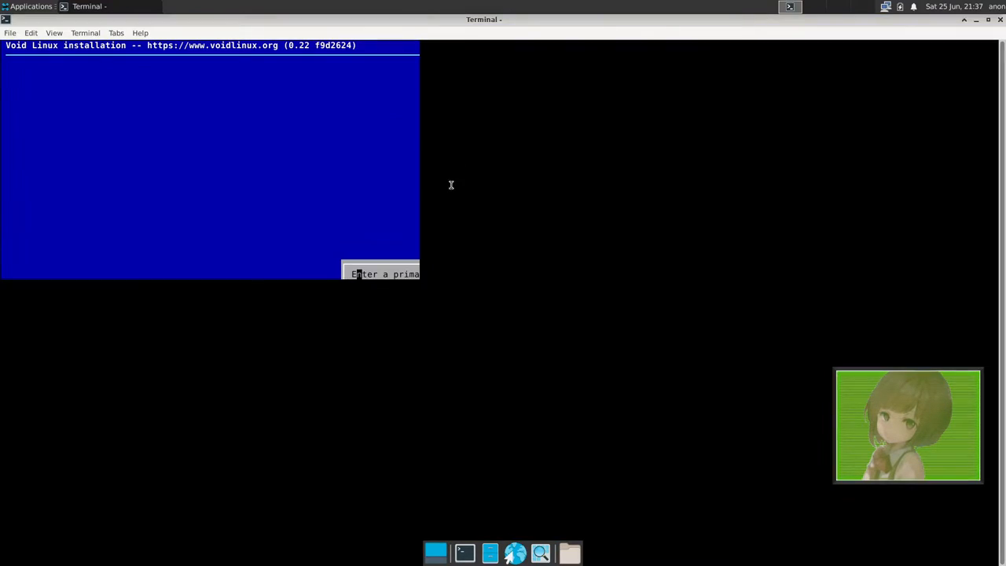
pyautogui.moveTo(338, 359)
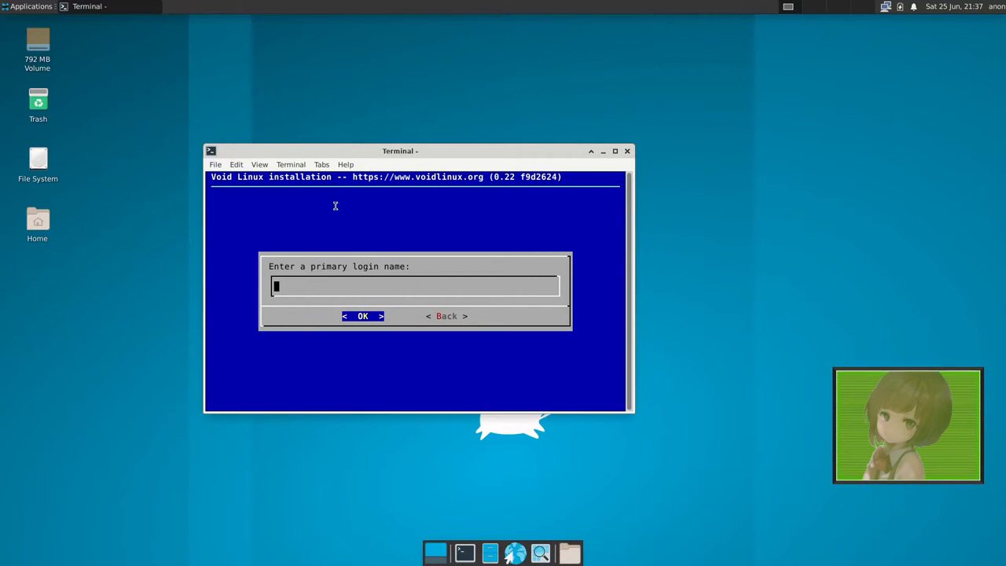
# - Set the login name to minux and confirm its group memberships
pyautogui.write('min')
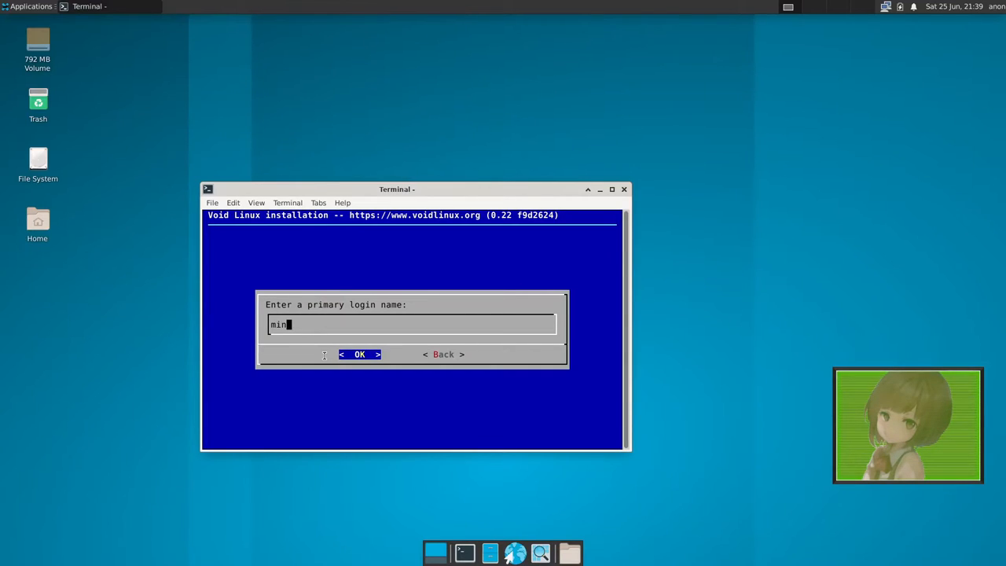
pyautogui.click(359, 354)
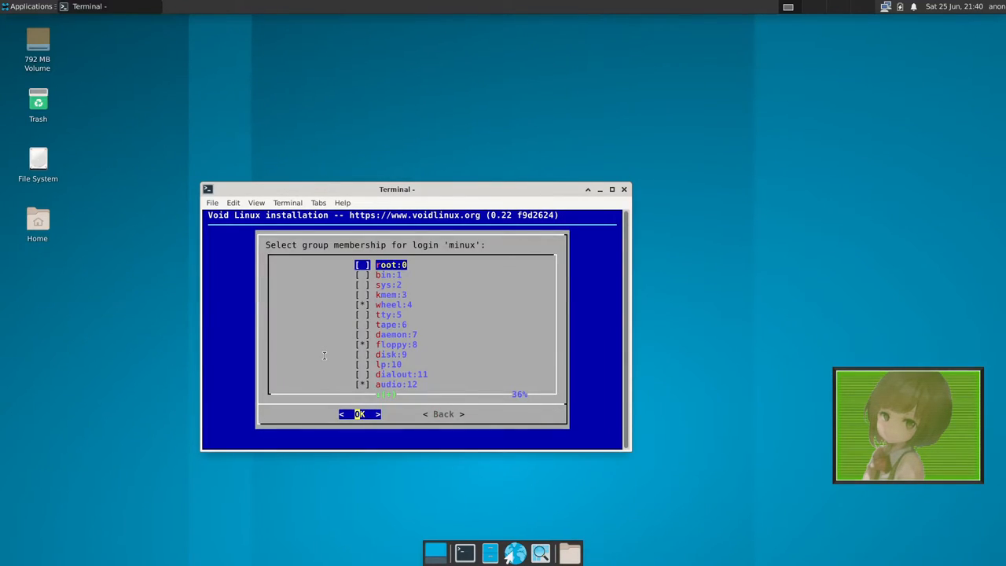
pyautogui.press('Down')
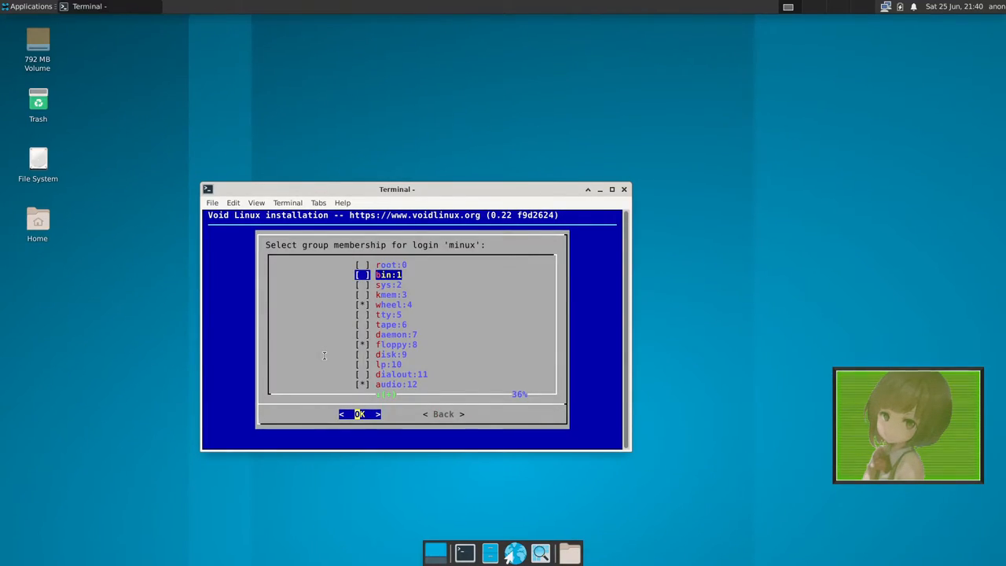
pyautogui.press('Down')
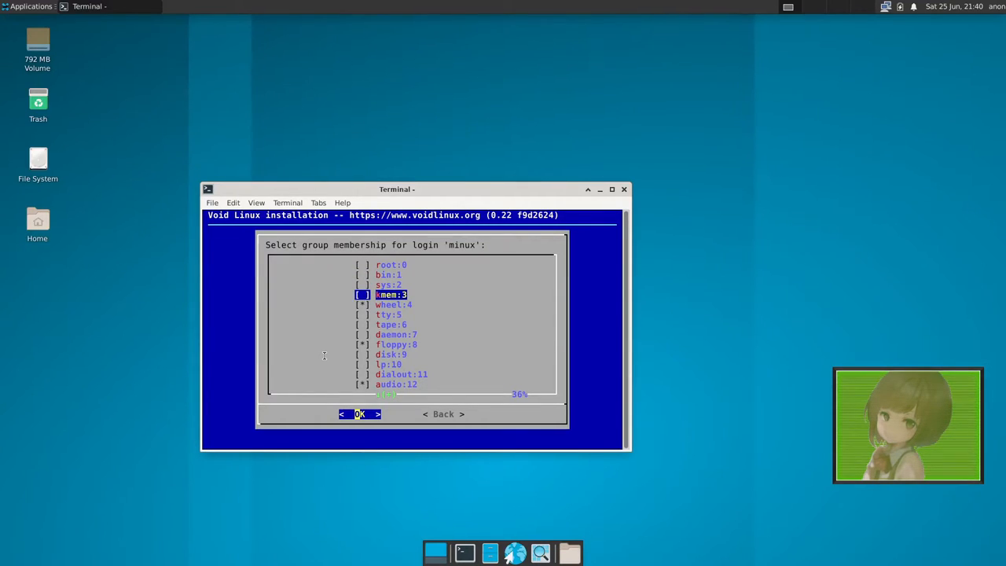
pyautogui.press('Down')
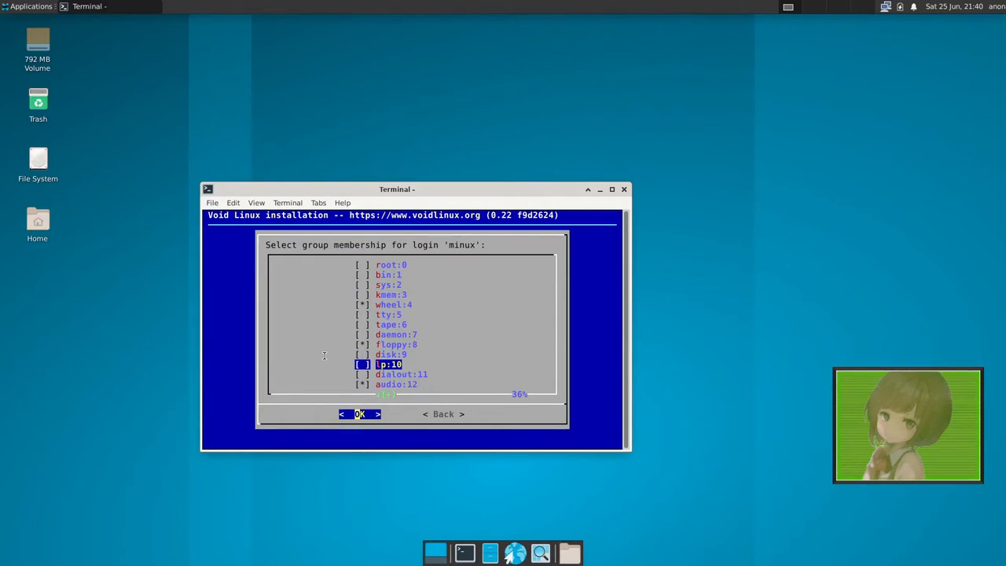
pyautogui.press('Up')
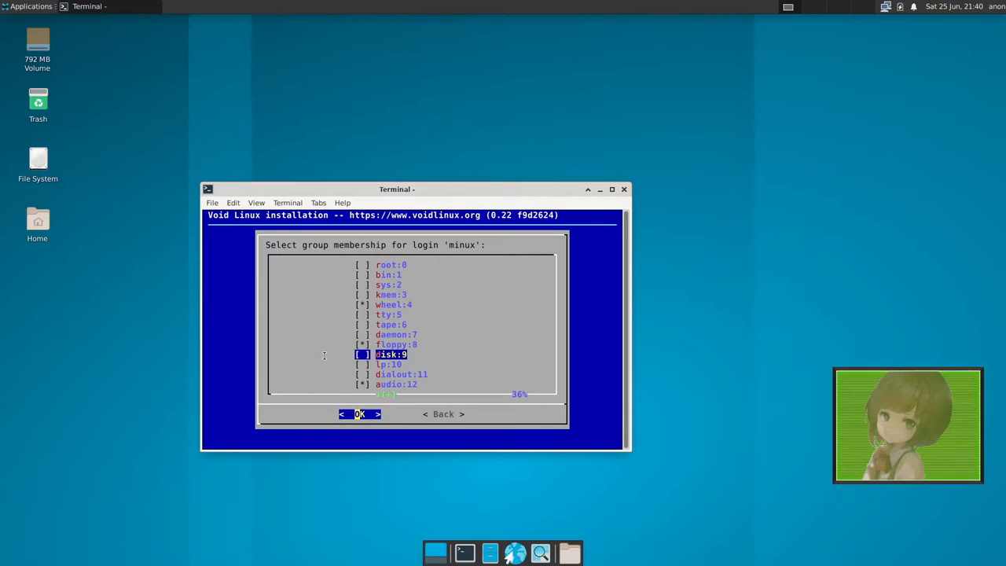
pyautogui.scroll(-3)
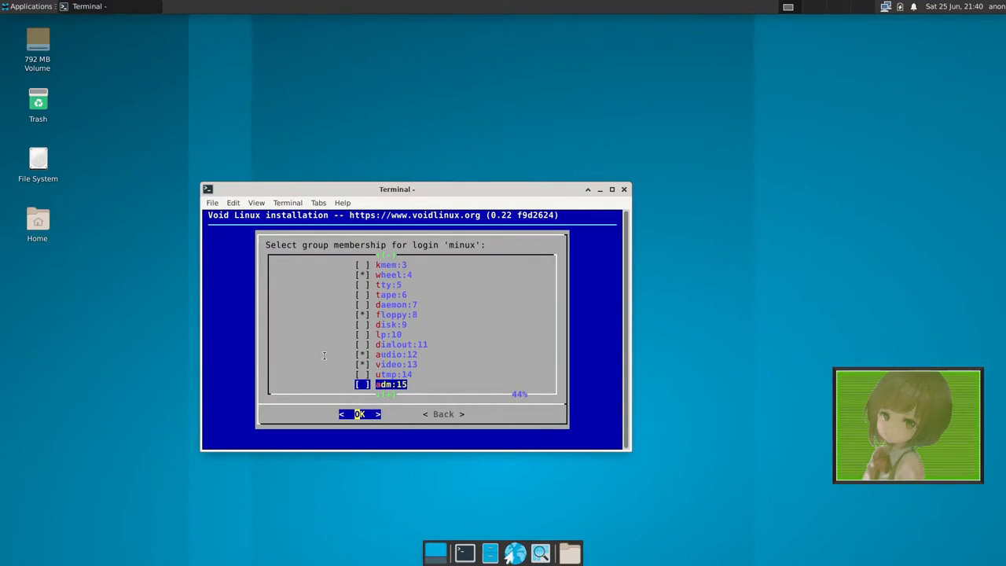
pyautogui.scroll(-3)
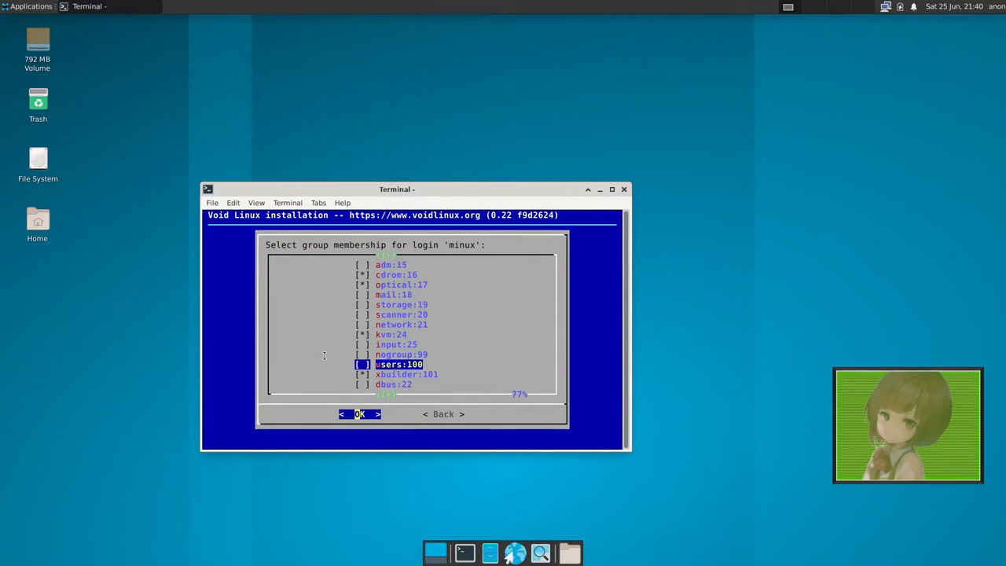
pyautogui.click(360, 414)
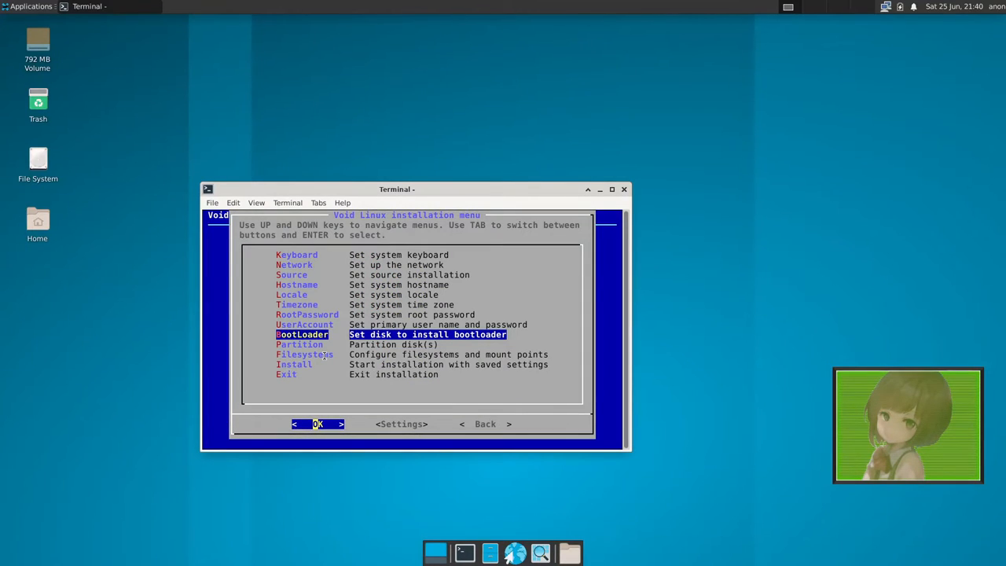
# - Choose Partition from the main menu and select /dev/sda as the disk
pyautogui.press('Up')
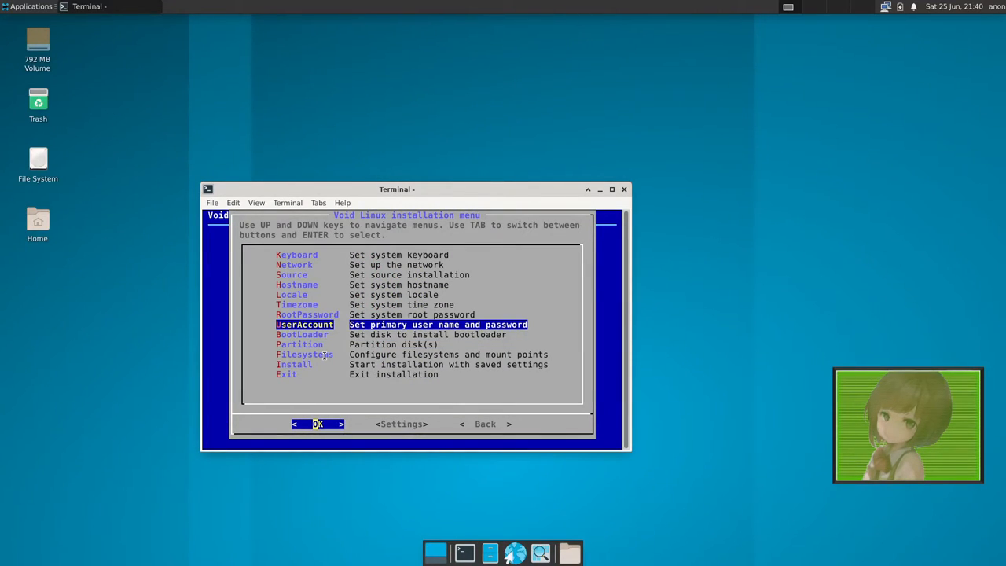
pyautogui.press('Down')
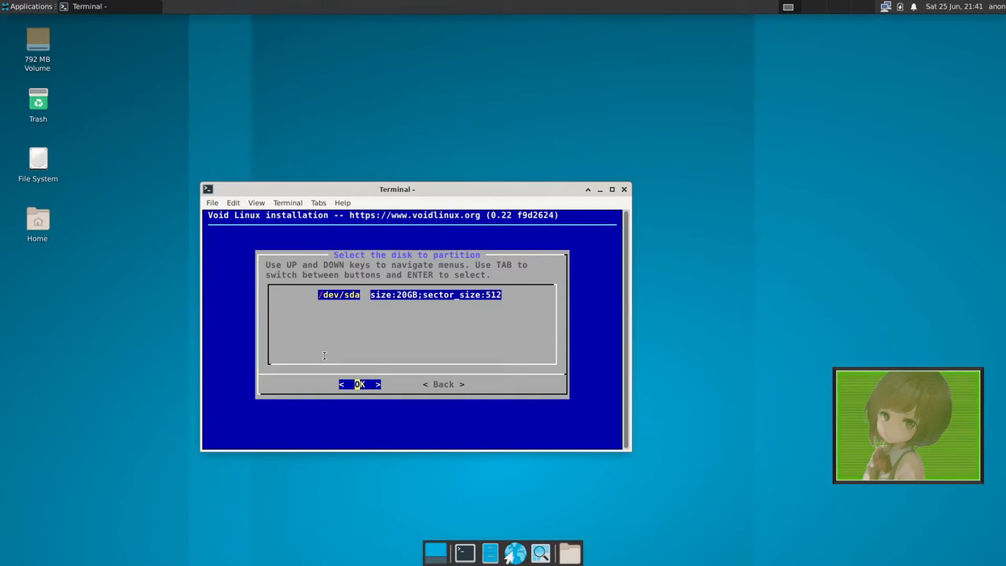
pyautogui.click(360, 383)
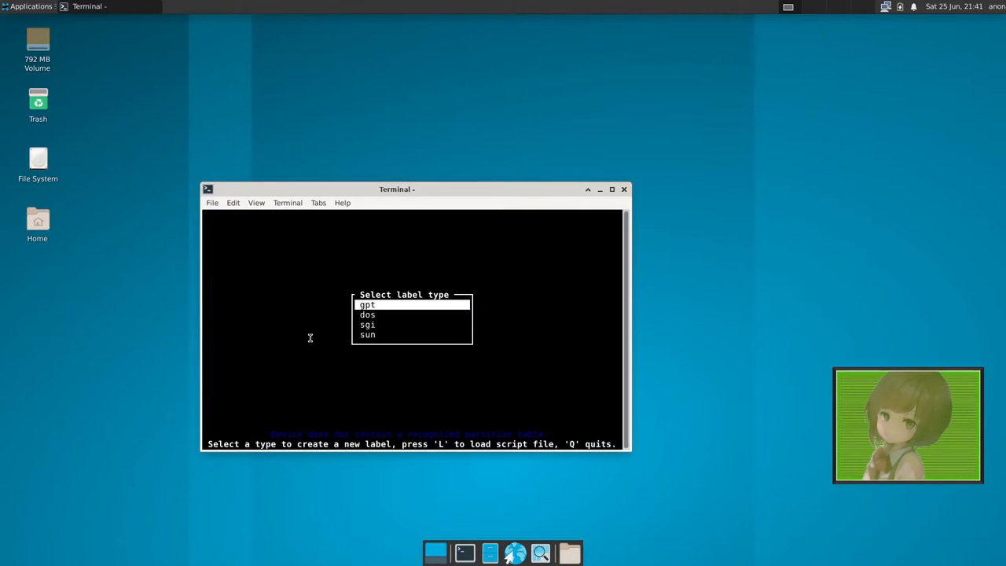
pyautogui.press('Return')
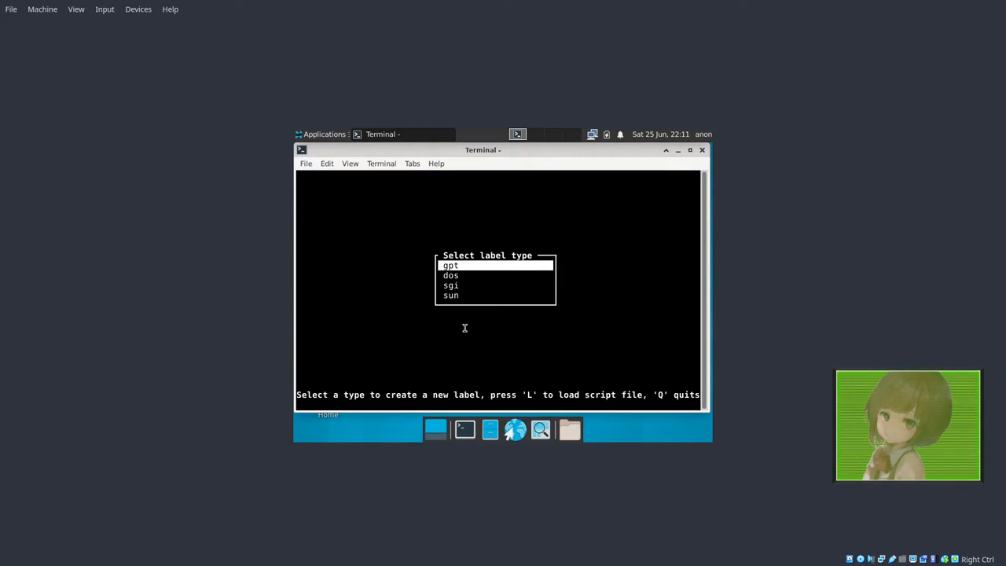
# - Create a dos label with a bootable 200M sda1 and a 19.8G sda2, then write it
pyautogui.press('Down')
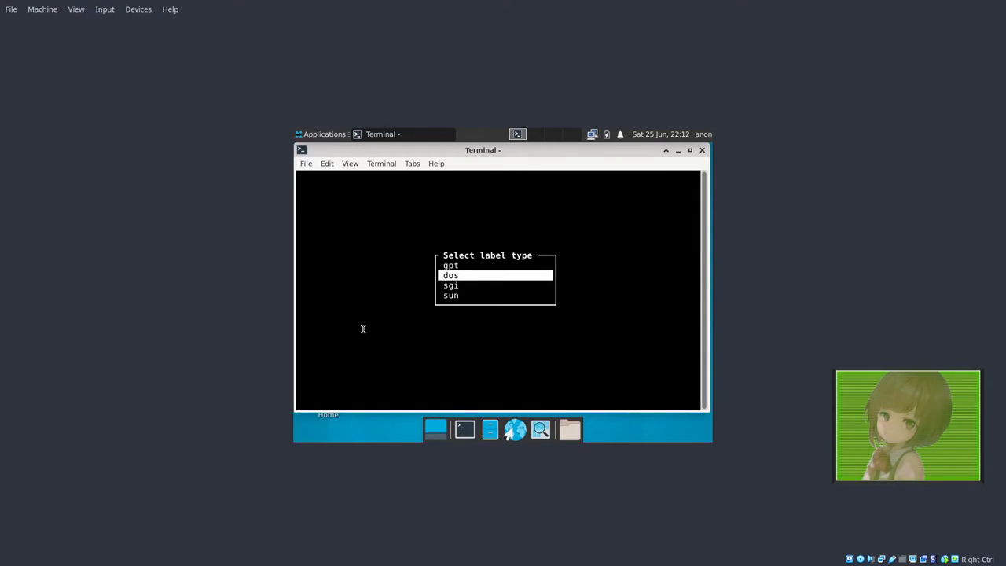
pyautogui.press('Return')
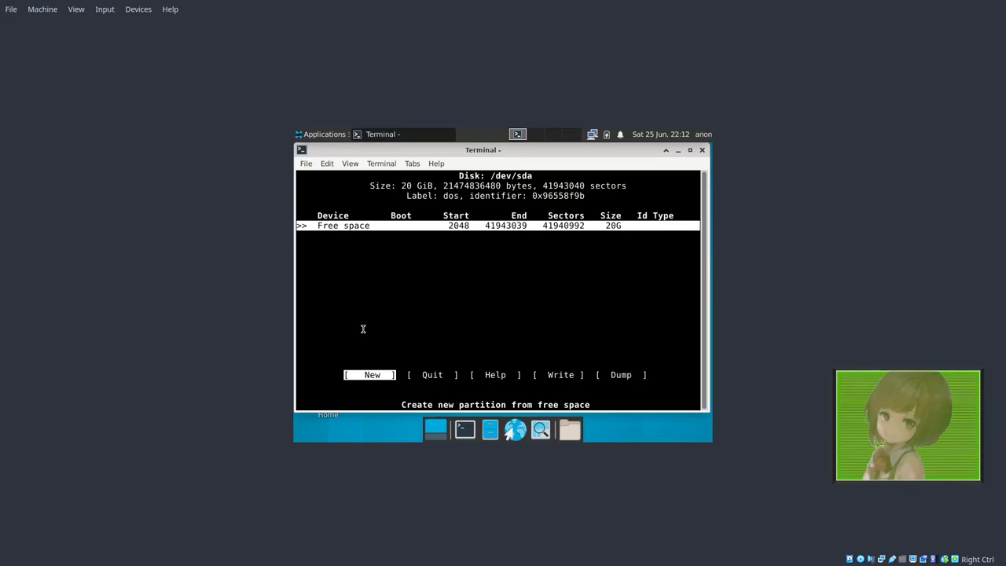
pyautogui.moveTo(519, 134)
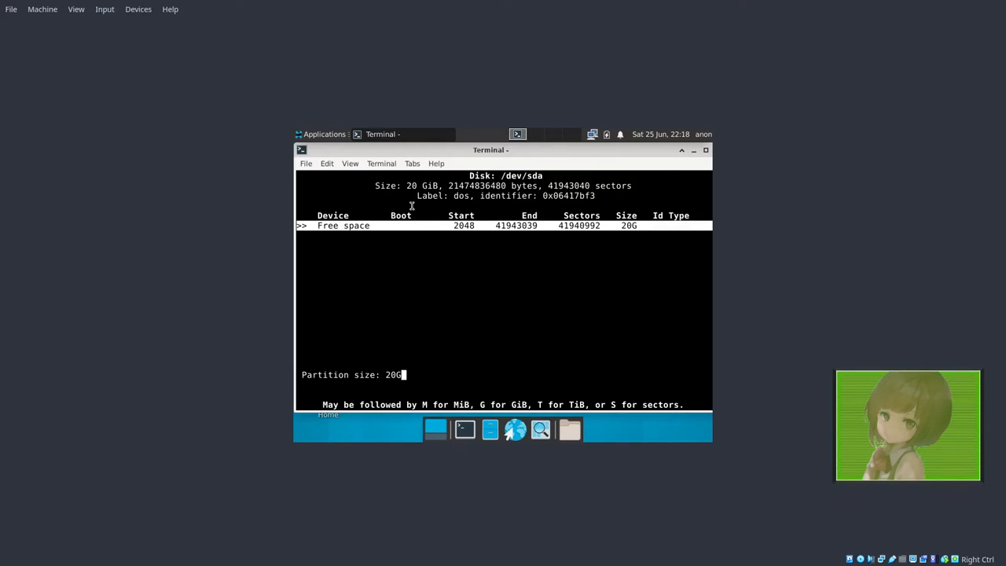
pyautogui.press('Return')
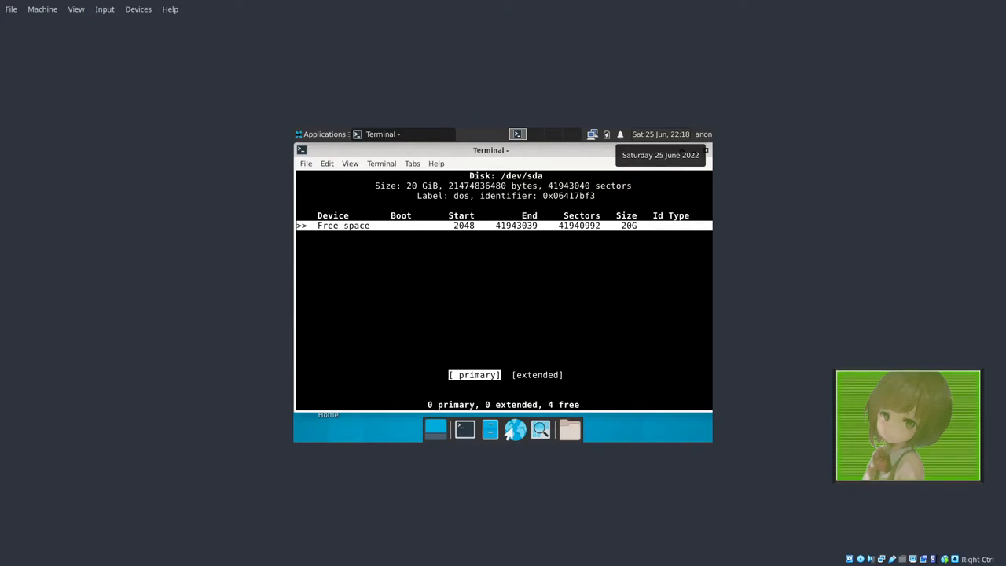
pyautogui.moveTo(626, 277)
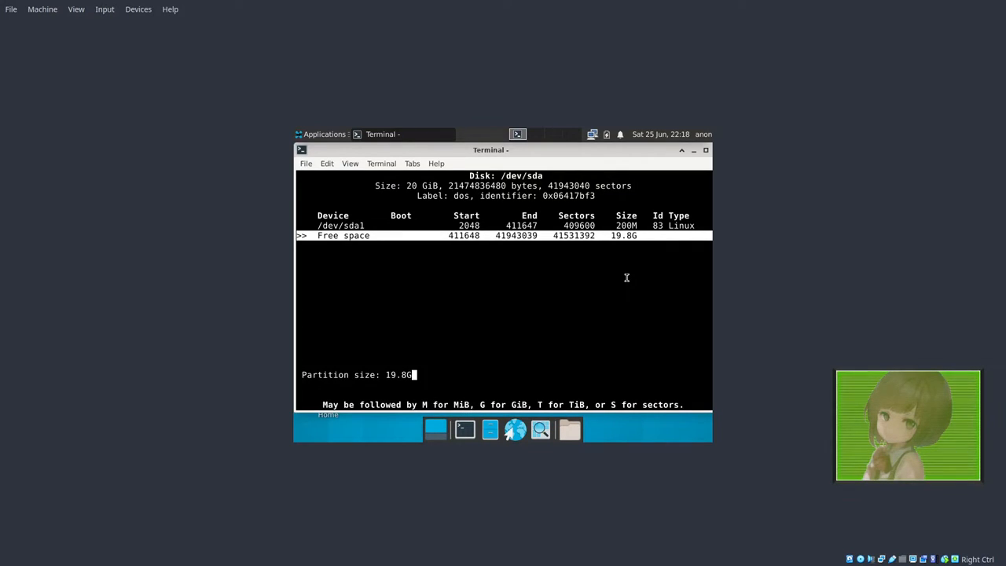
pyautogui.press('Return')
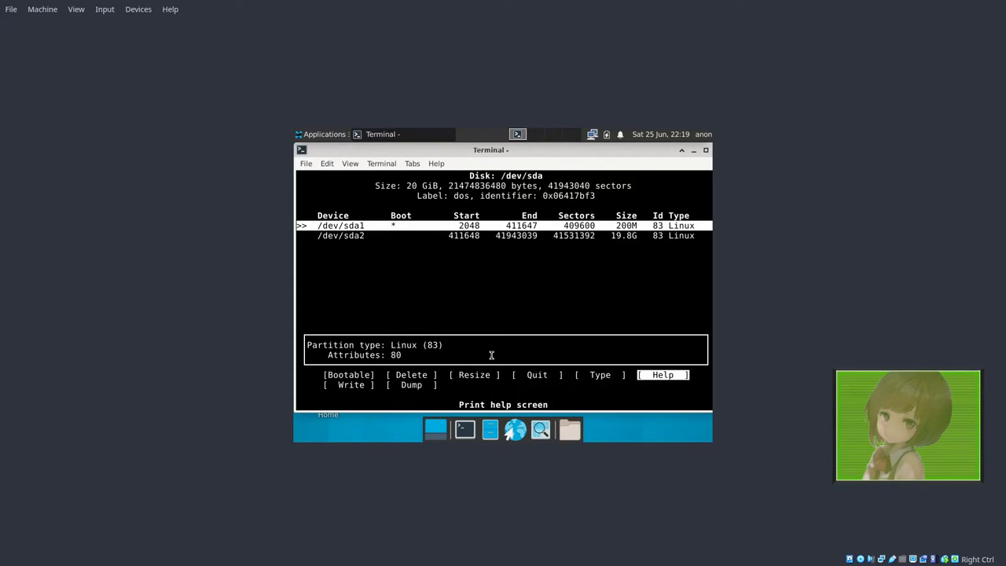
pyautogui.press('Left')
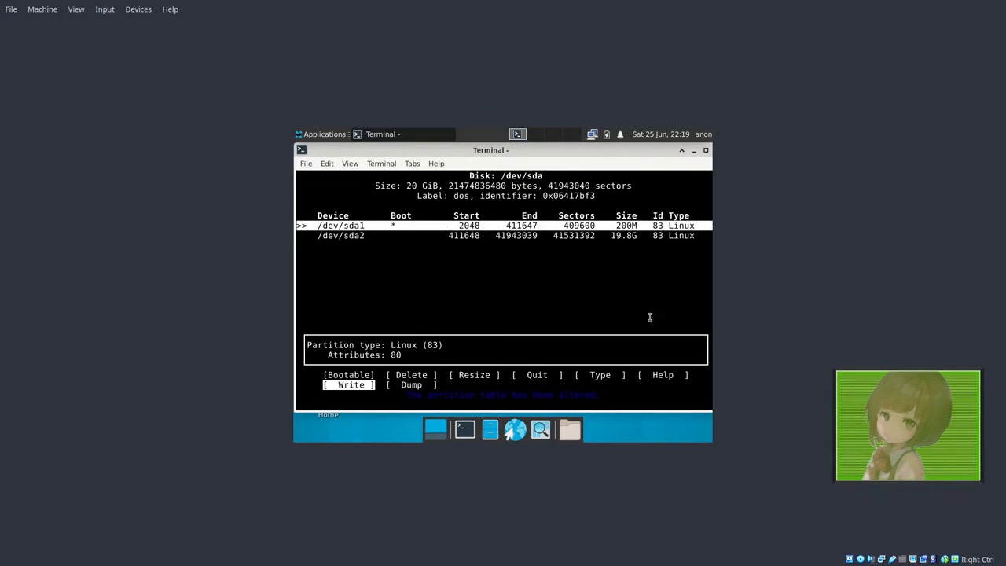
pyautogui.moveTo(678, 361)
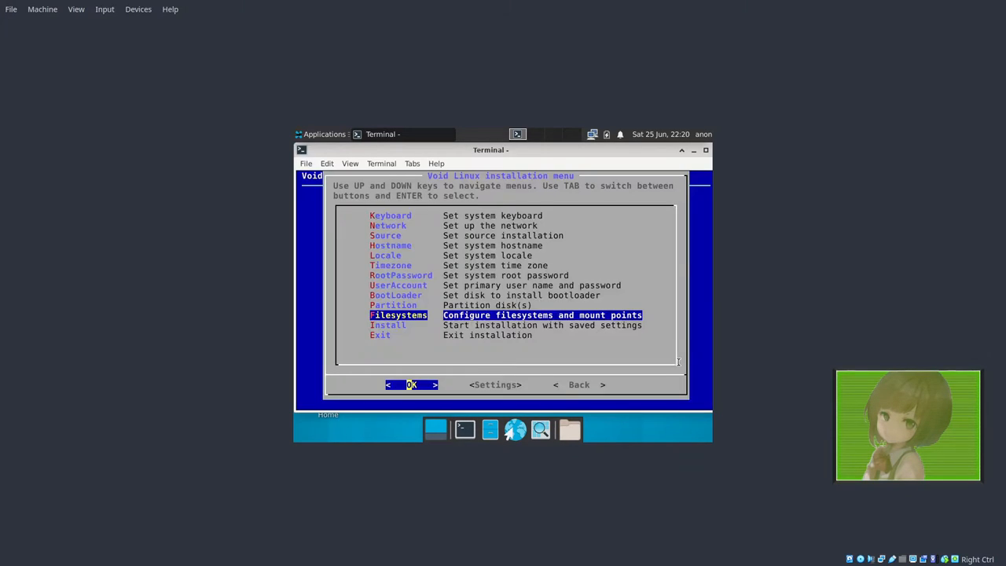
# - Mark /dev/sda2 for a new ext4 root filesystem and review pending operations
pyautogui.press('Return')
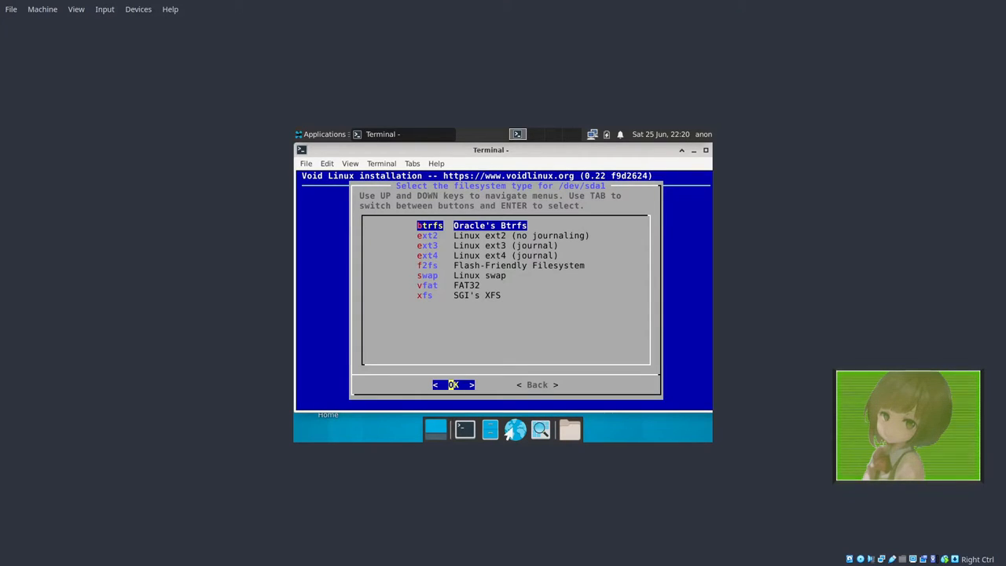
pyautogui.moveTo(923, 334)
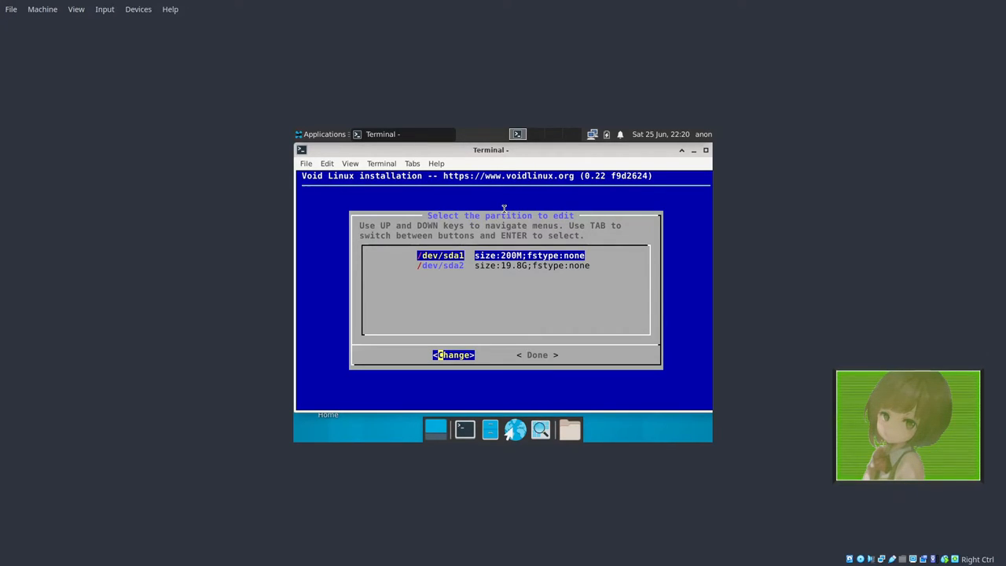
pyautogui.press('Down')
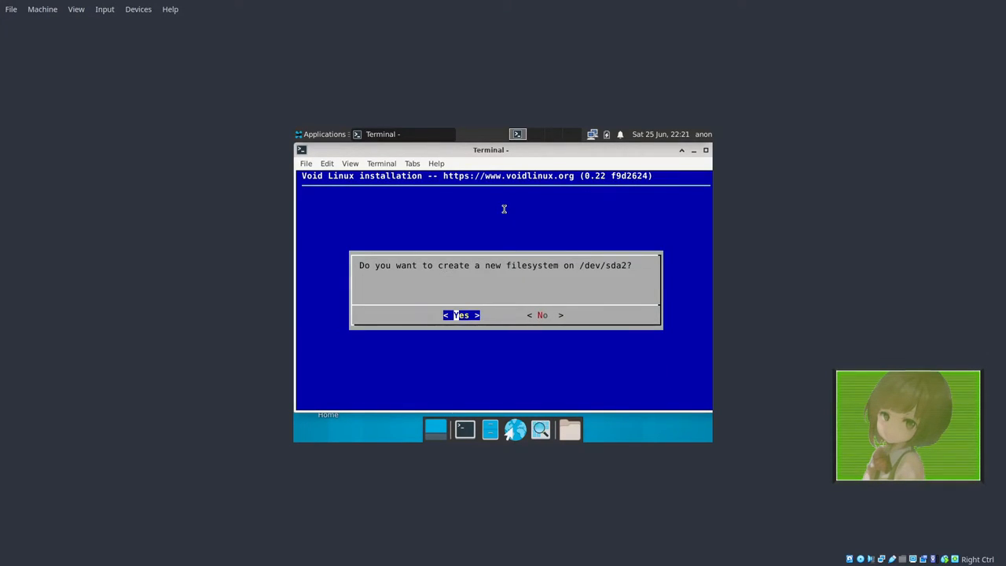
pyautogui.press('Return')
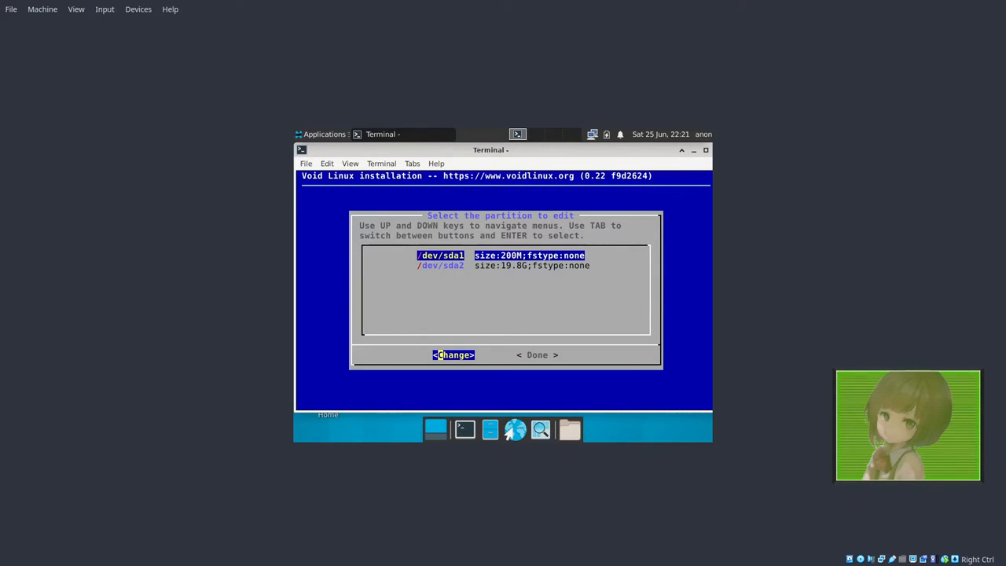
pyautogui.moveTo(1000, 4)
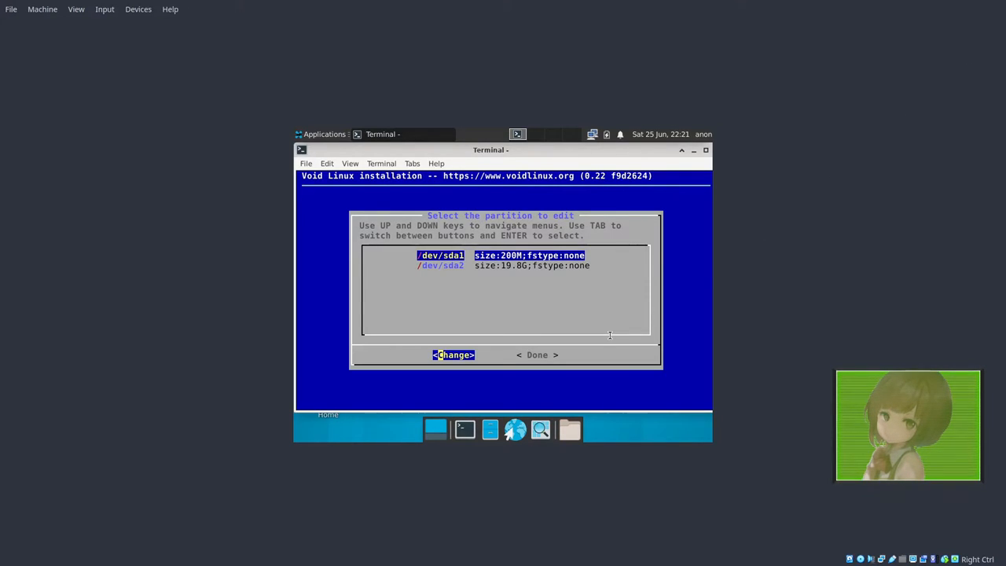
pyautogui.press('Tab')
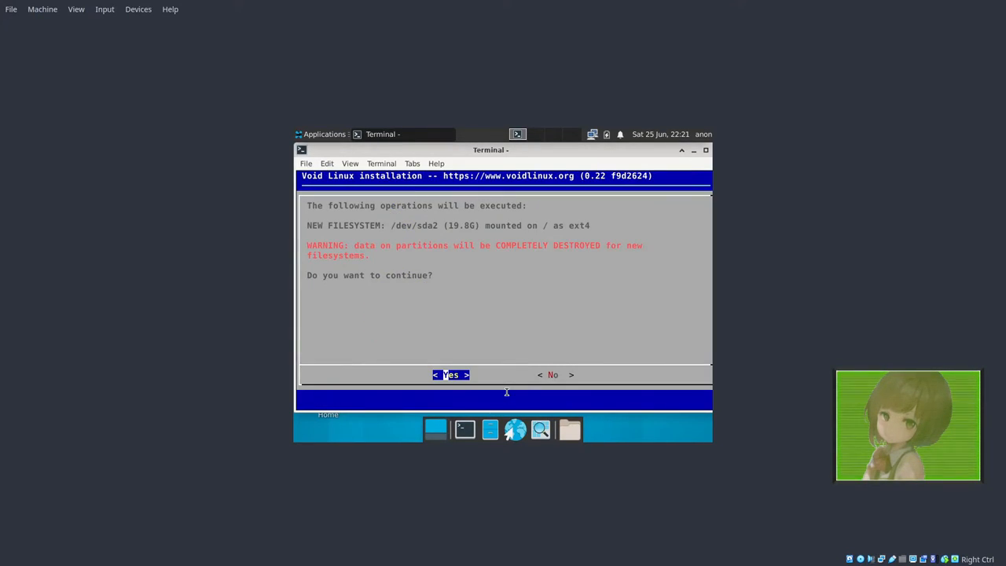
pyautogui.click(451, 374)
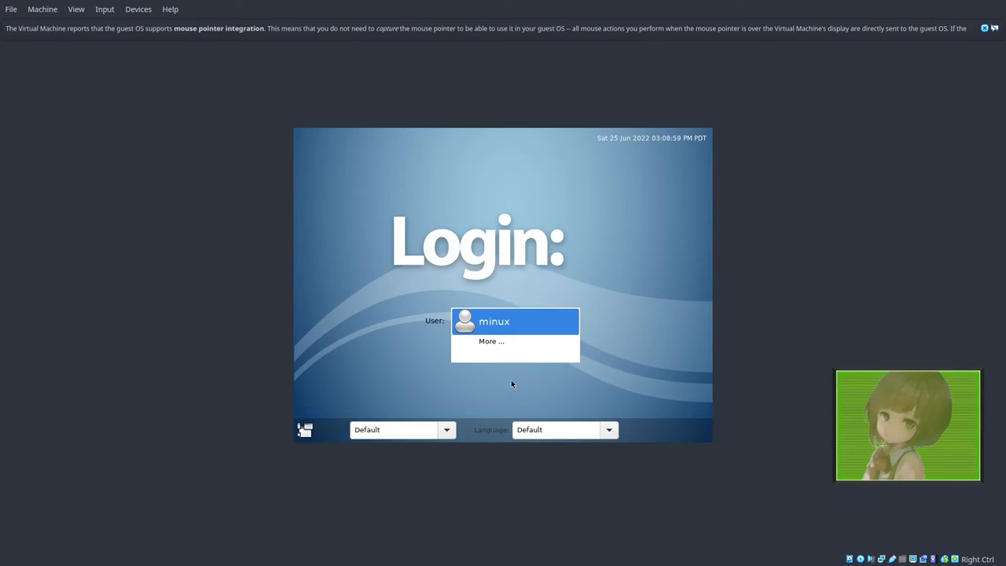
# - Log in as minux, try xrandr in a terminal, then close the terminal
pyautogui.click(515, 321)
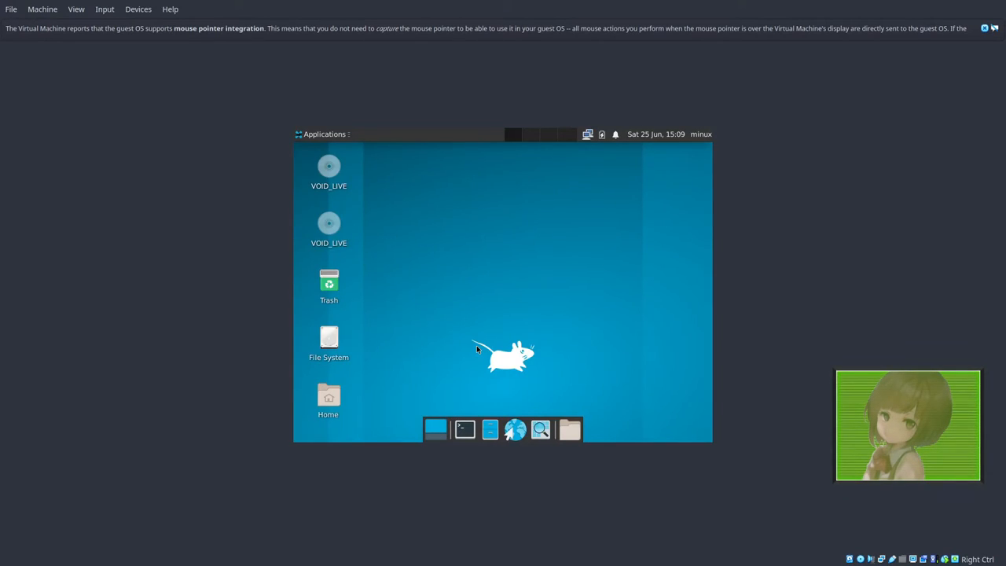
pyautogui.moveTo(579, 205)
pyautogui.write('xrandr -s 1920x1080')
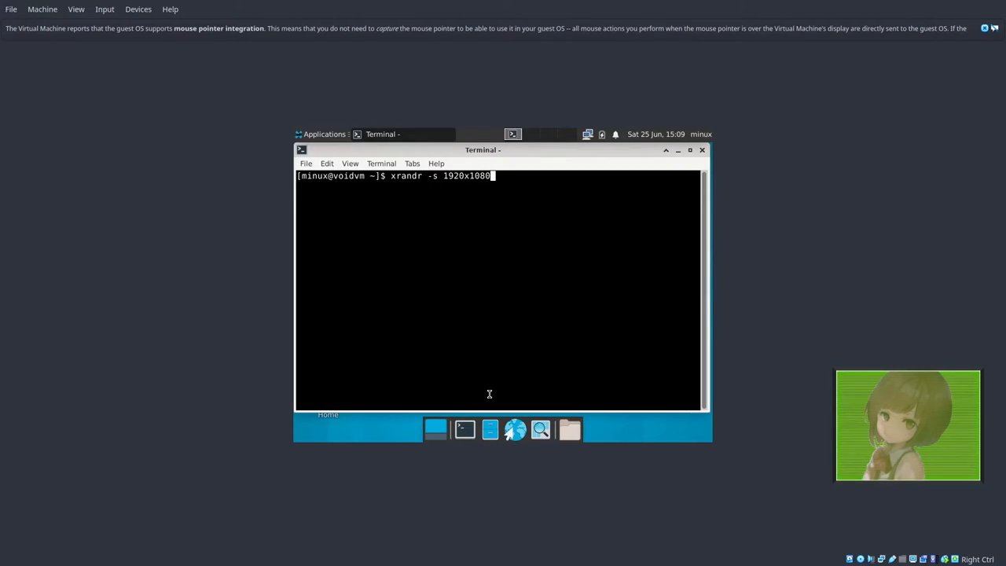
pyautogui.press('Return')
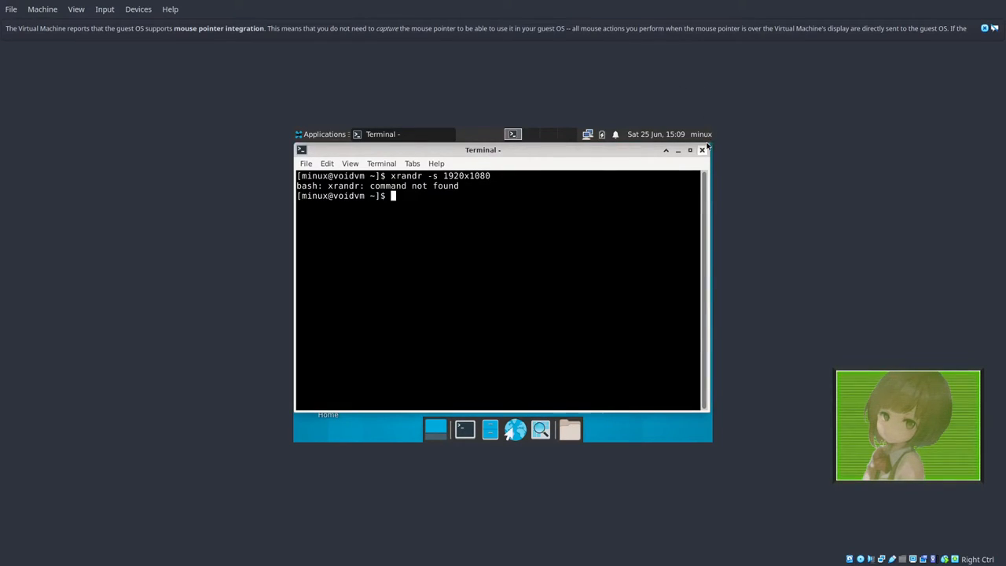
pyautogui.click(702, 150)
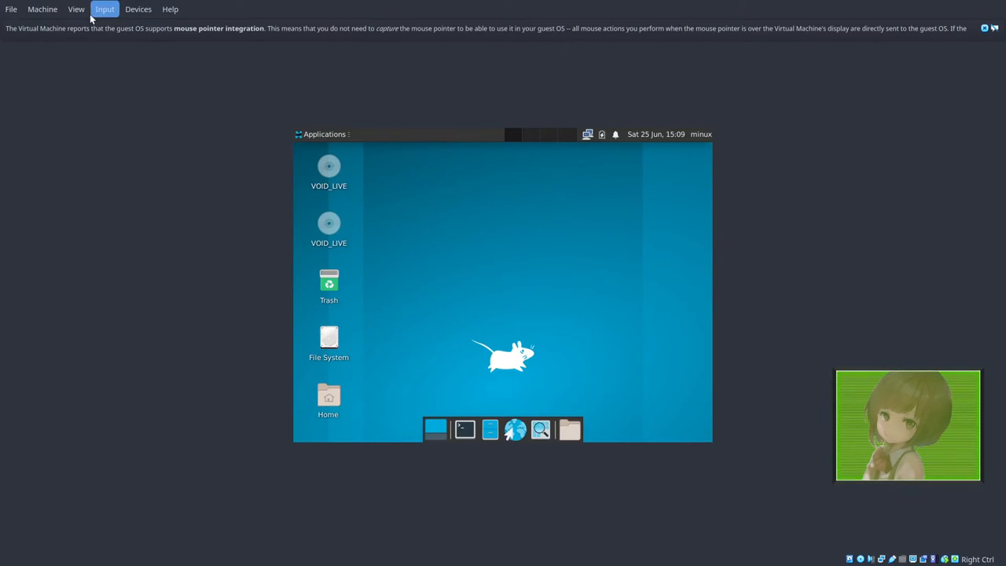
pyautogui.click(138, 9)
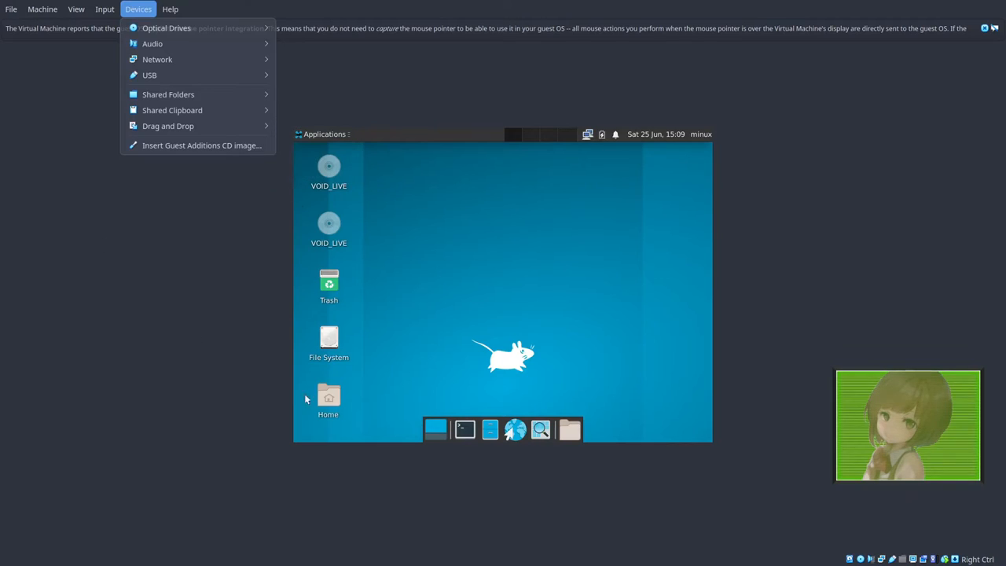
pyautogui.moveTo(734, 462)
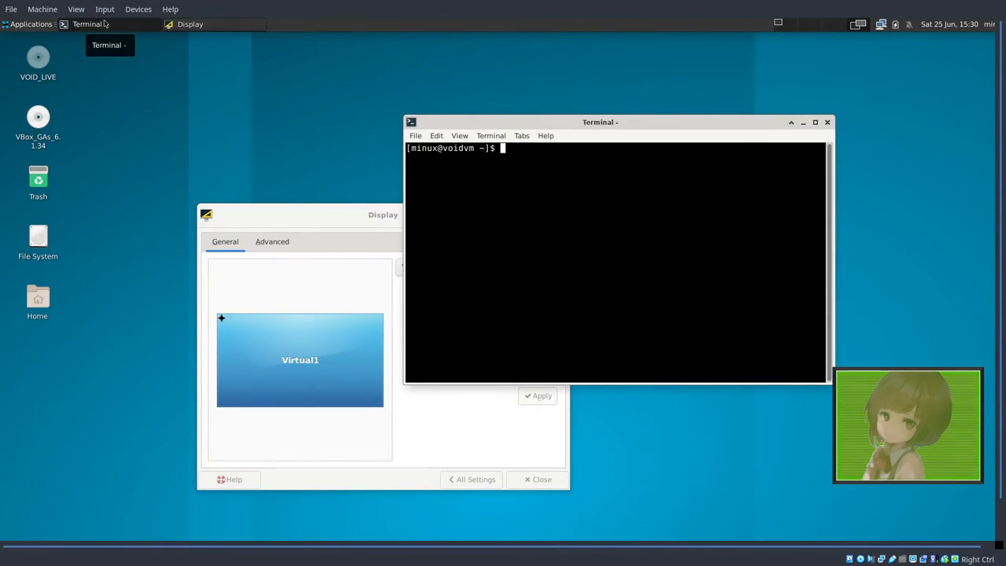
pyautogui.moveTo(332, 248)
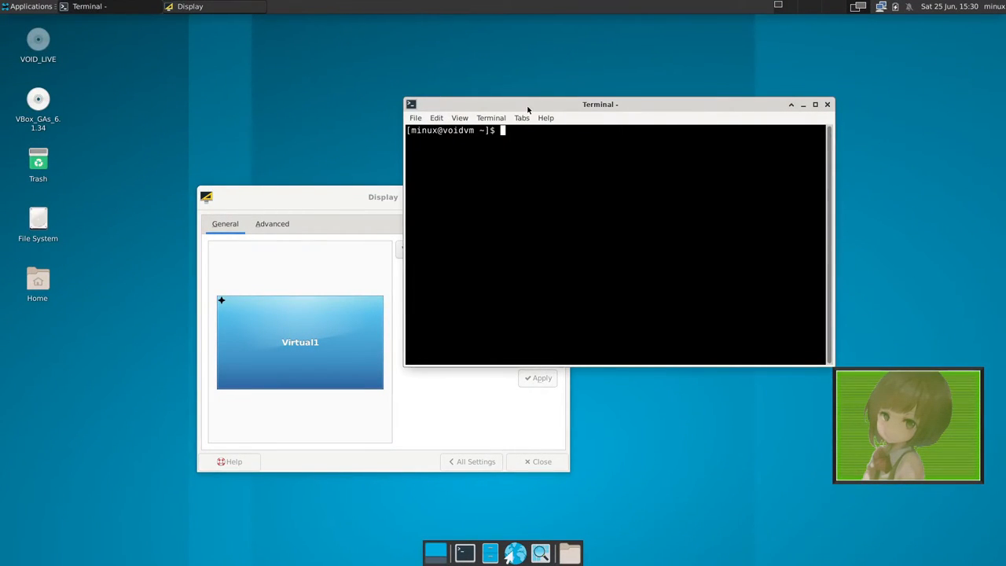
# - Update the system with sudo xbps-install -Su
pyautogui.moveTo(600, 104); pyautogui.dragTo(528, 205)
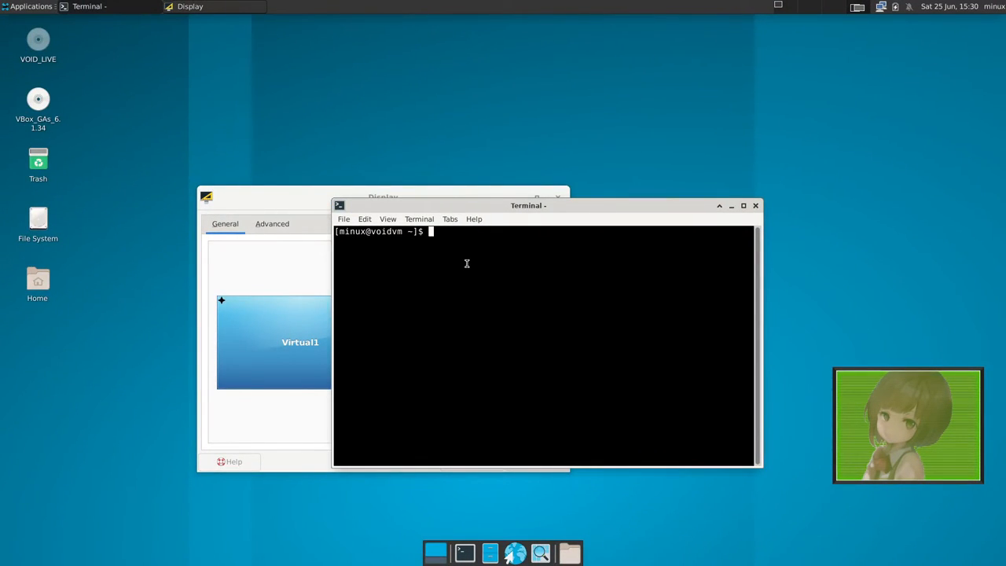
pyautogui.write('sudo xb')
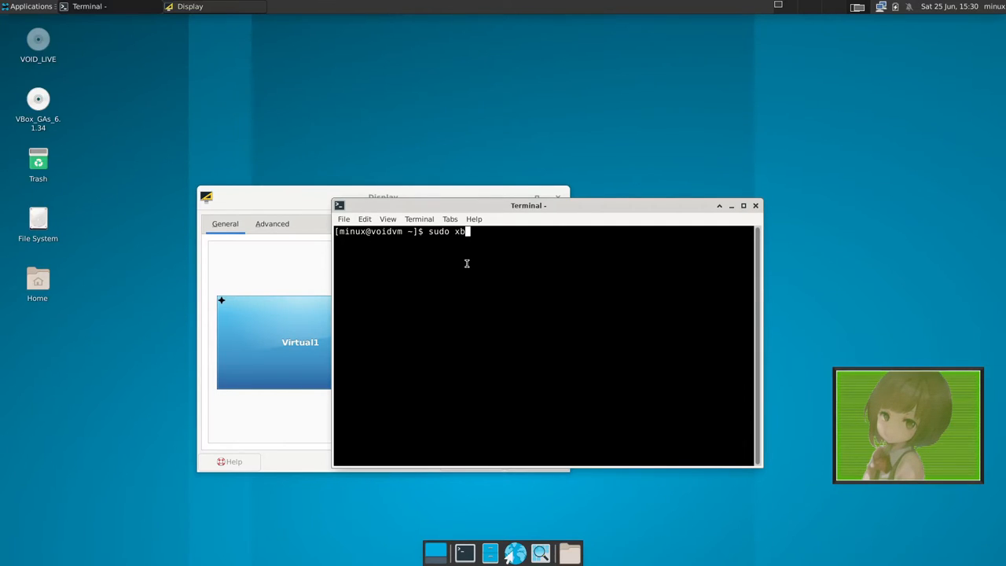
pyautogui.write('ps-insta')
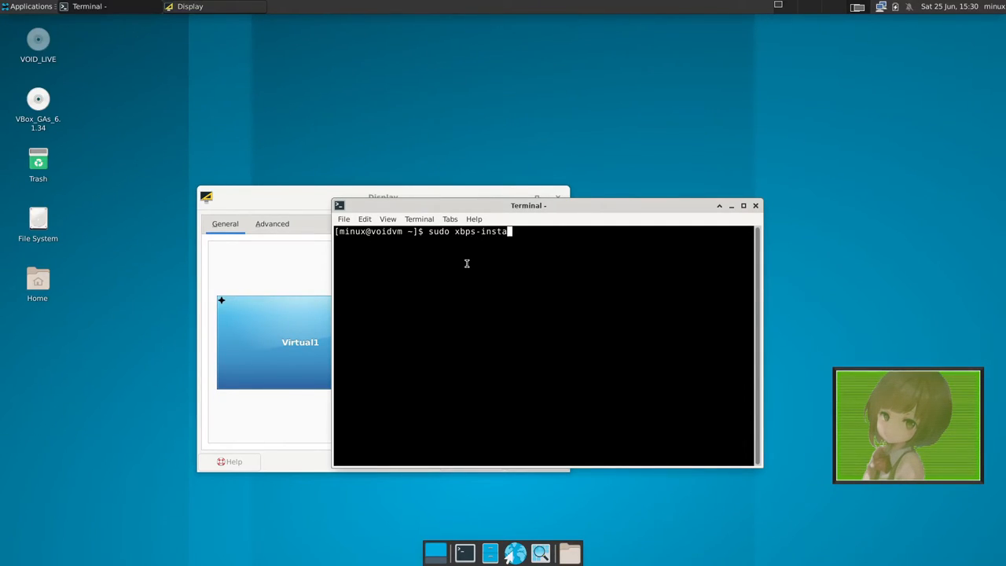
pyautogui.press('Return')
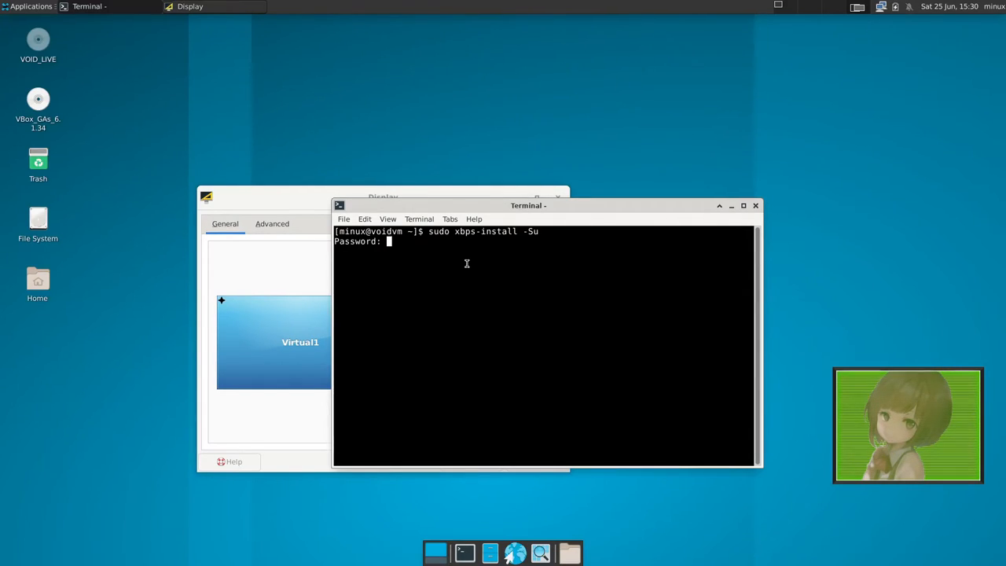
pyautogui.press('Return')
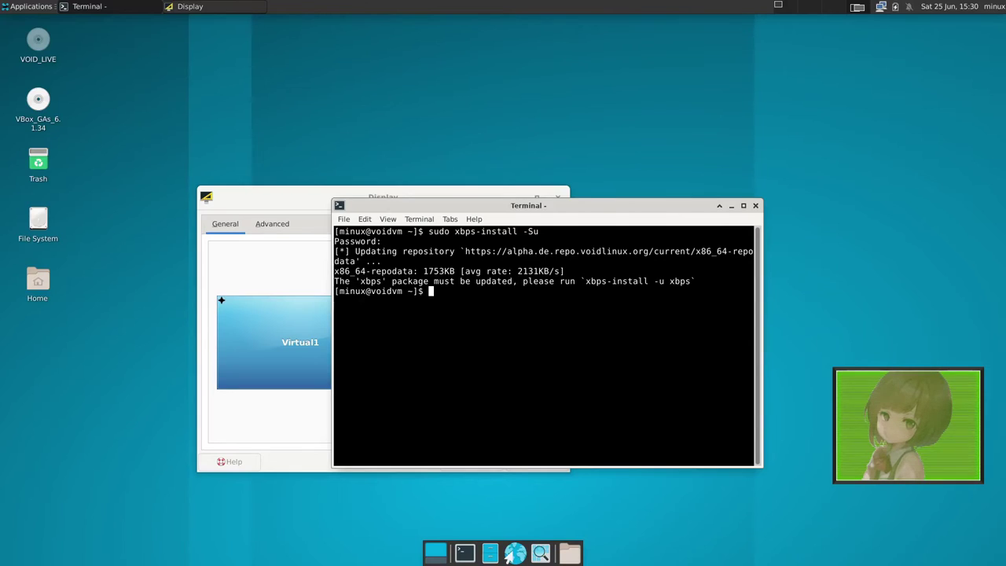
pyautogui.moveTo(442, 388)
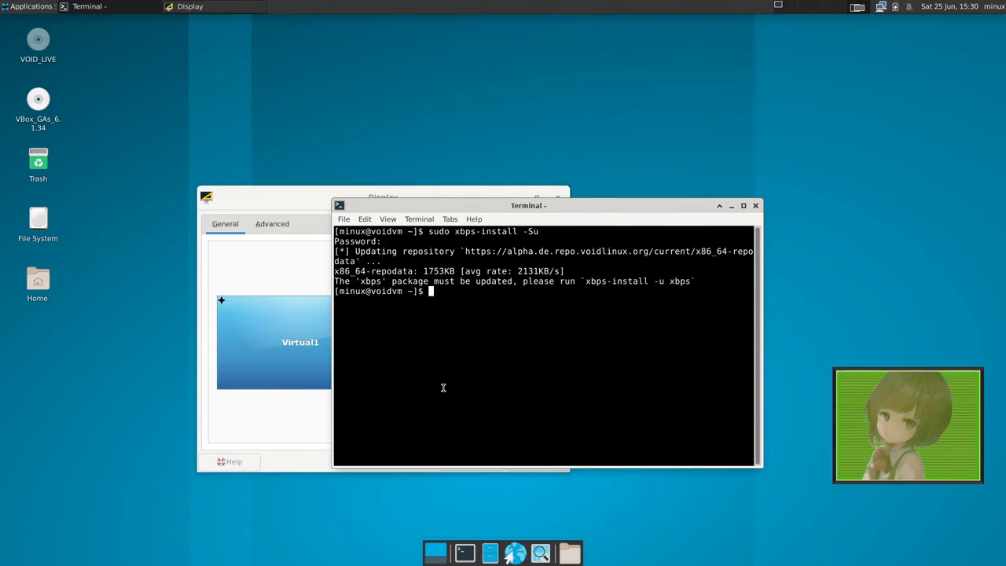
# - Update the package manager itself with sudo xbps-install -u xbps
pyautogui.write('sudo xbps-install -Su')
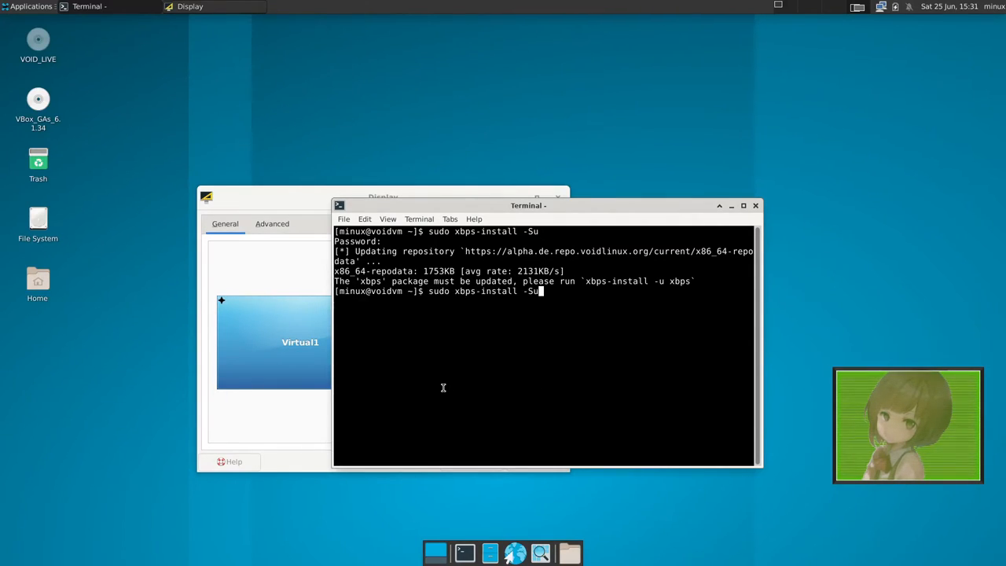
pyautogui.press('BackSpace')
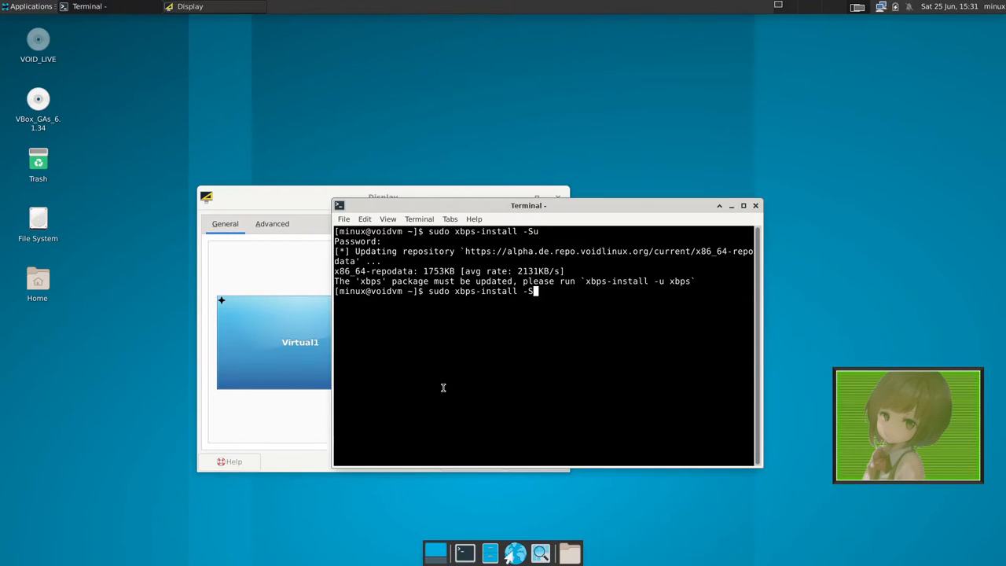
pyautogui.write('u')
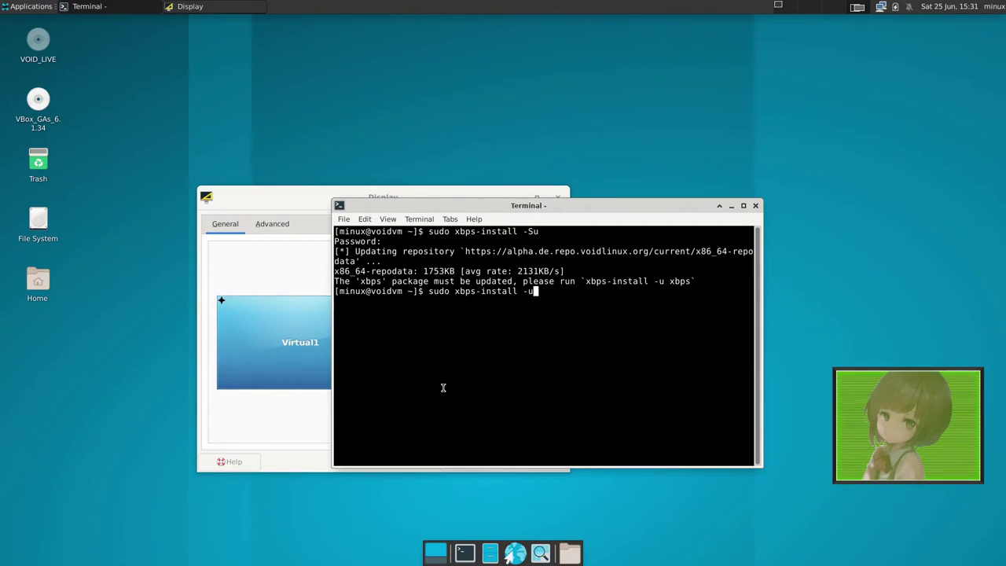
pyautogui.write('xpbs')
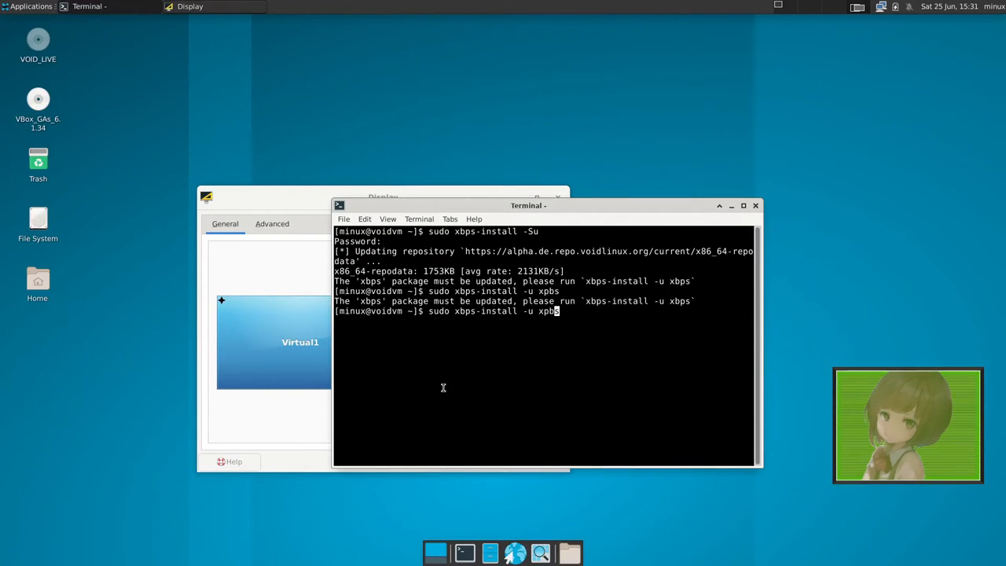
pyautogui.press('Return')
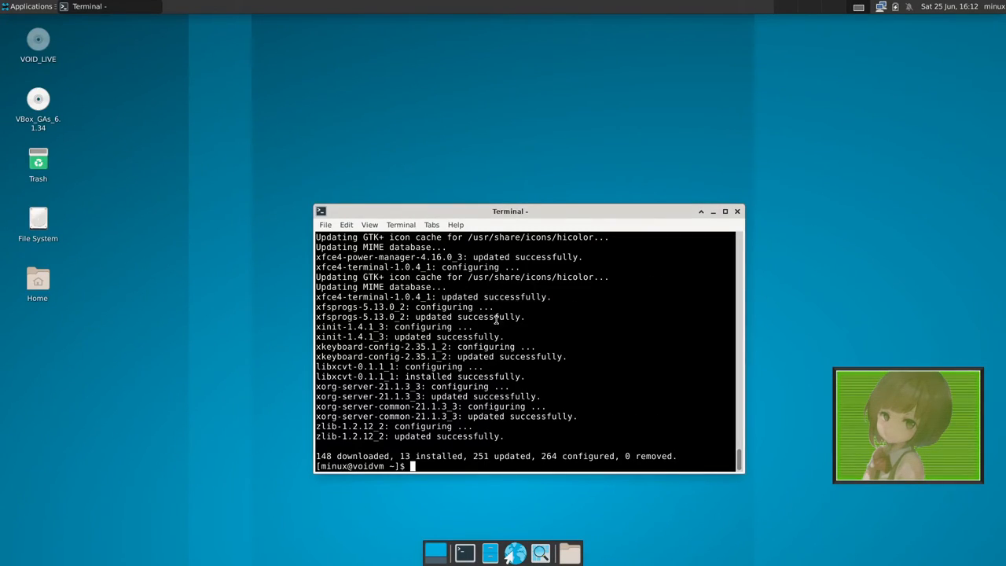
pyautogui.moveTo(557, 299)
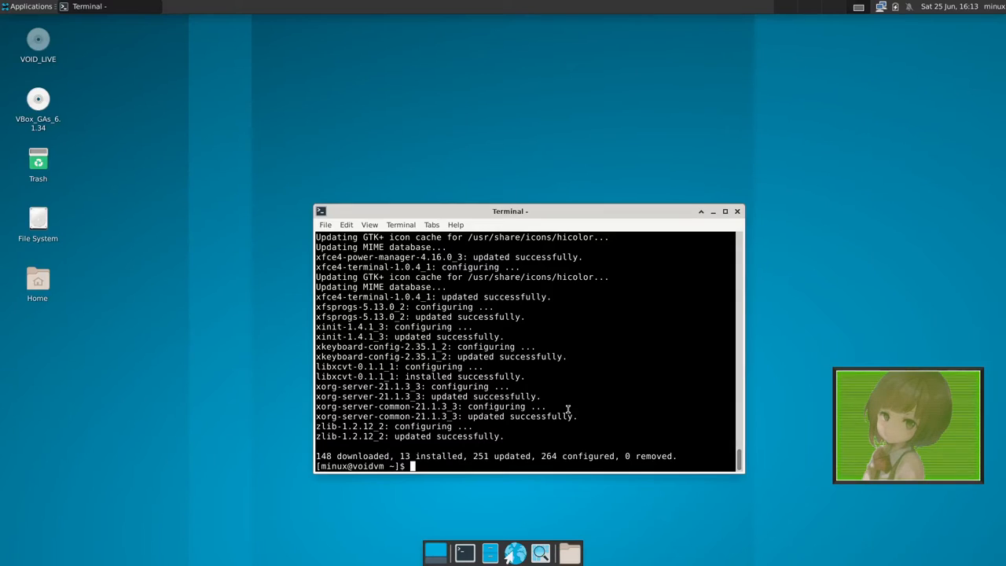
# - Try running xcheckrestart, which is not found
pyautogui.write('xcheck')
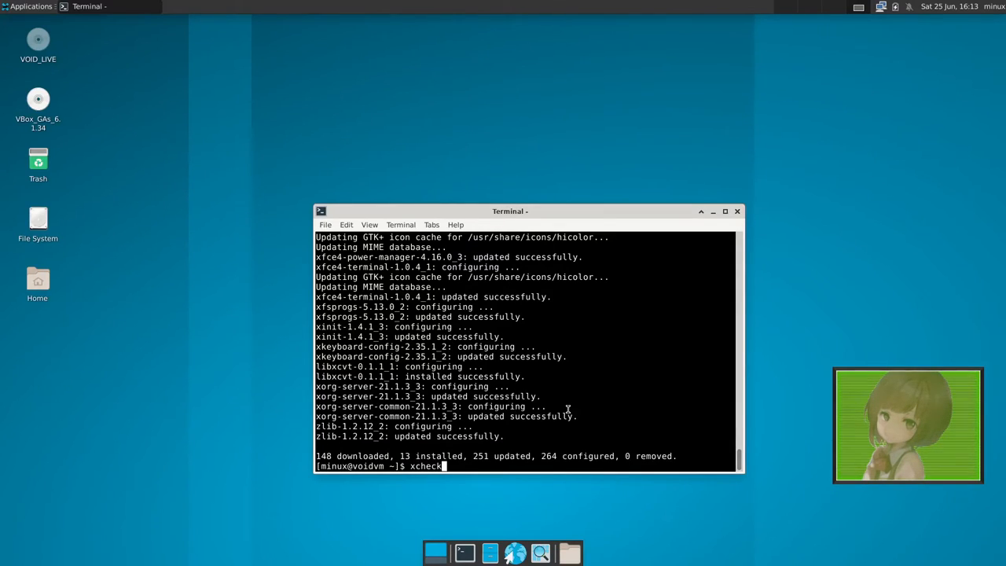
pyautogui.write('restart')
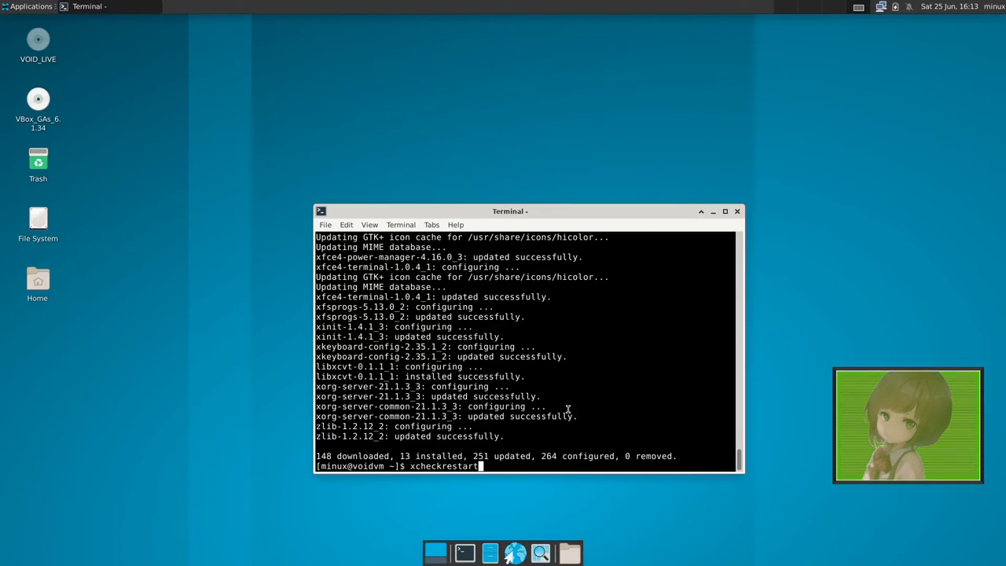
pyautogui.press('Return')
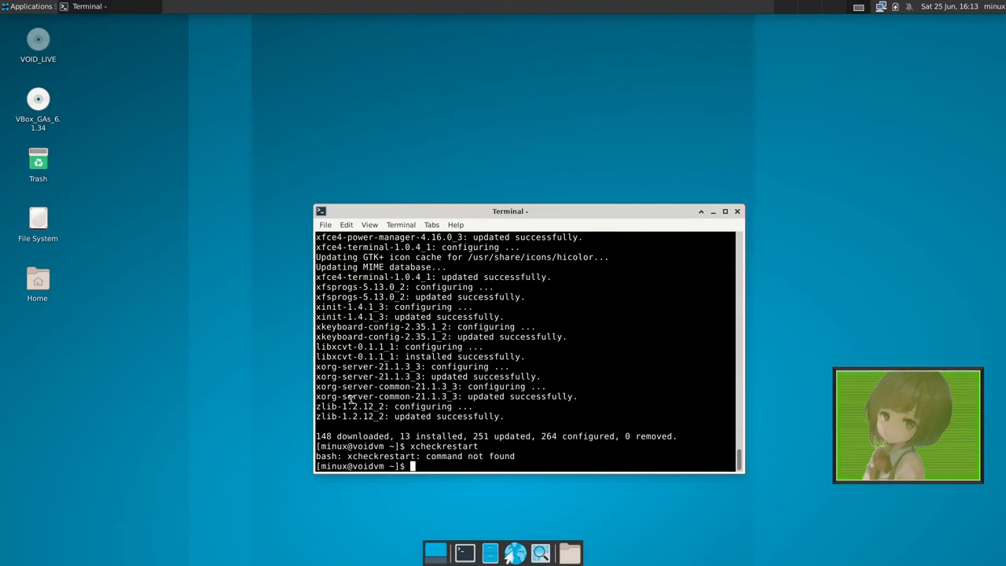
# - Install xtools with sudo xbps-install, confirming its 17 packages
pyautogui.write('sudo xbps-install xtools')
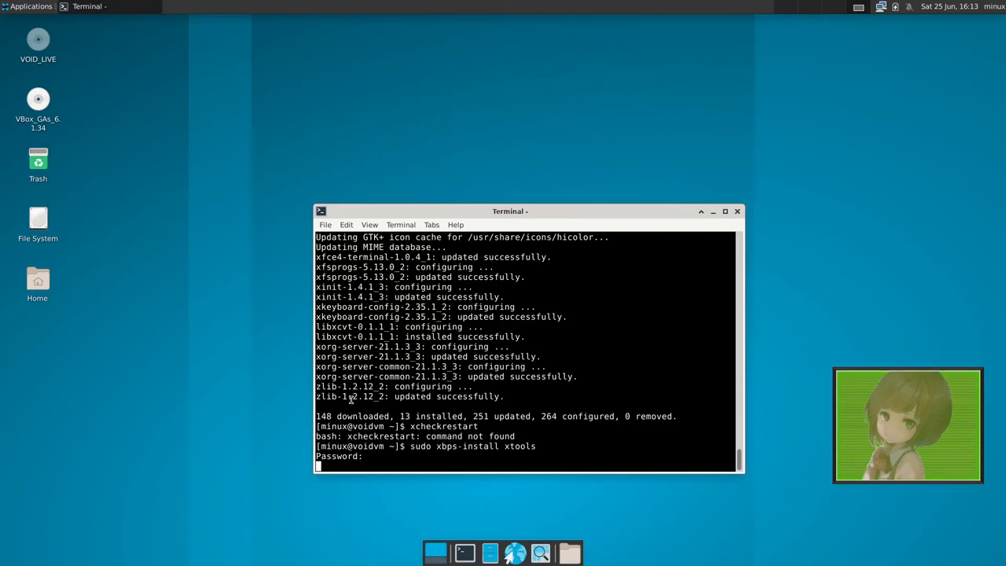
pyautogui.press('Return')
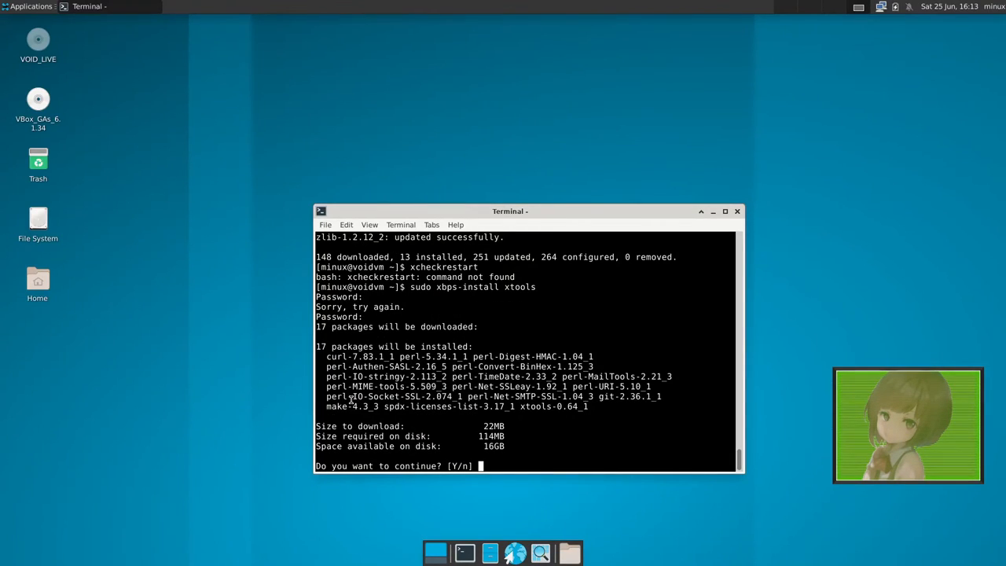
pyautogui.write('y')
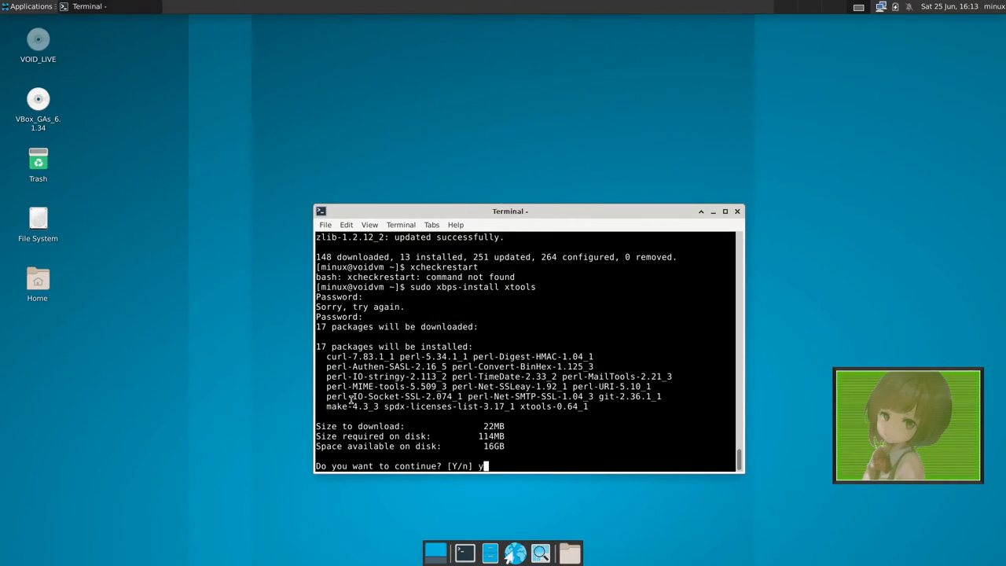
pyautogui.press('Return')
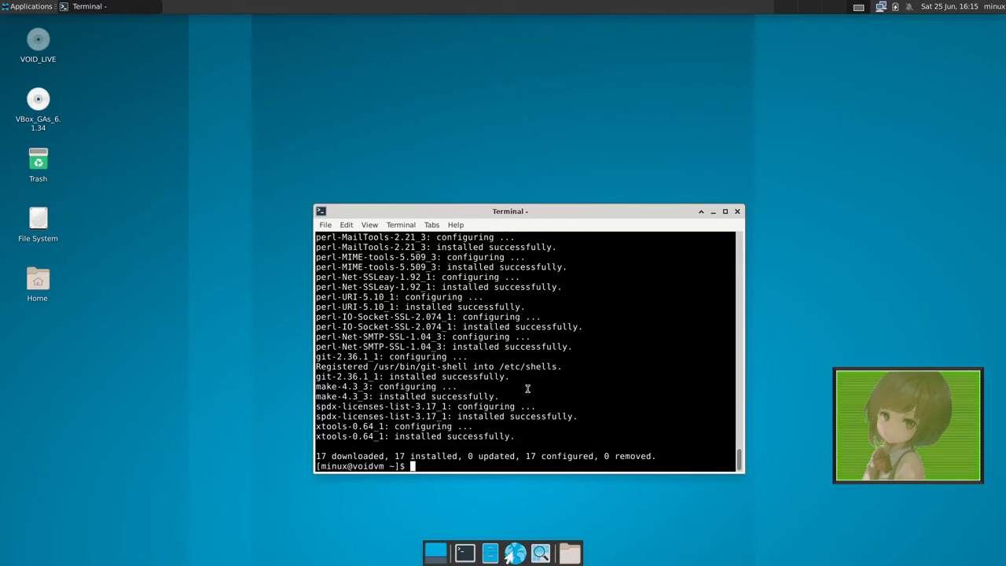
# - Run xcheckrestart and scroll through the processes using deleted files
pyautogui.write('xcheckrestar')
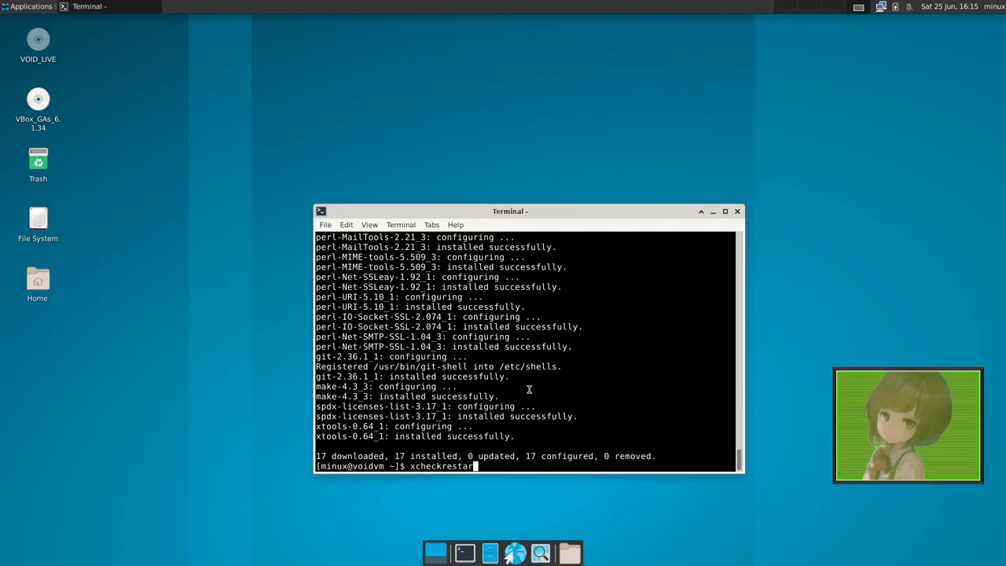
pyautogui.press('Return')
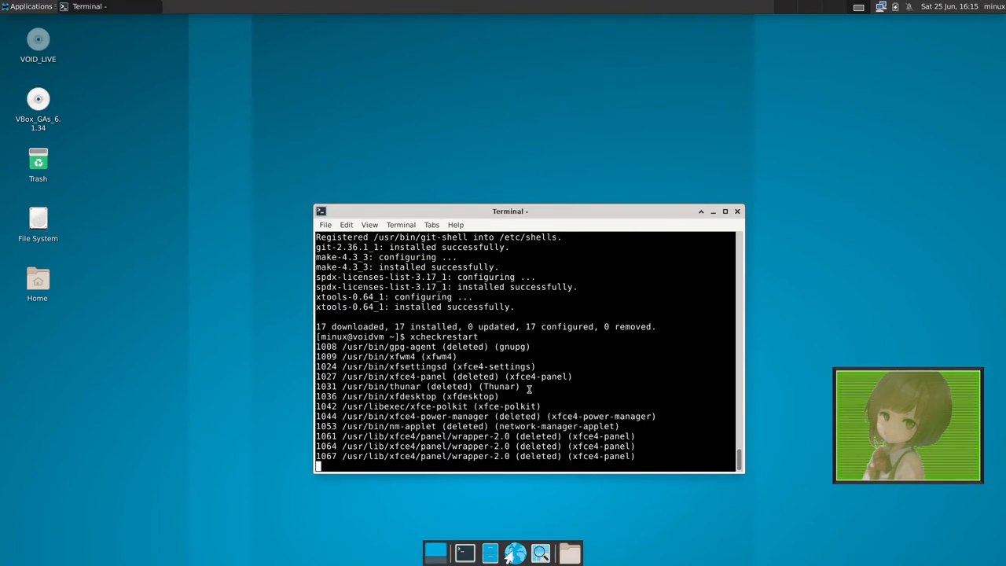
pyautogui.scroll(-3)
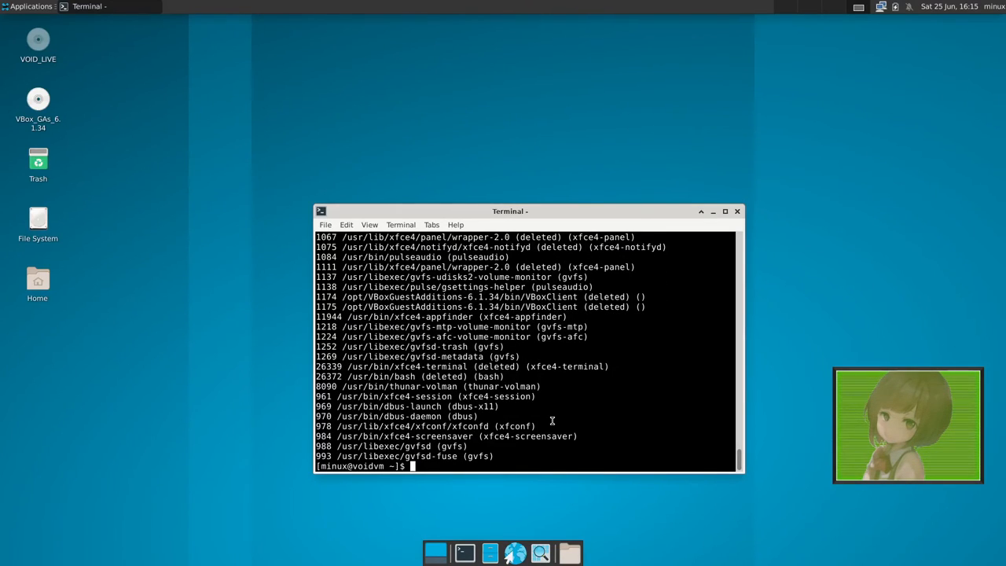
# - Reboot the virtual machine with sudo reboot
pyautogui.write('sudo')
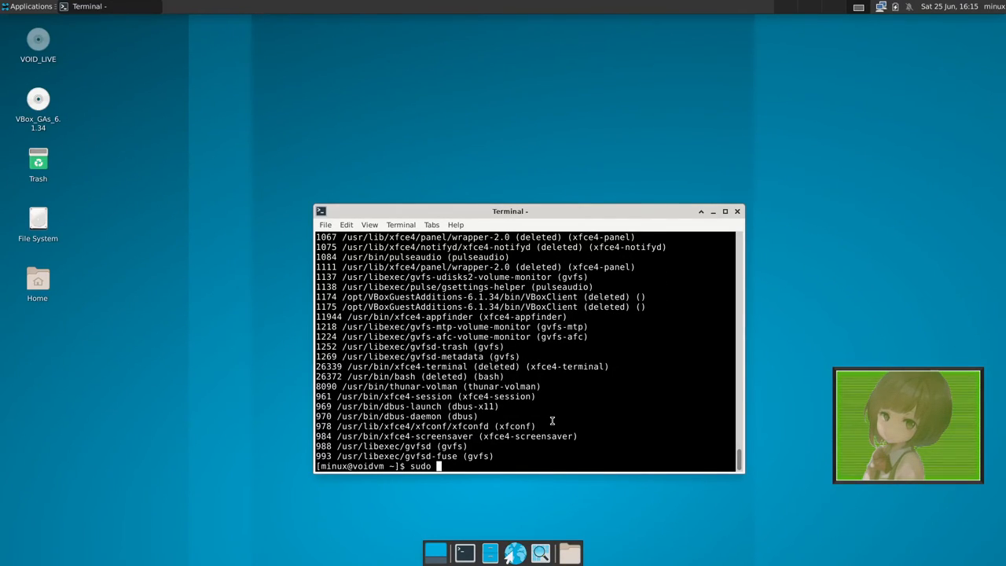
pyautogui.write('reboot')
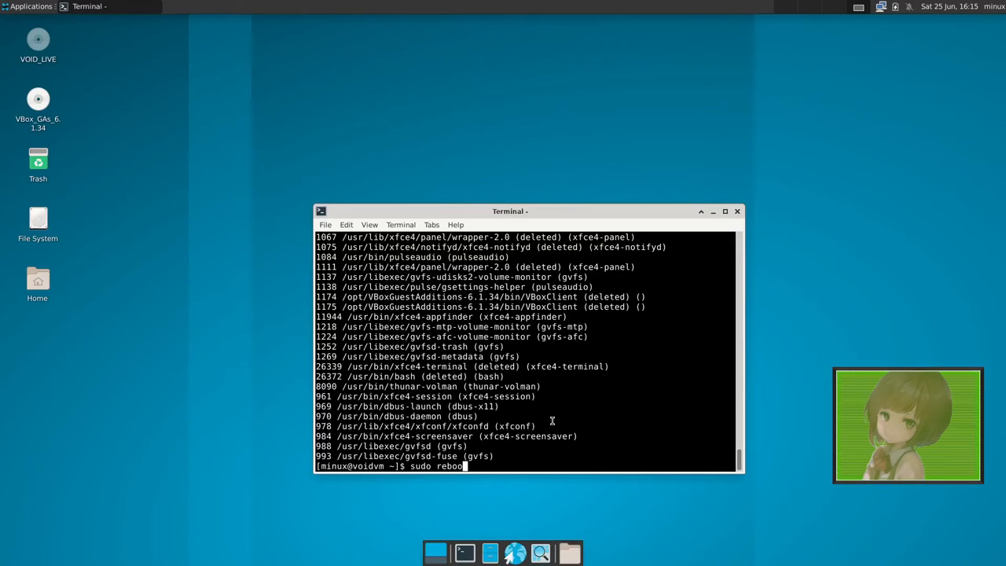
pyautogui.press('Return')
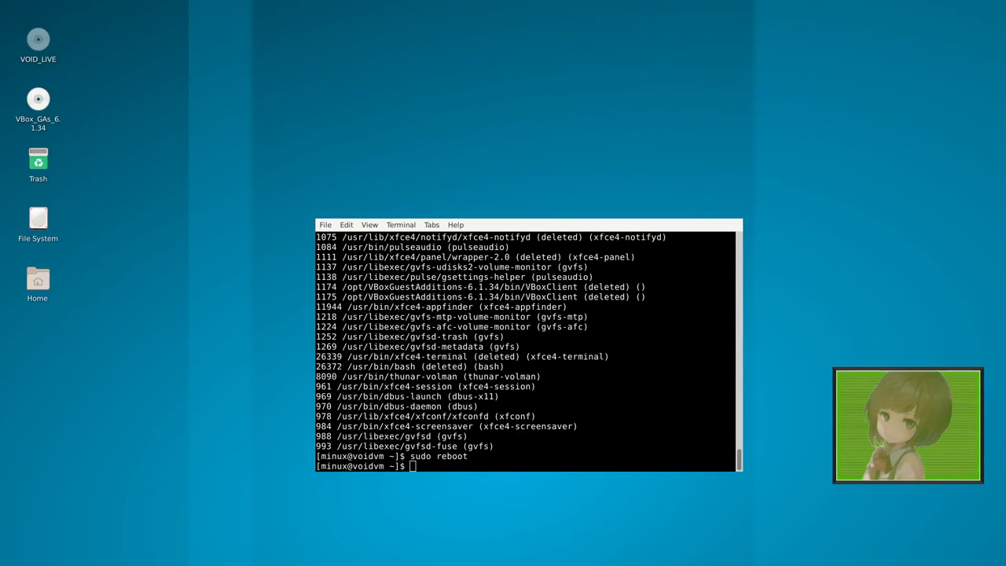
pyautogui.press('Return')
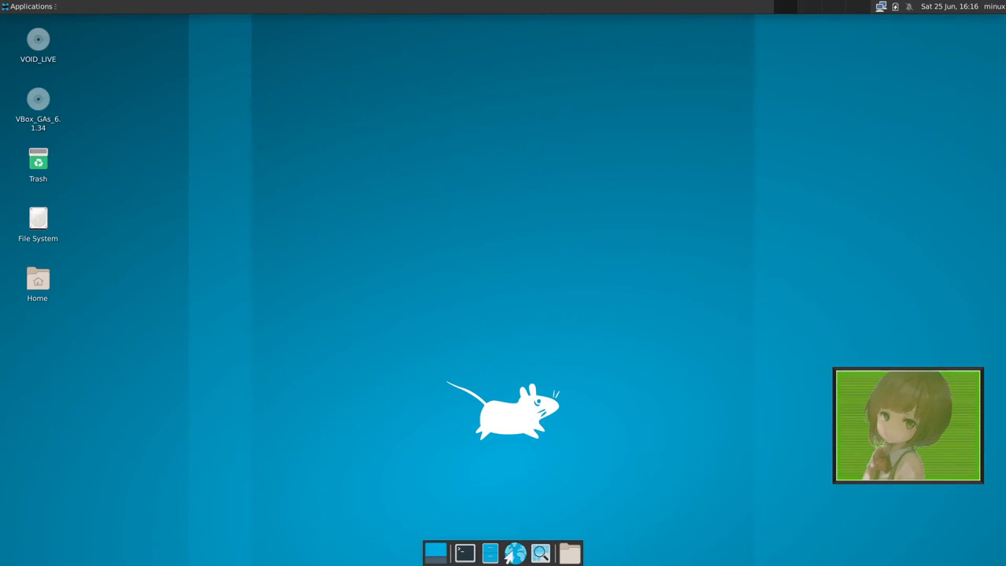
pyautogui.moveTo(229, 213)
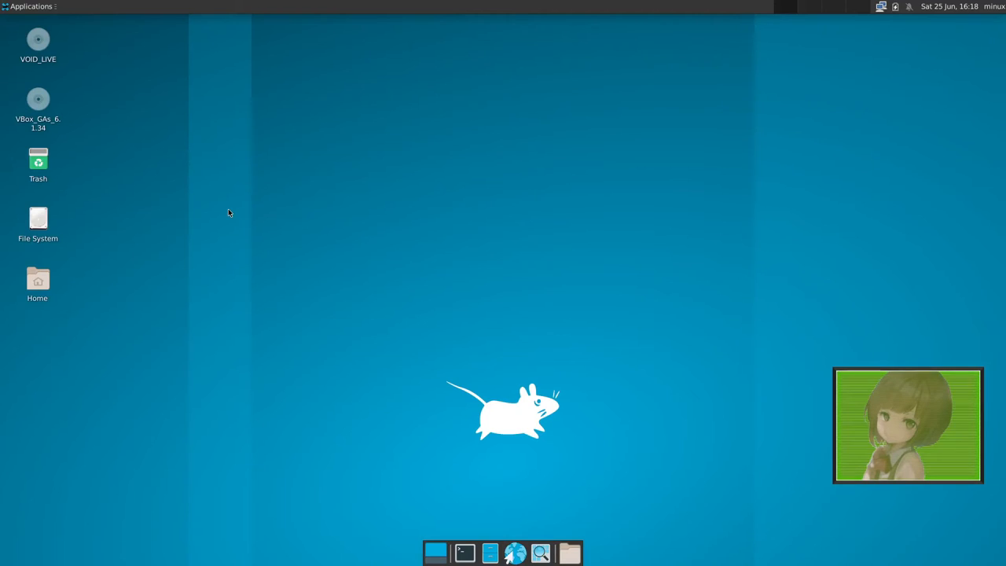
pyautogui.moveTo(294, 411)
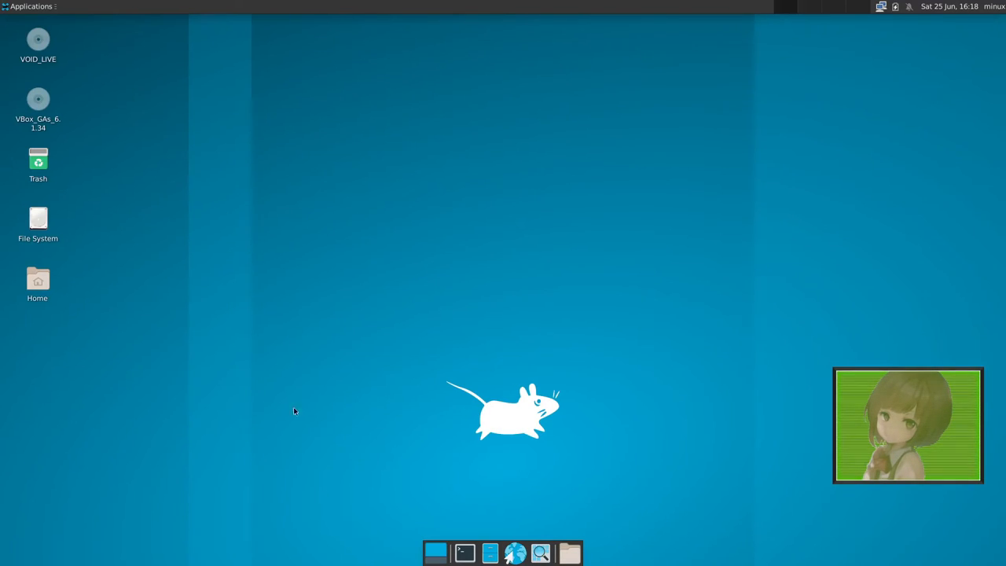
# - Open a new terminal and type sudo sv status dh for the dhcpcd service
pyautogui.click(463, 552)
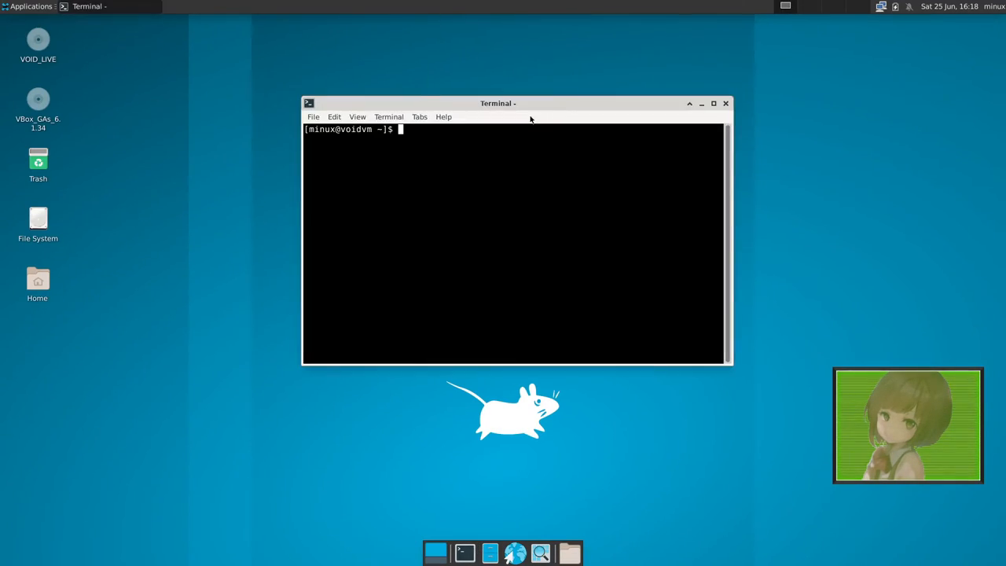
pyautogui.moveTo(553, 277)
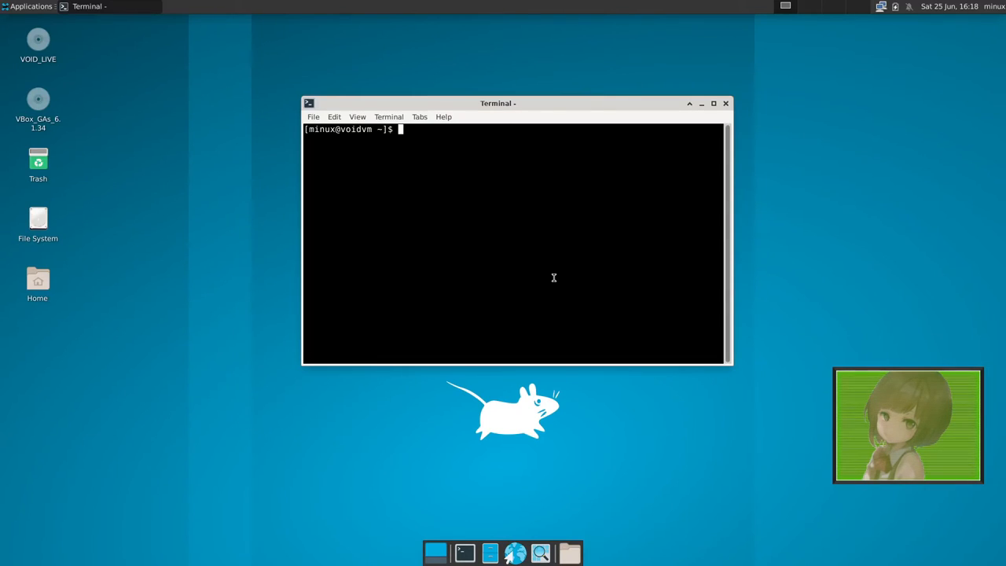
pyautogui.write('sudo')
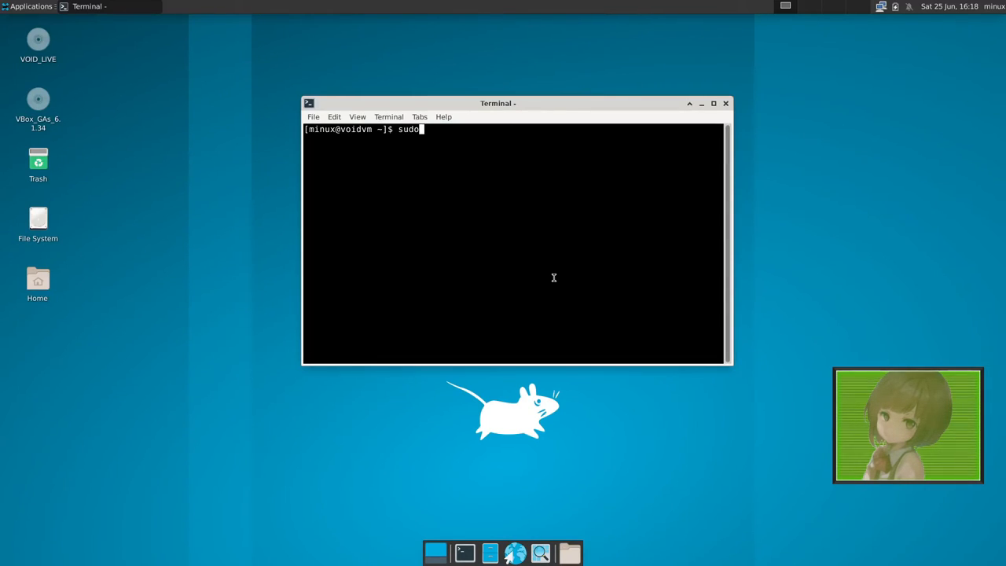
pyautogui.write('sv')
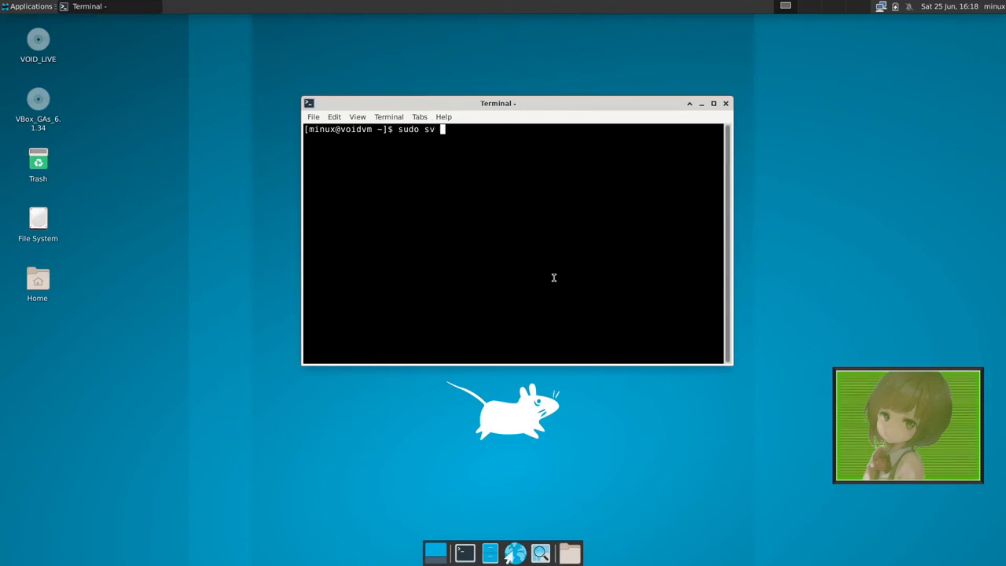
pyautogui.write('up')
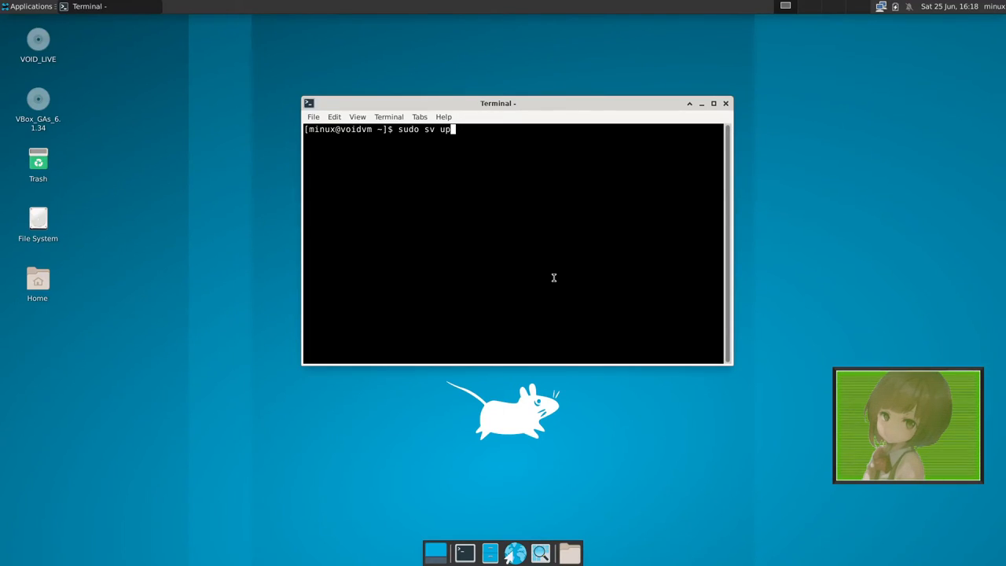
pyautogui.press('BackSpace')
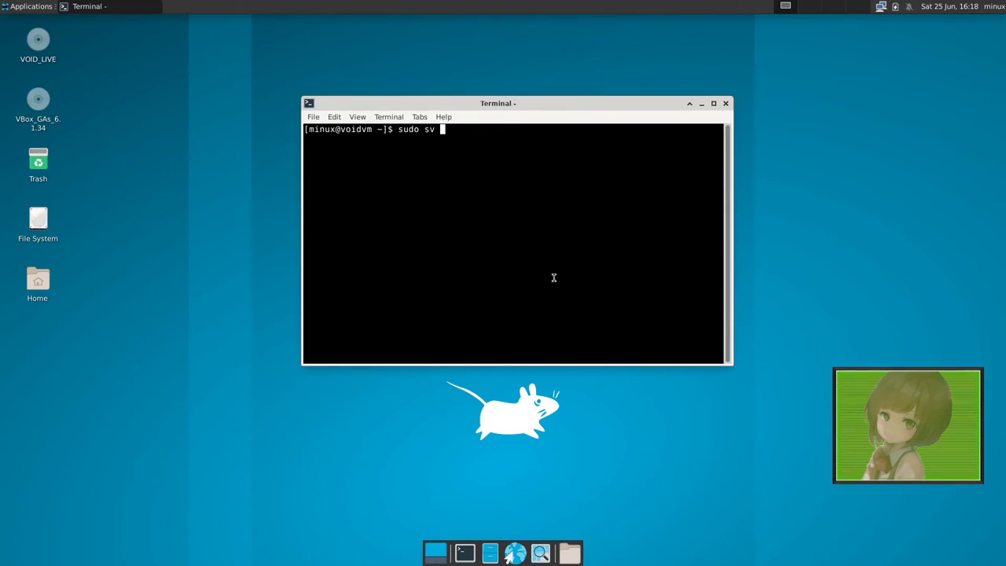
pyautogui.write('do')
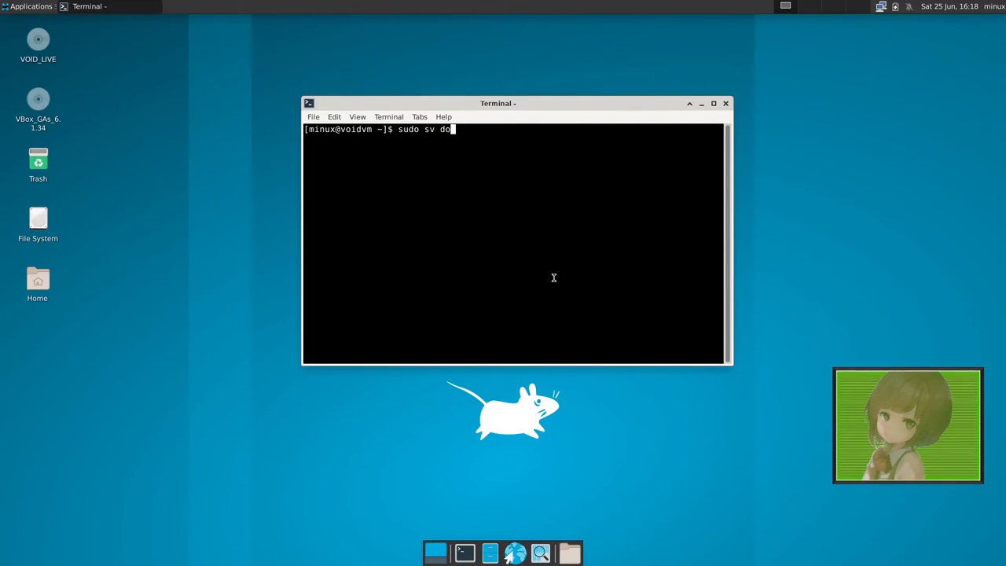
pyautogui.write('rest')
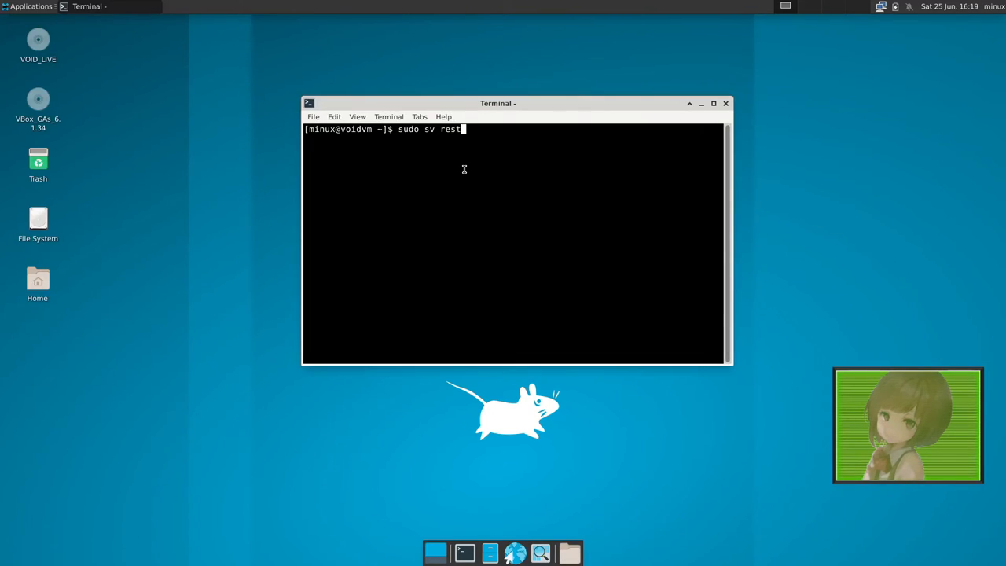
pyautogui.write('art')
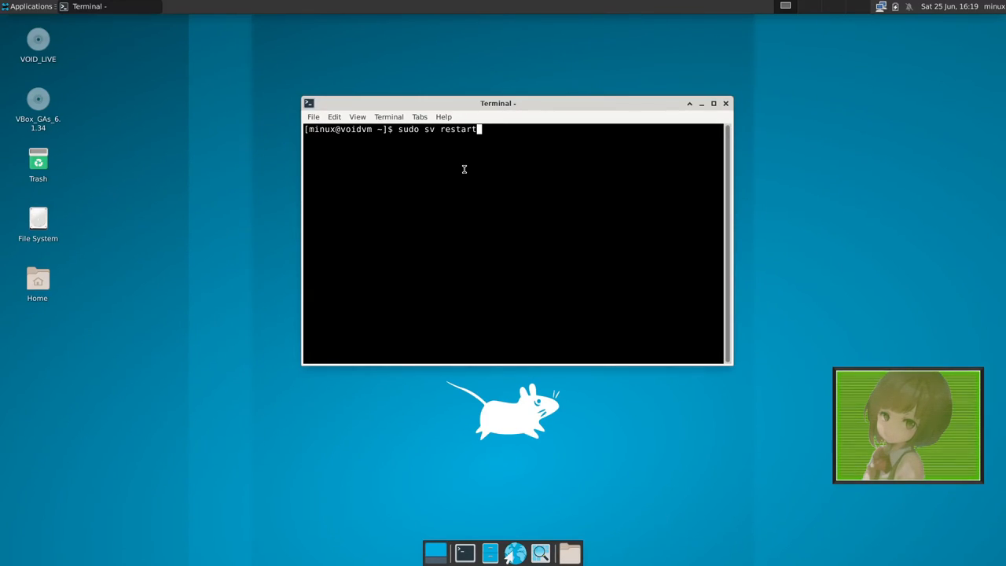
pyautogui.press('BackSpace')
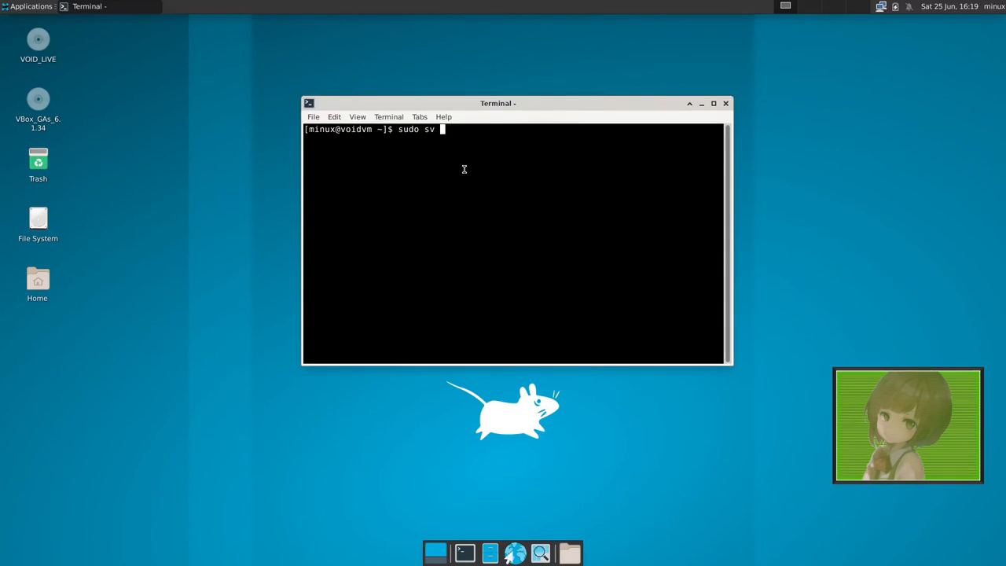
pyautogui.write('status')
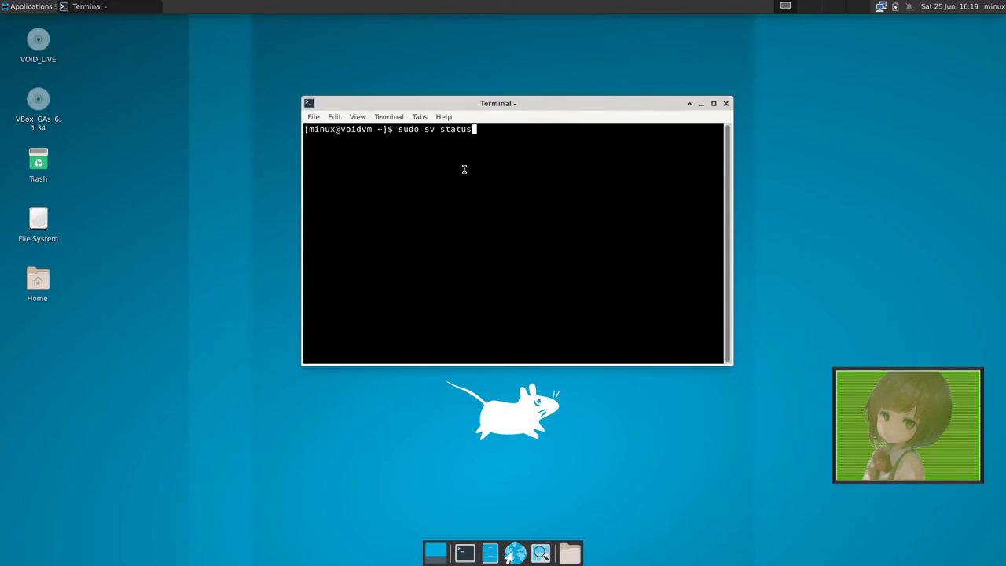
pyautogui.write('dh')
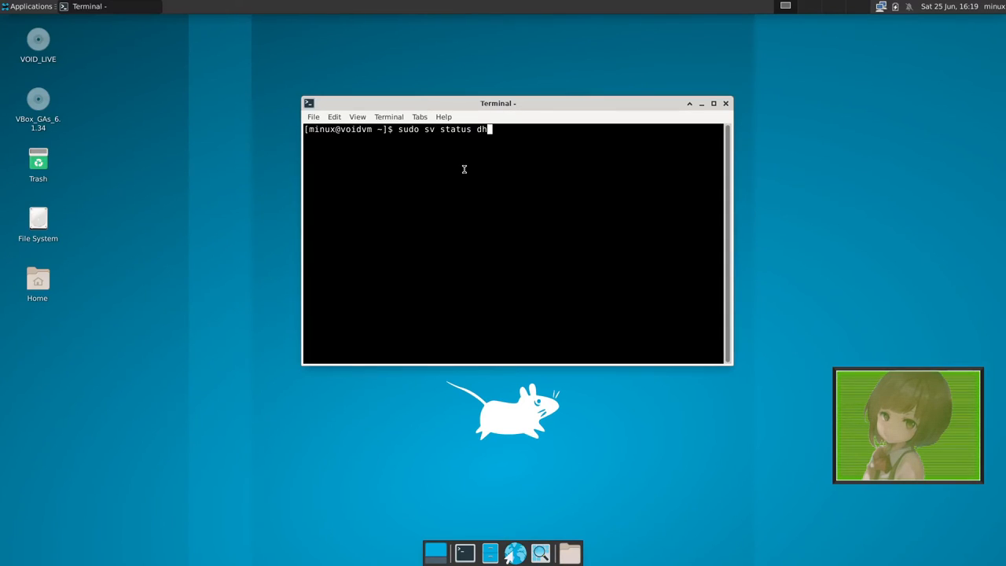
pyautogui.moveTo(663, 112)
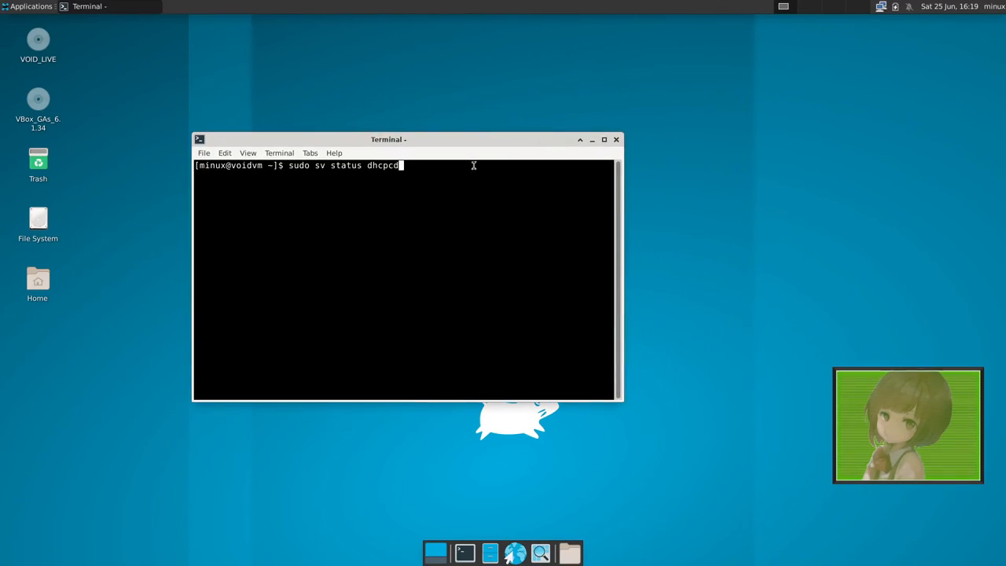
# - Check dhcpcd with 'sudo sv status dhcpcd', entering the password, and recentre the terminal
pyautogui.press('Return')
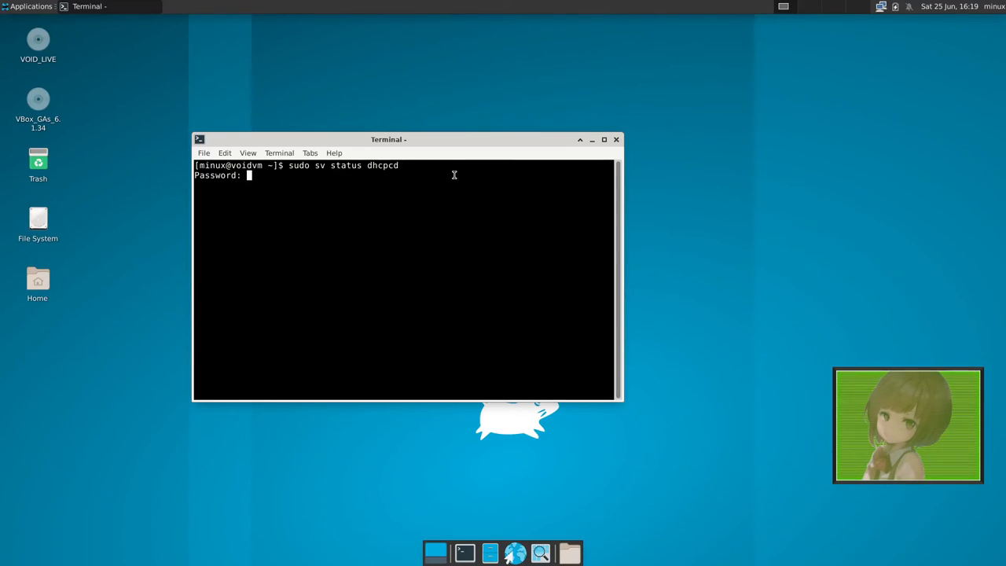
pyautogui.press('Return')
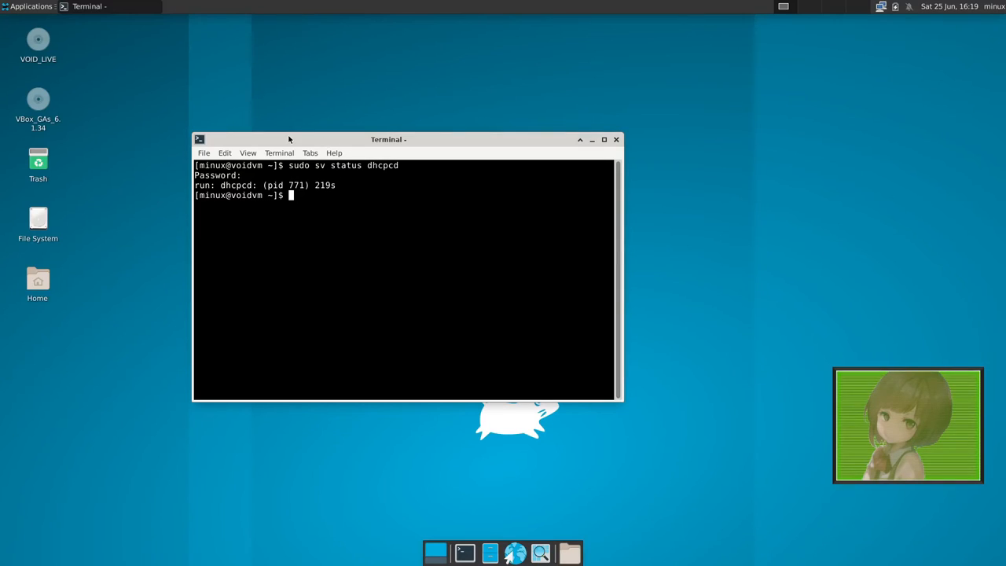
pyautogui.moveTo(389, 139); pyautogui.dragTo(555, 144)
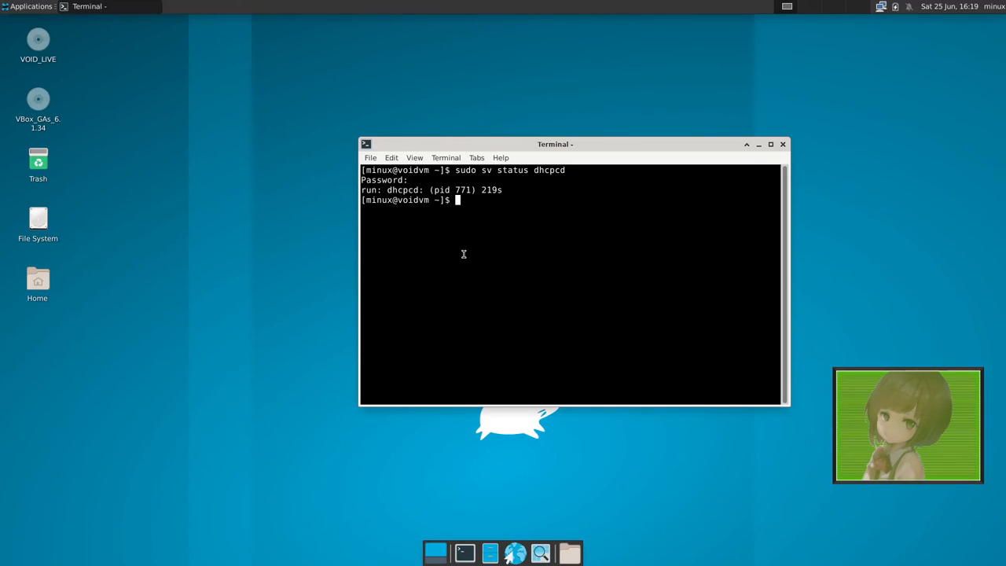
# - List every runit service's status with 'sudo sv status /var/service/*'
pyautogui.write('s')
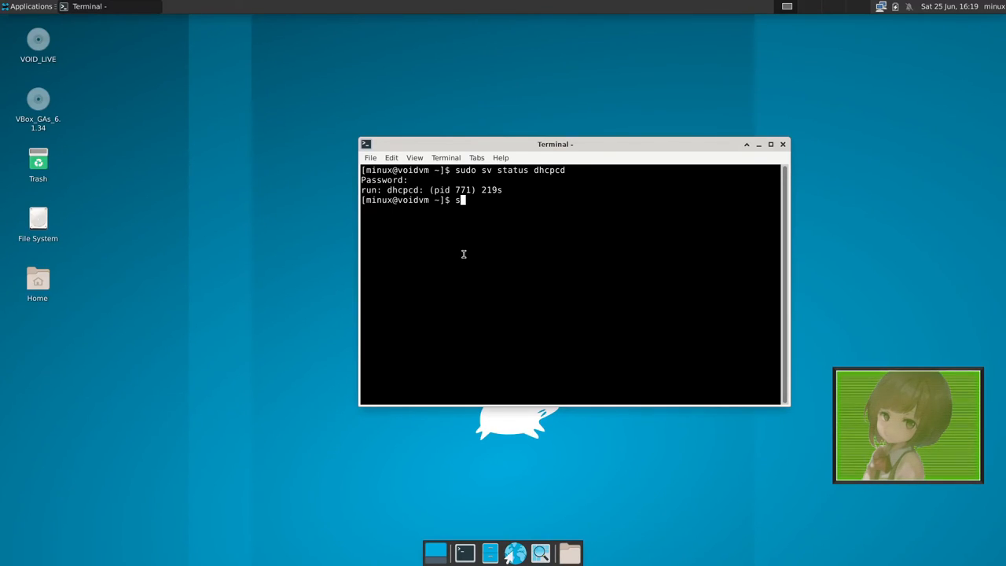
pyautogui.write('sudo sv status /var/service/*')
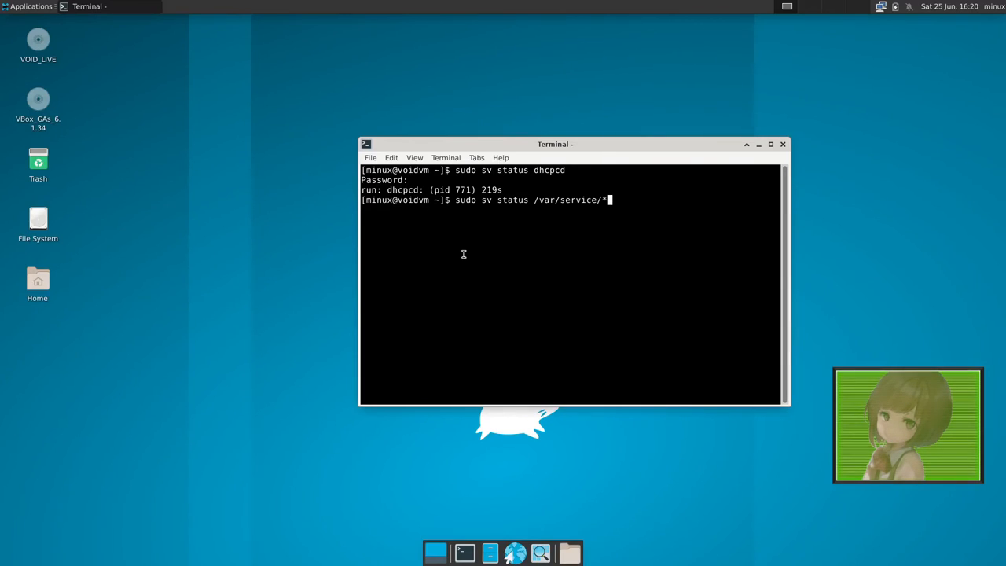
pyautogui.press('Return')
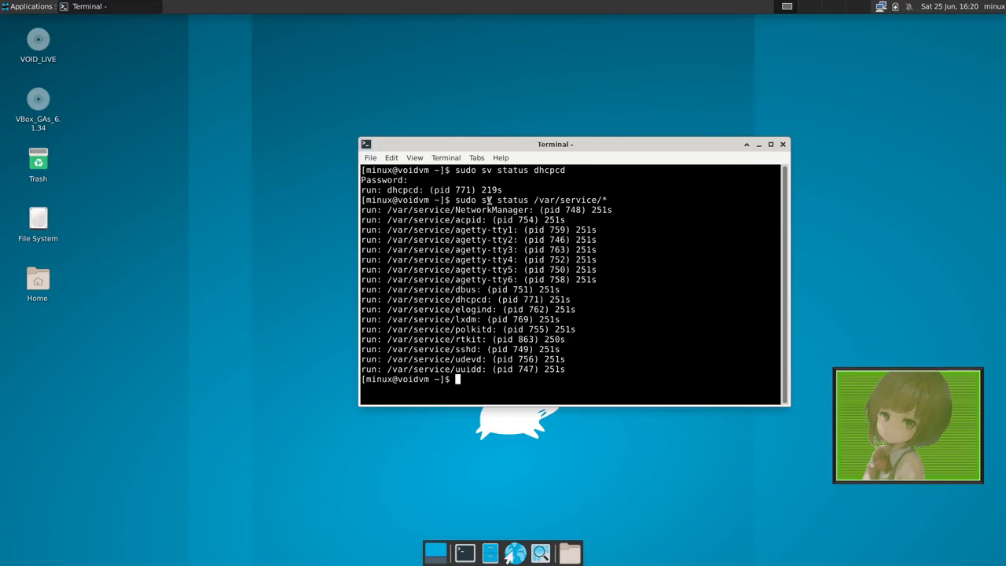
pyautogui.moveTo(518, 349)
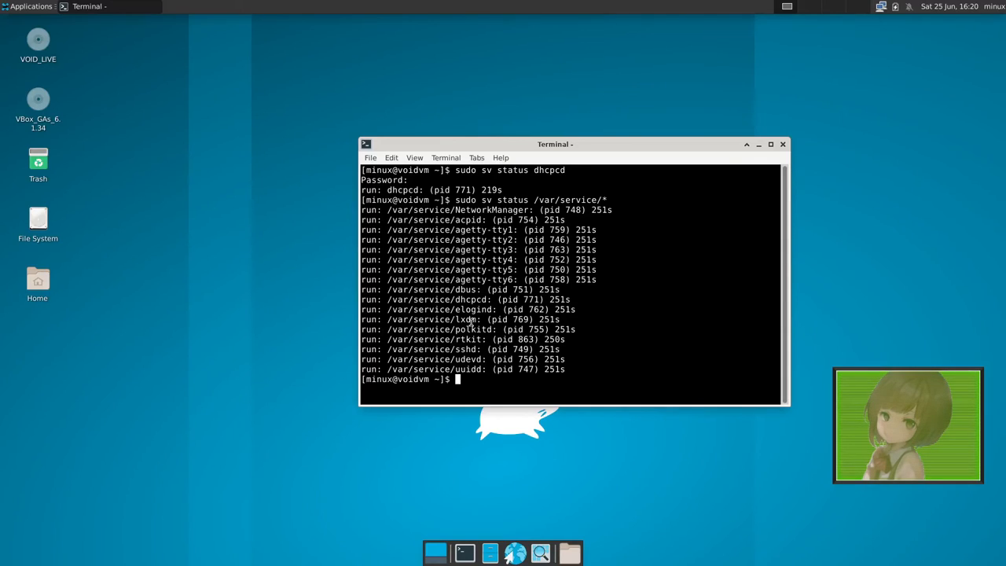
# - Try htop (not installed), run and quit top, then rerun the dhcpcd and /var/service status checks
pyautogui.write('ht')
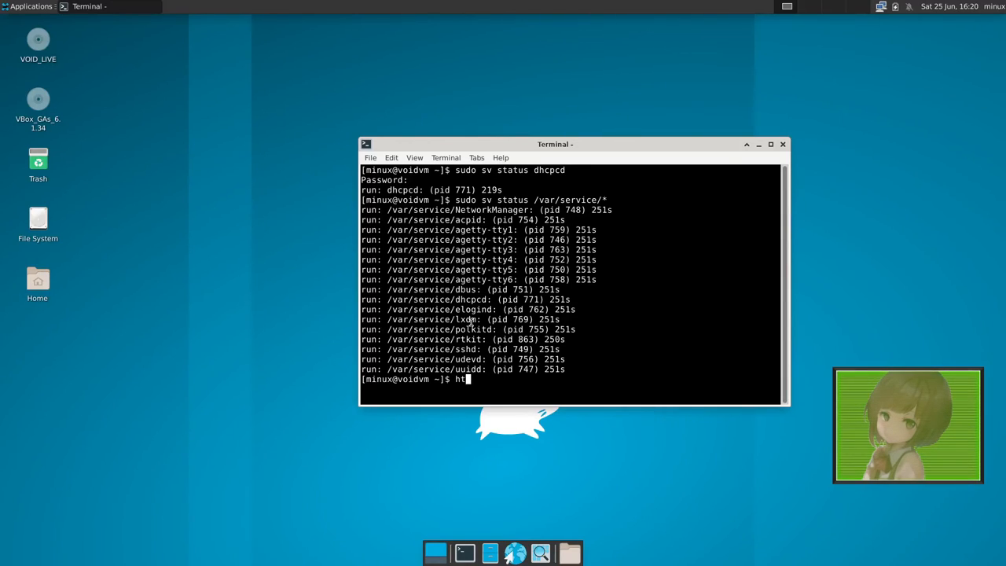
pyautogui.press('Return')
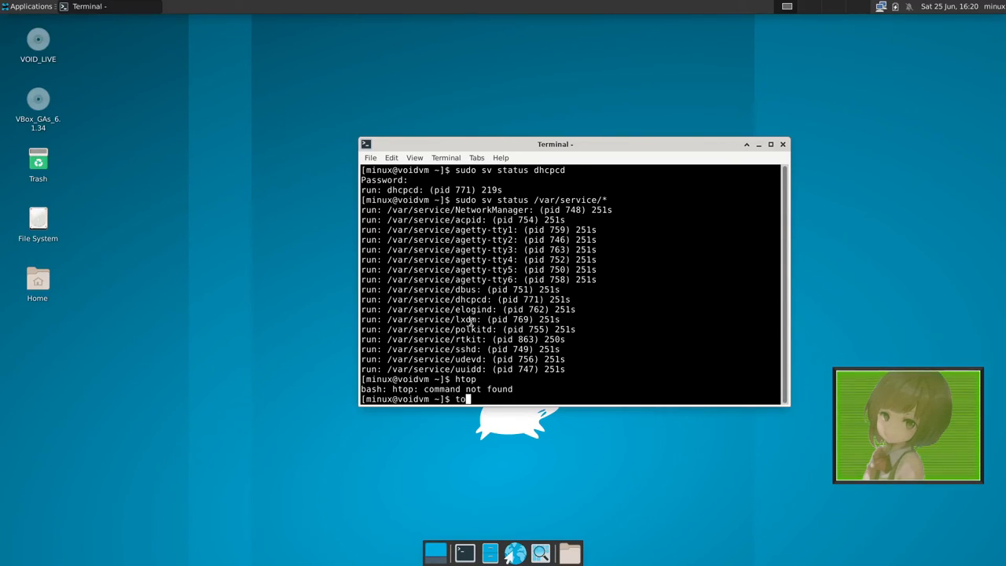
pyautogui.write('p')
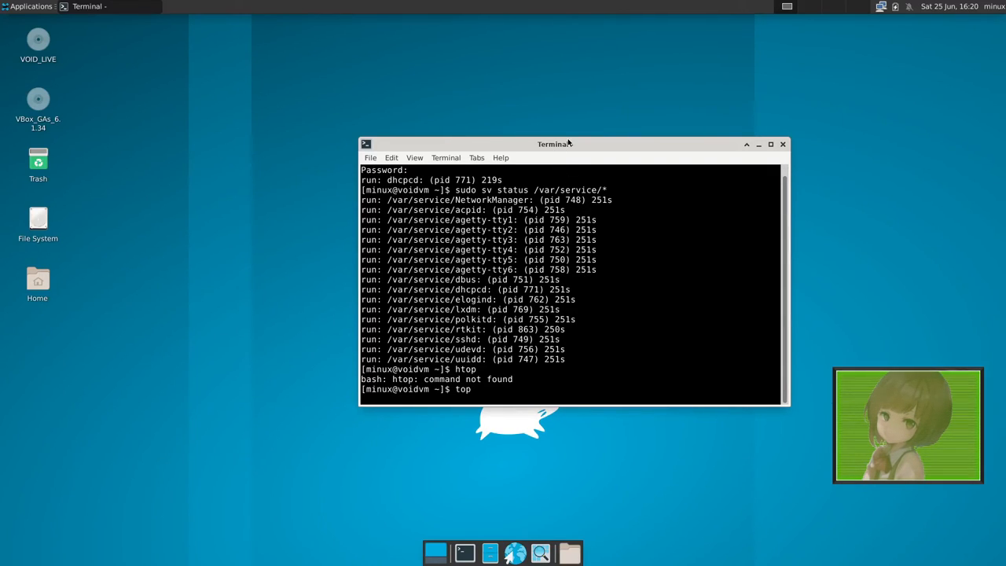
pyautogui.press('Return')
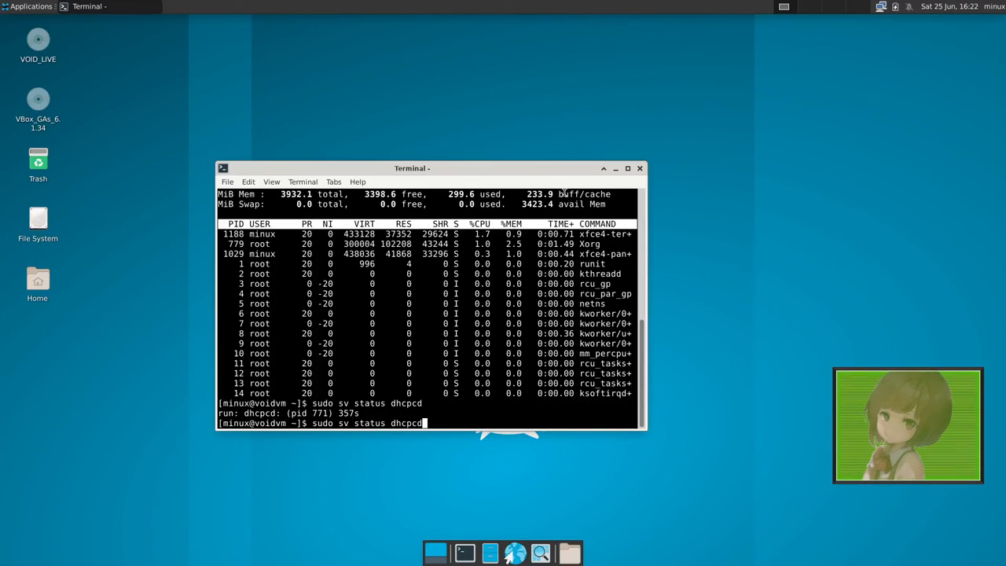
pyautogui.write('/var/service/*')
pyautogui.press('Return')
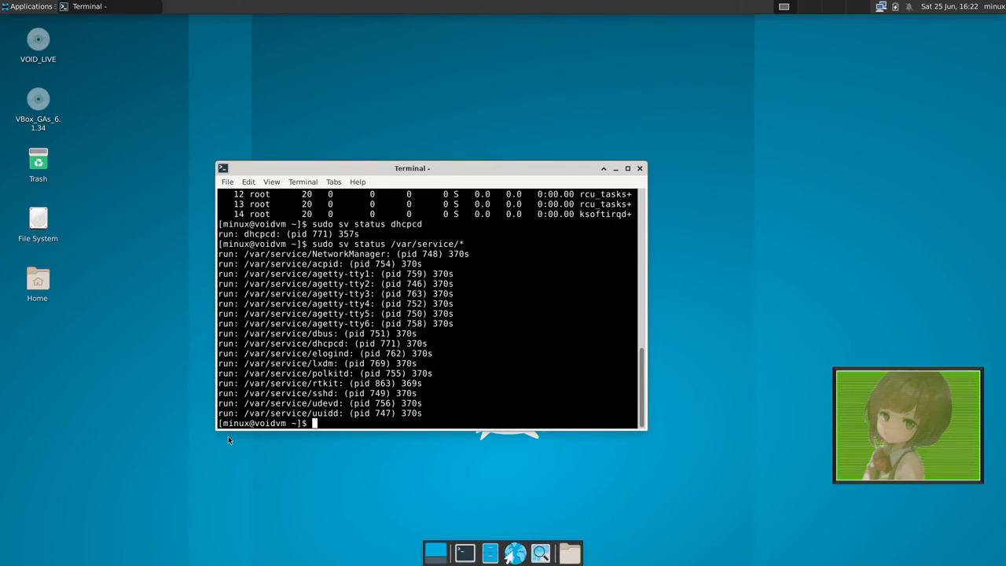
# - Run 'sudo sv down dbus', then select the user account at the LXDM login screen
pyautogui.write('sudo sv dow')
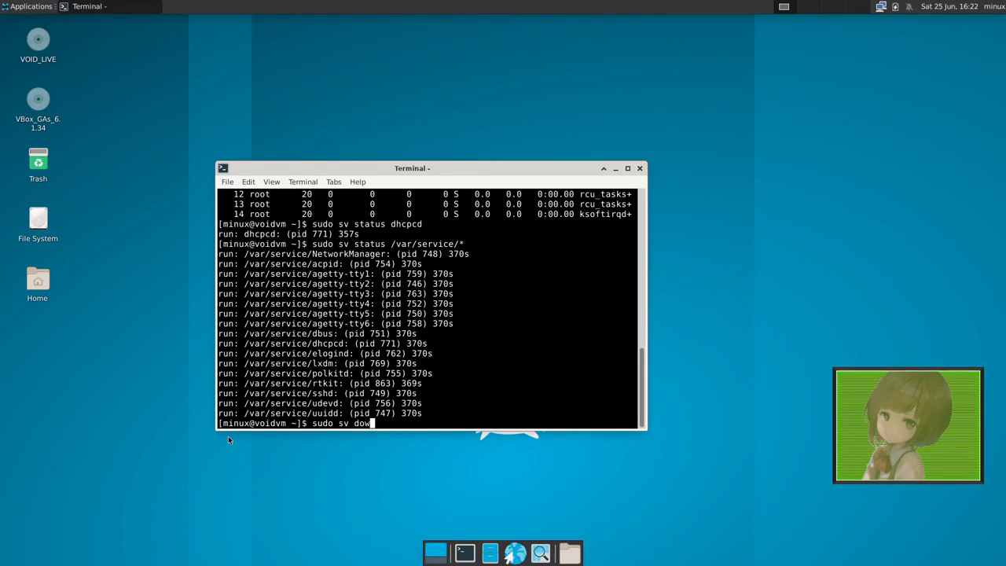
pyautogui.write('n d')
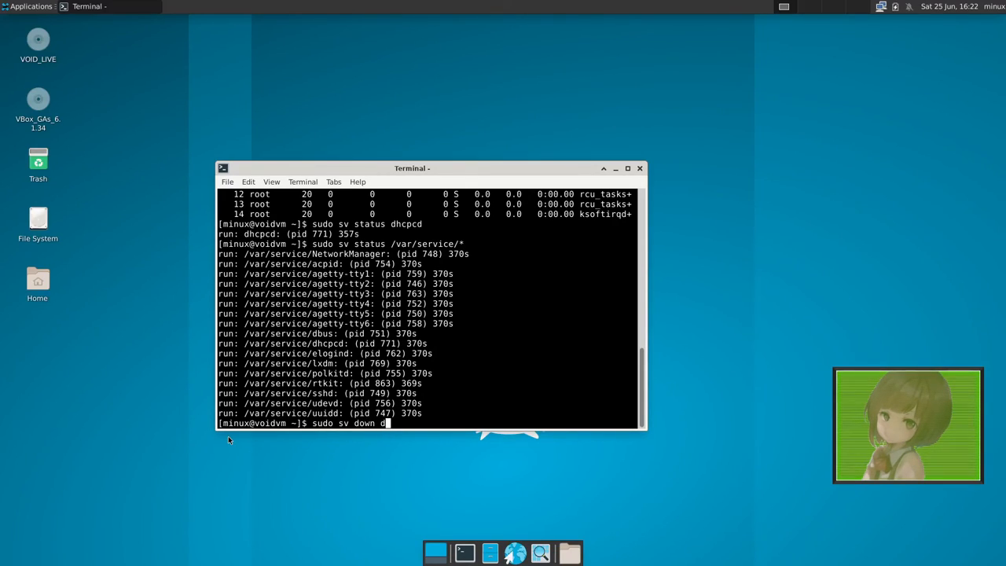
pyautogui.write('bus')
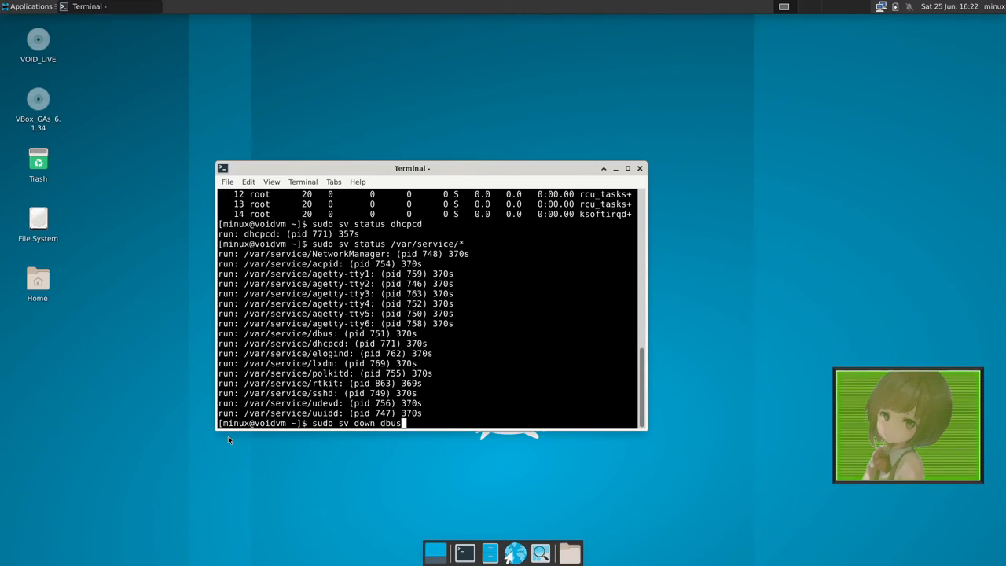
pyautogui.press('Return')
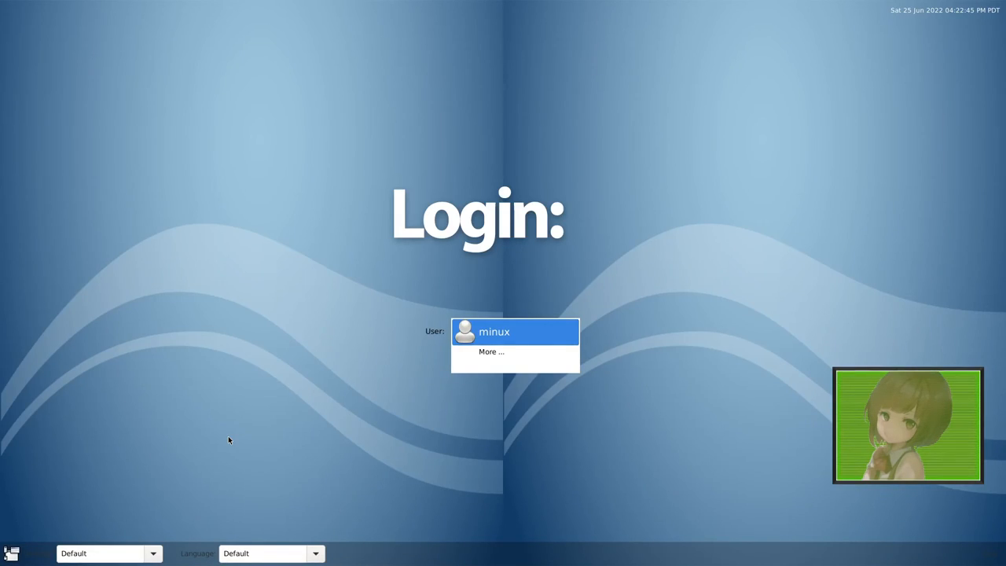
pyautogui.click(515, 330)
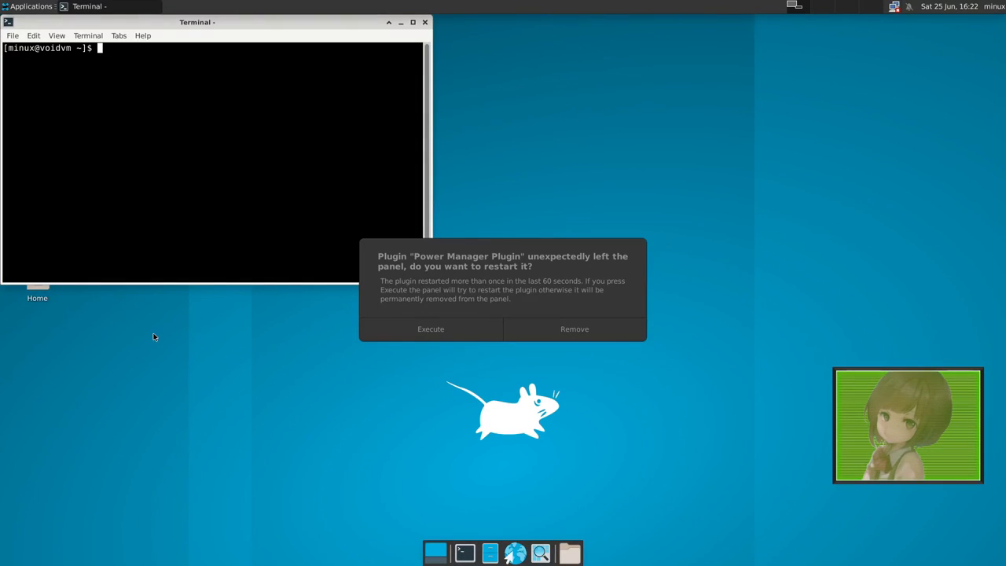
# - Run 'sudo sv up dbus' with the password, then move the terminal toward the centre
pyautogui.write('sudo reboot')
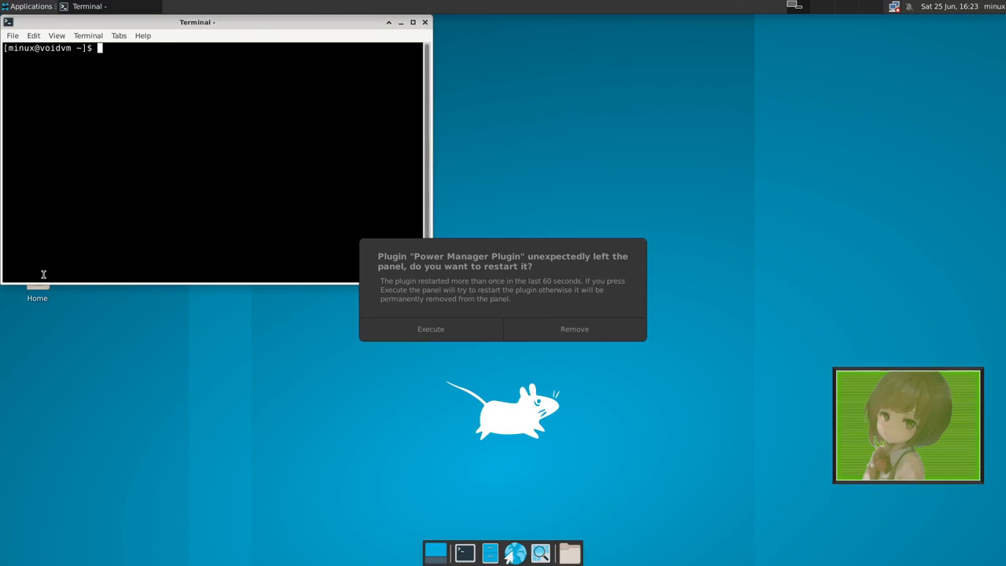
pyautogui.write('sudo sv')
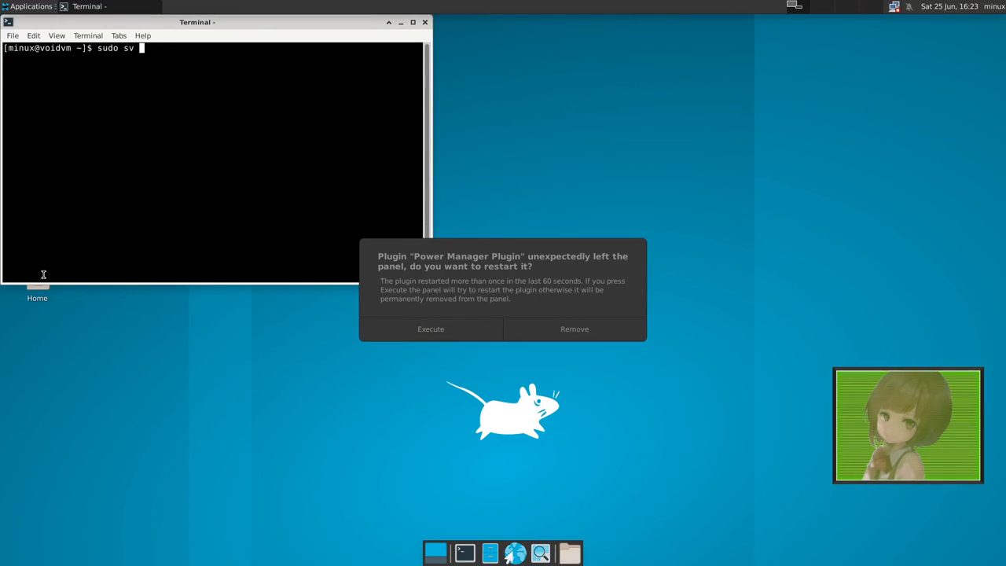
pyautogui.write('up dbu')
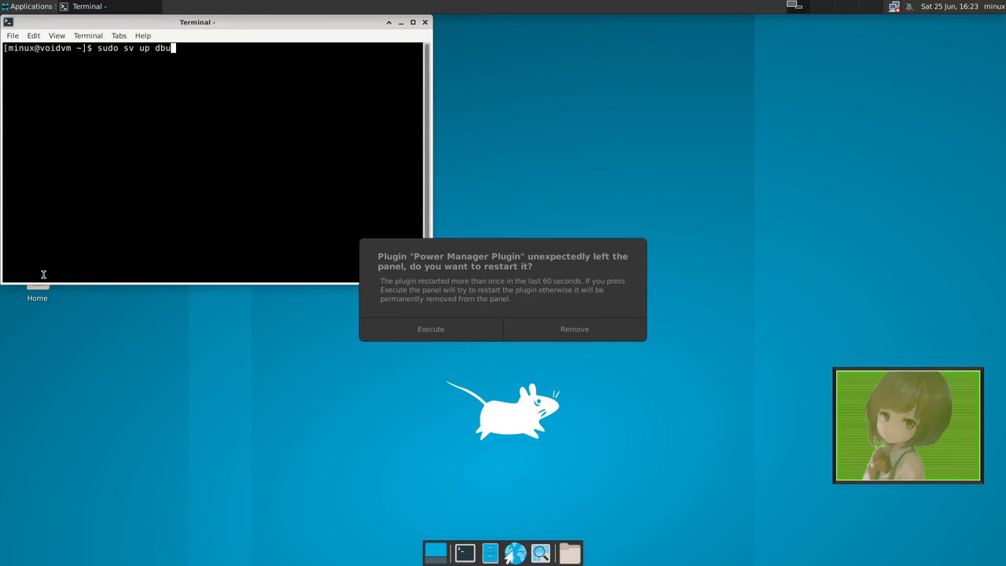
pyautogui.press('Return')
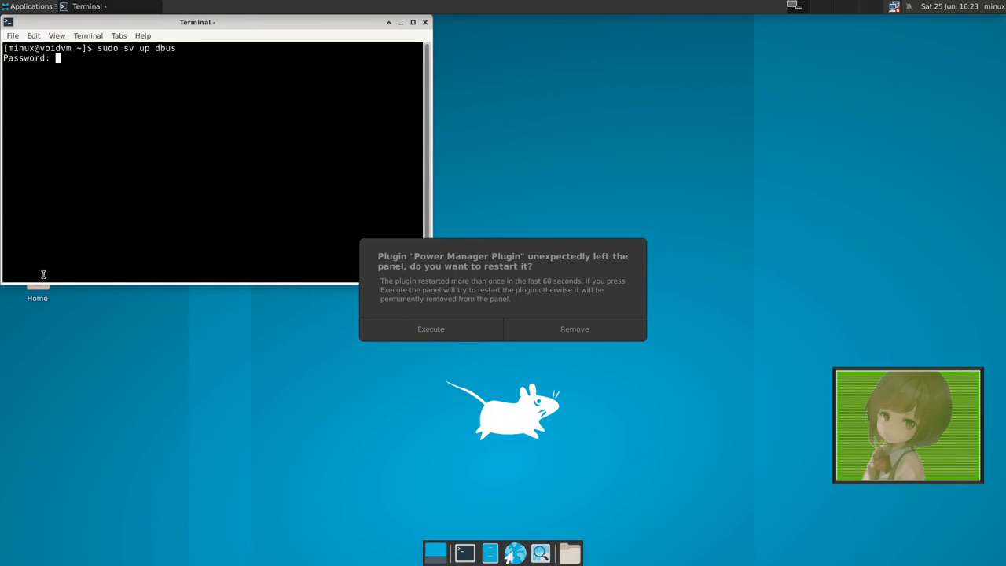
pyautogui.press('Return')
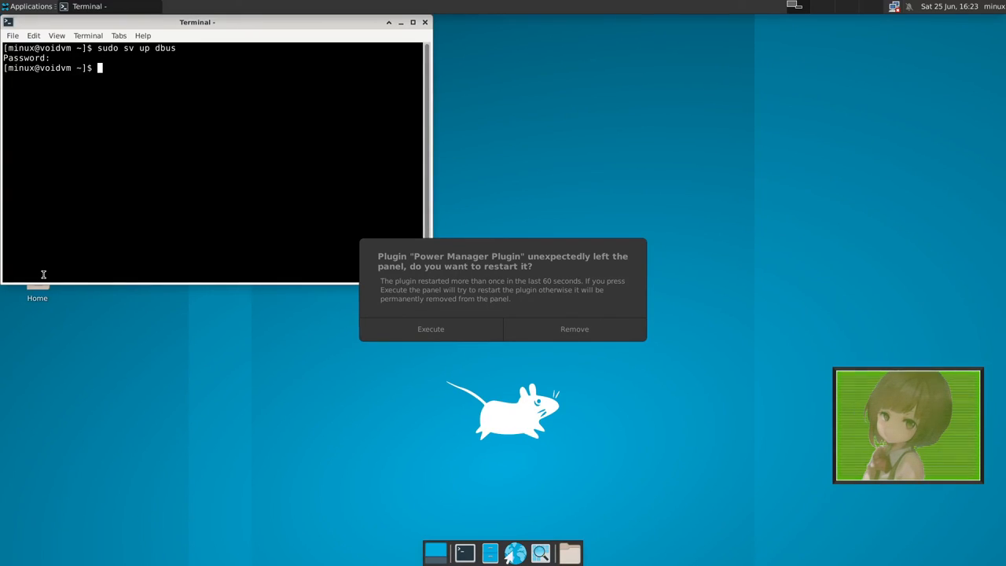
pyautogui.moveTo(534, 342)
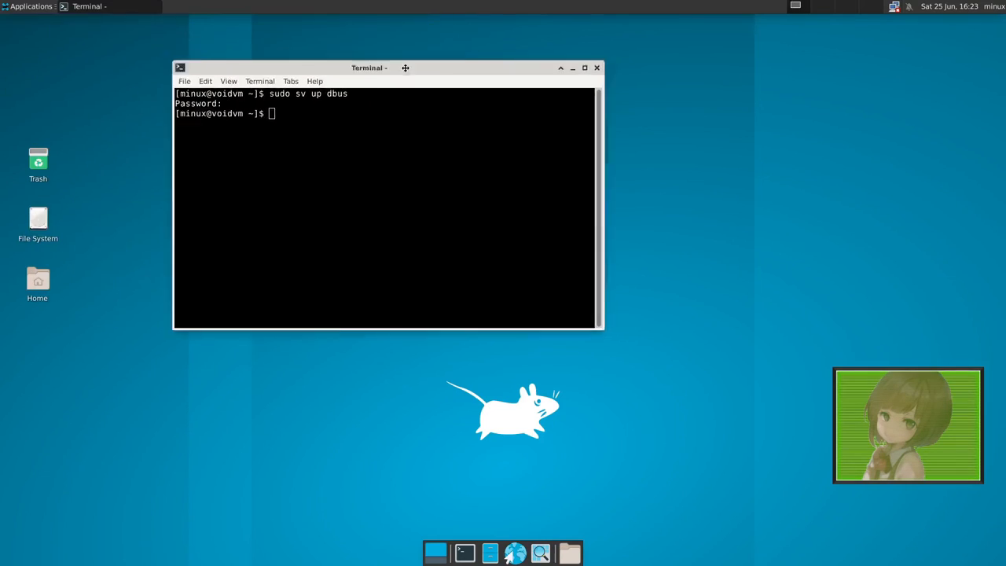
pyautogui.moveTo(369, 67); pyautogui.dragTo(403, 148)
pyautogui.write('sudo sv status dbus')
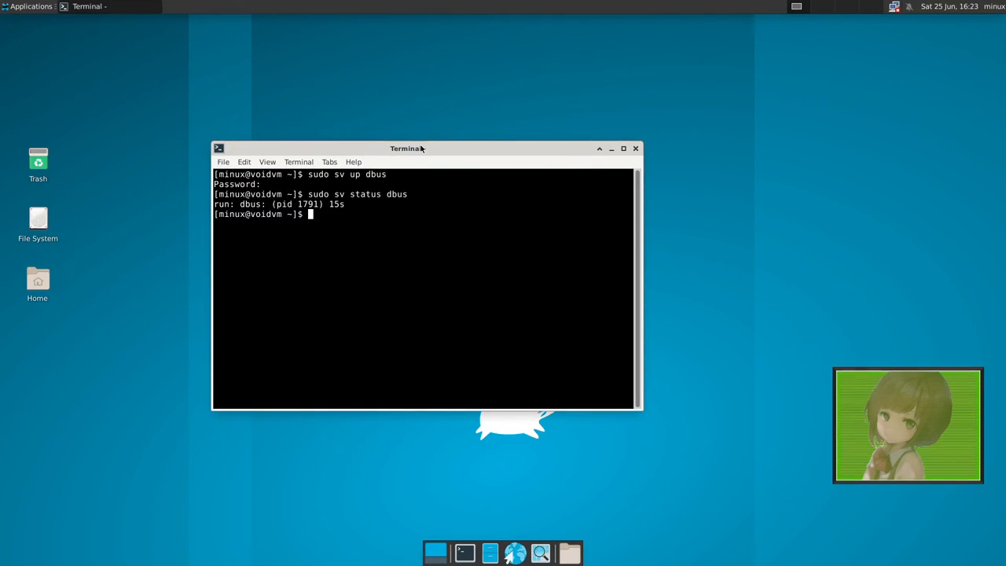
pyautogui.moveTo(513, 130)
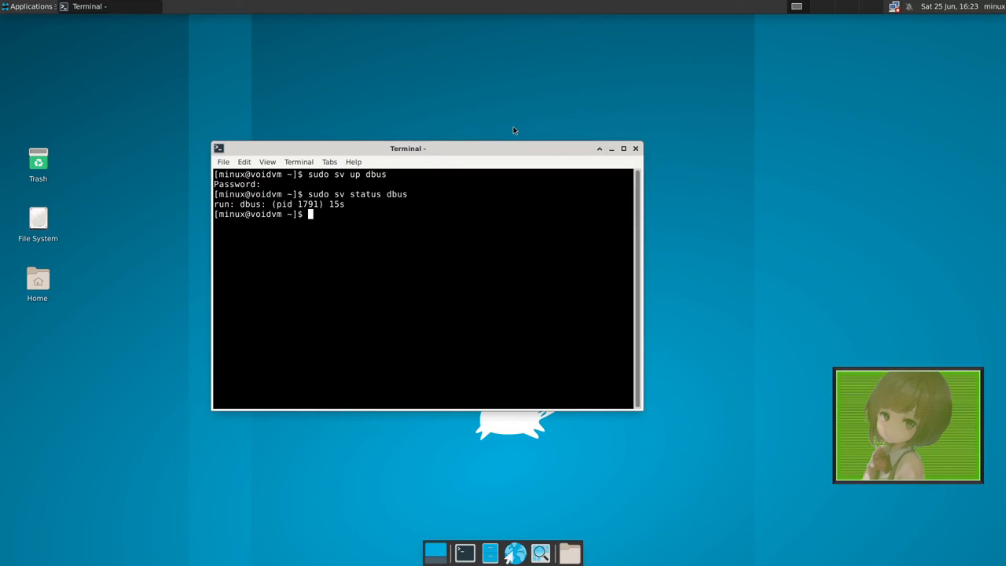
pyautogui.moveTo(377, 528)
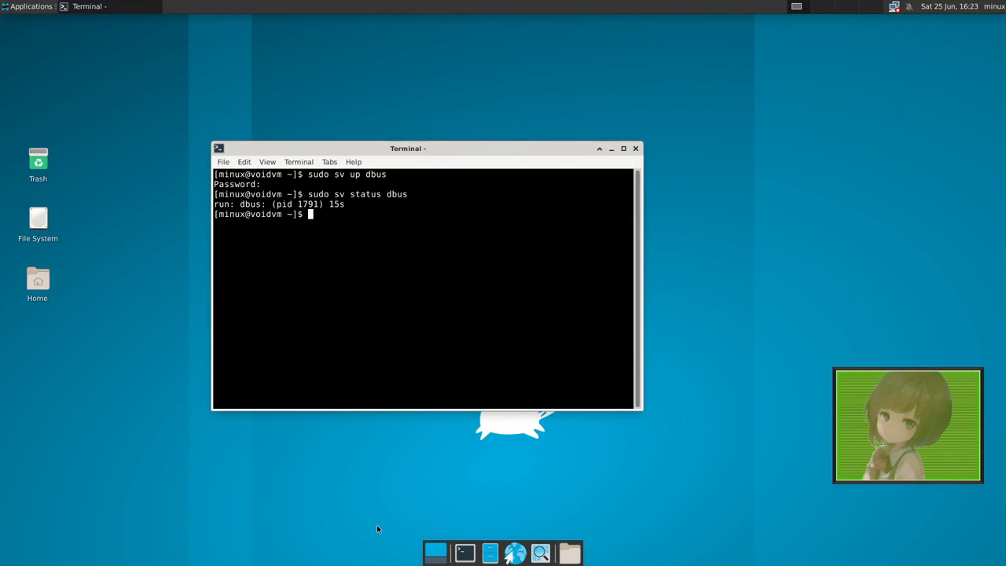
pyautogui.moveTo(740, 349)
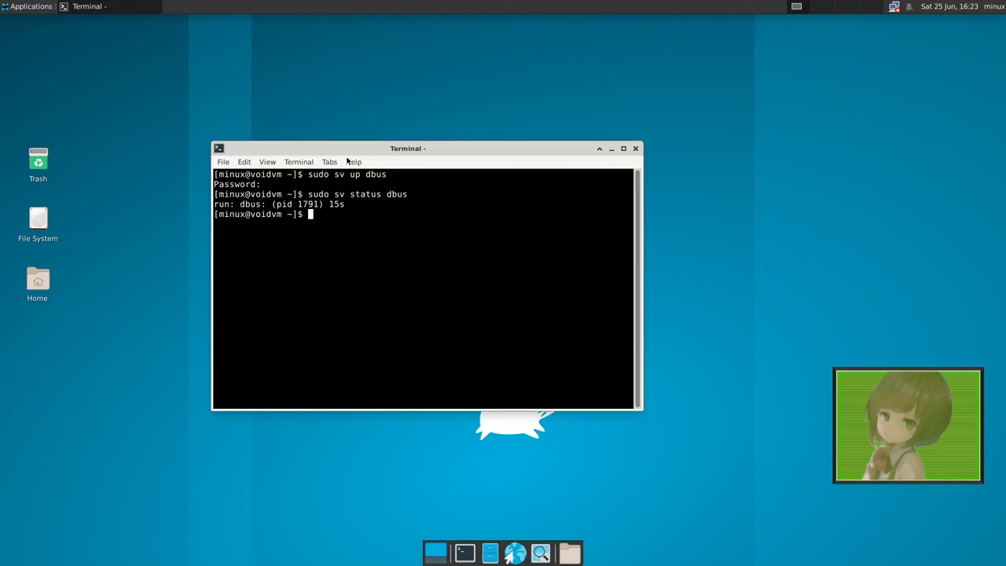
pyautogui.moveTo(501, 337)
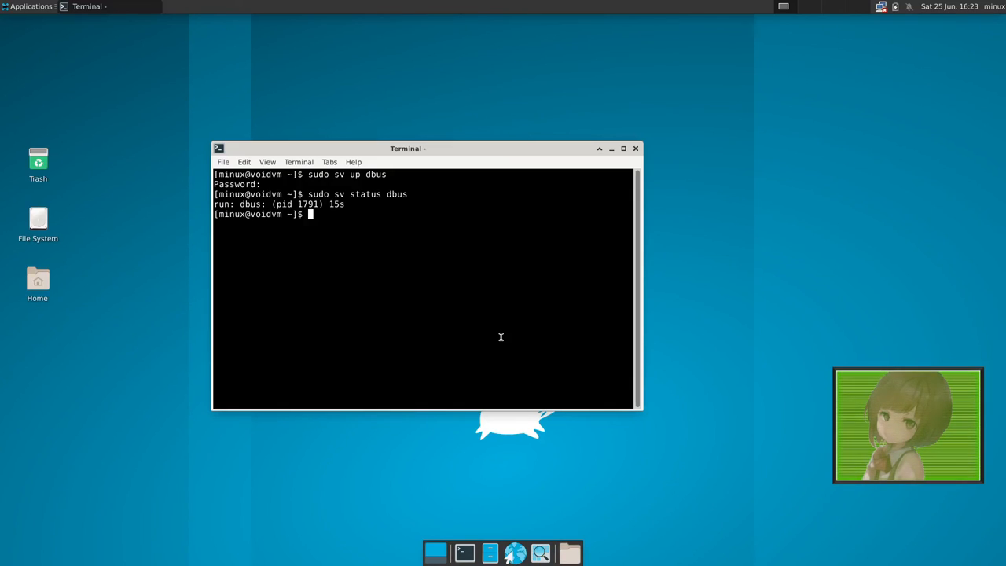
pyautogui.moveTo(500, 336)
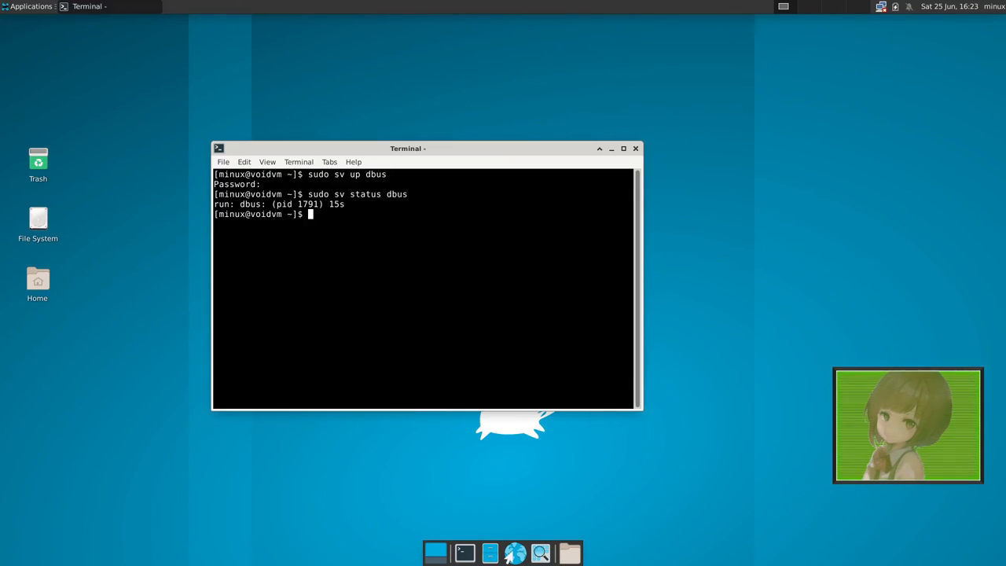